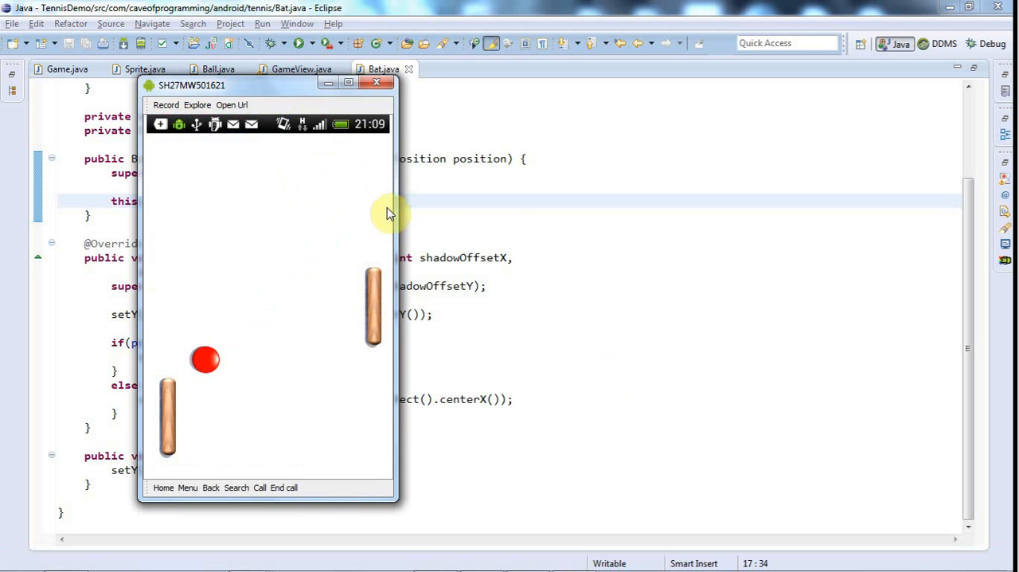
{"action": "mouse_move", "coordinate": [213, 436]}
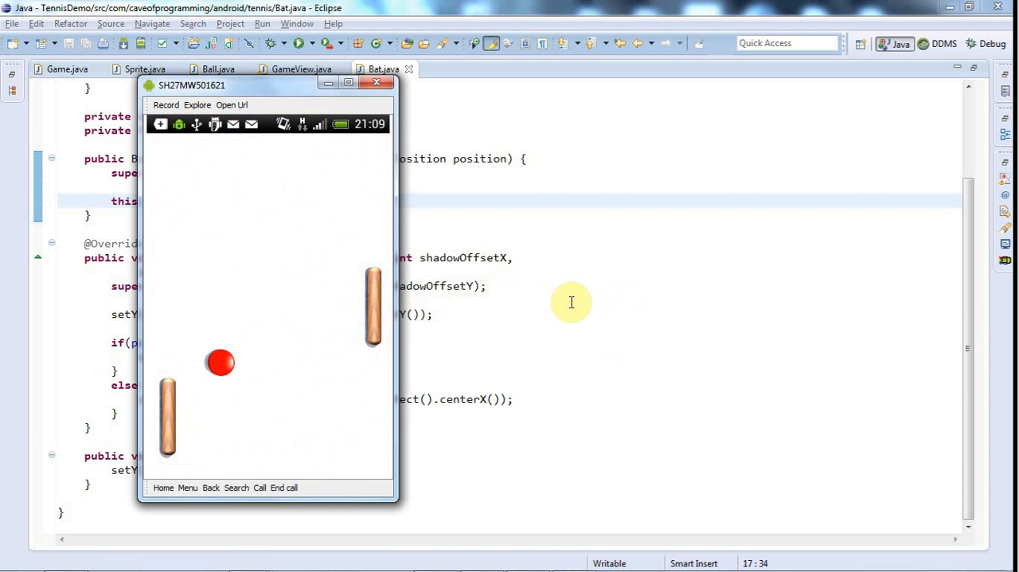
Close the phone screen mirror and review onTouchEvent's player.setPosition call in Game.java.
{"action": "left_click", "coordinate": [376, 82]}
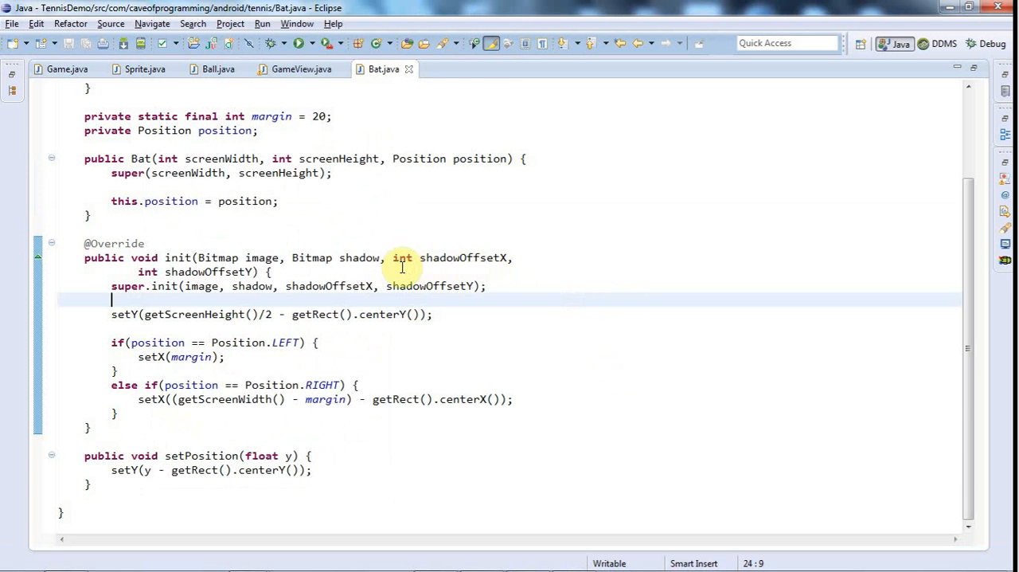
{"action": "mouse_move", "coordinate": [67, 70]}
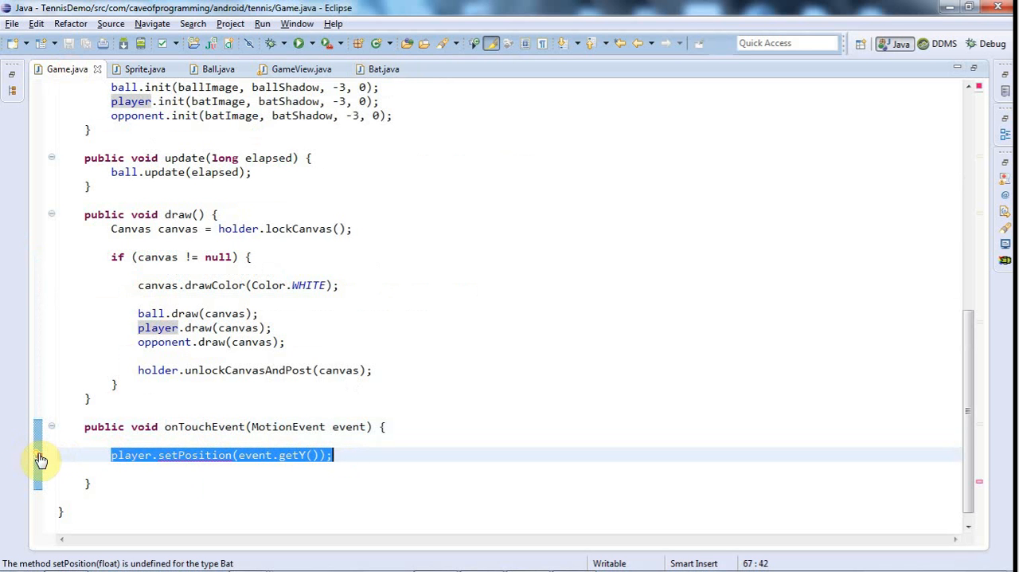
{"action": "mouse_move", "coordinate": [42, 459]}
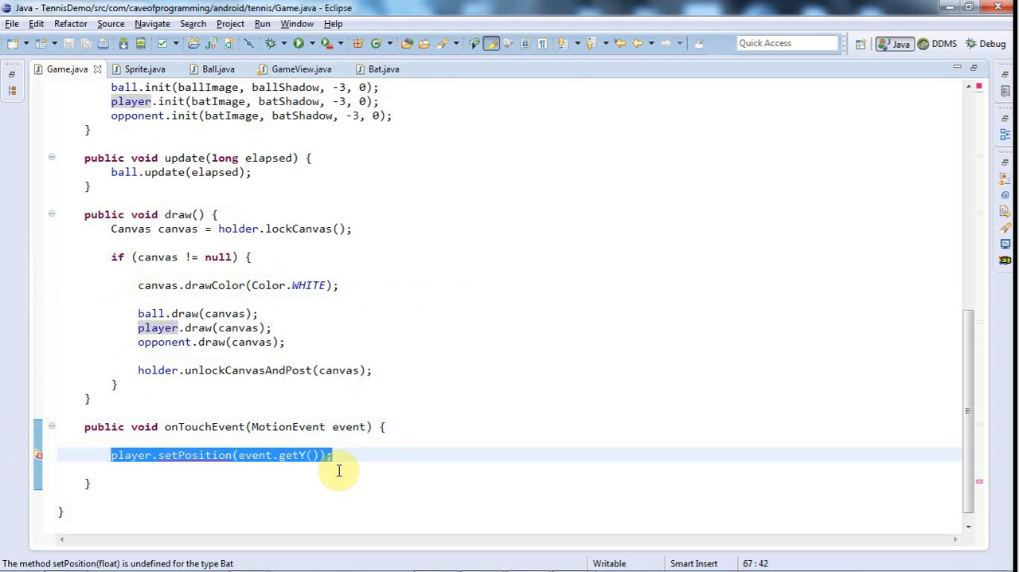
{"action": "mouse_move", "coordinate": [301, 70]}
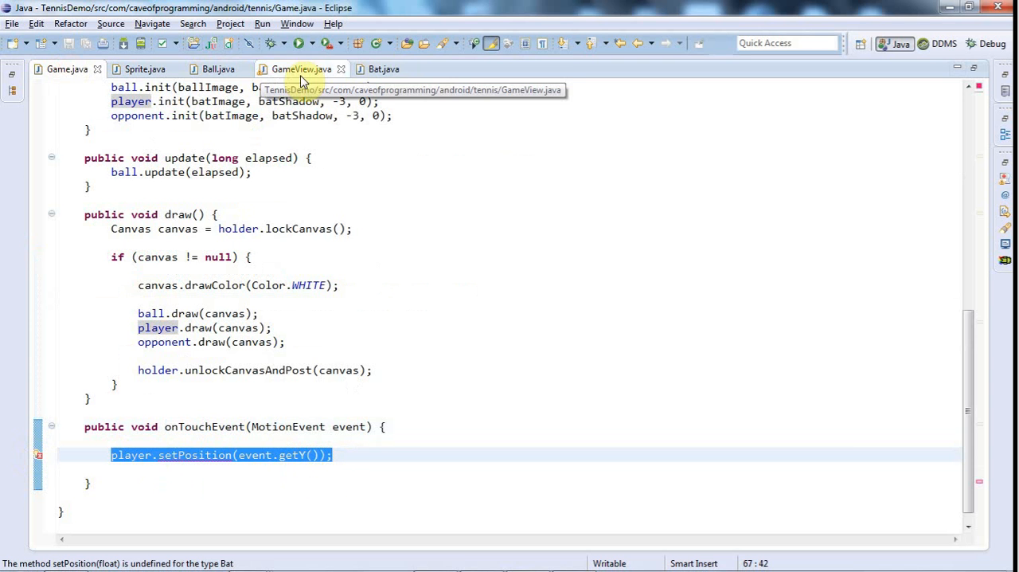
{"action": "mouse_move", "coordinate": [251, 398]}
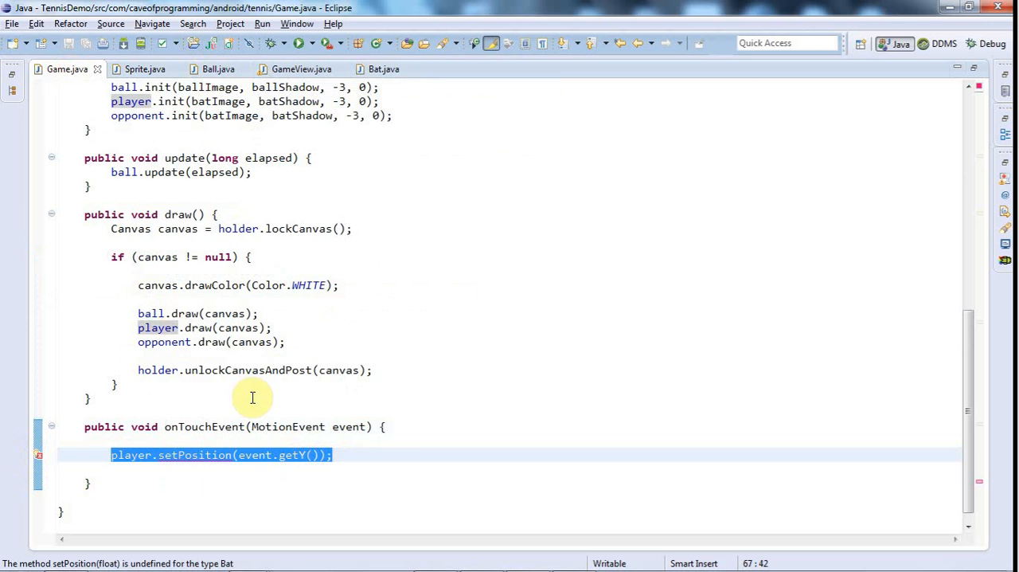
{"action": "double_click", "coordinate": [203, 427]}
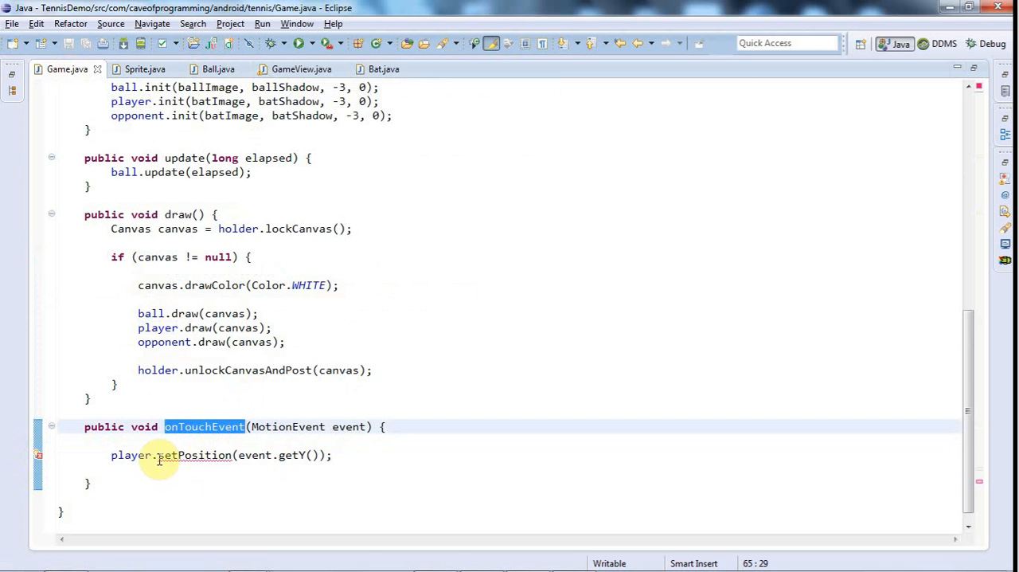
{"action": "double_click", "coordinate": [194, 455]}
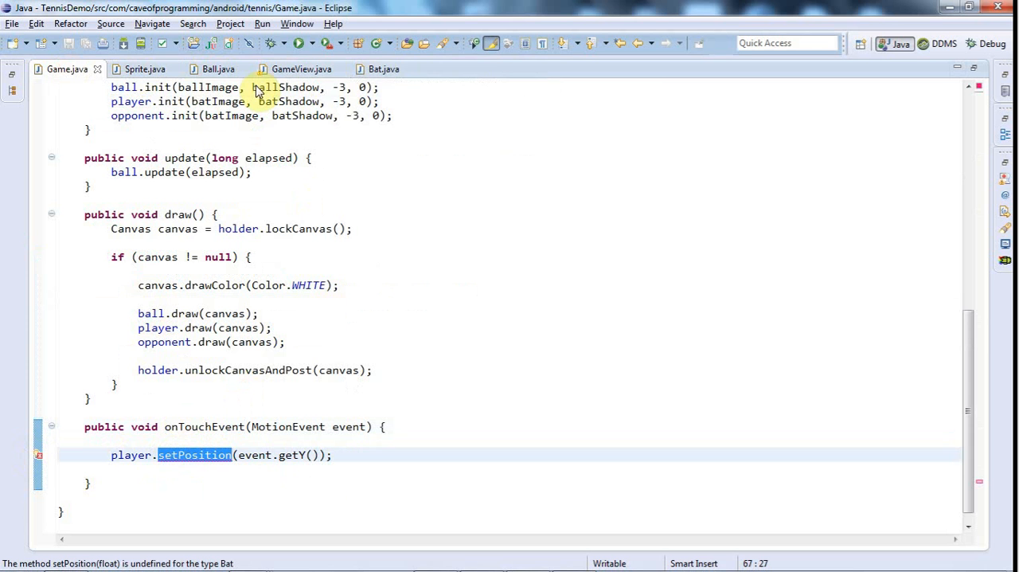
{"action": "mouse_move", "coordinate": [384, 70]}
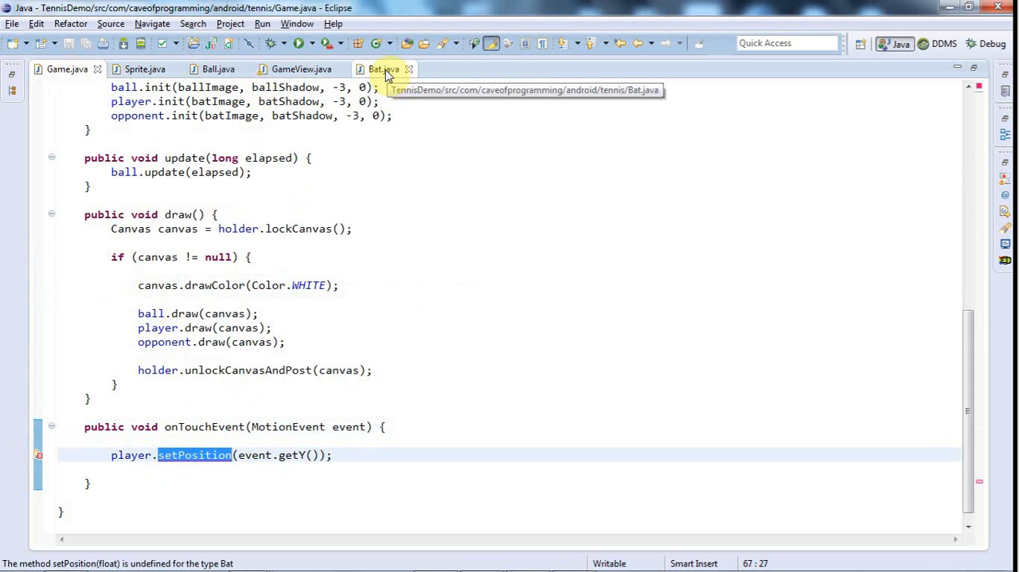
{"action": "scroll", "scroll_direction": "up", "scroll_amount": 3}
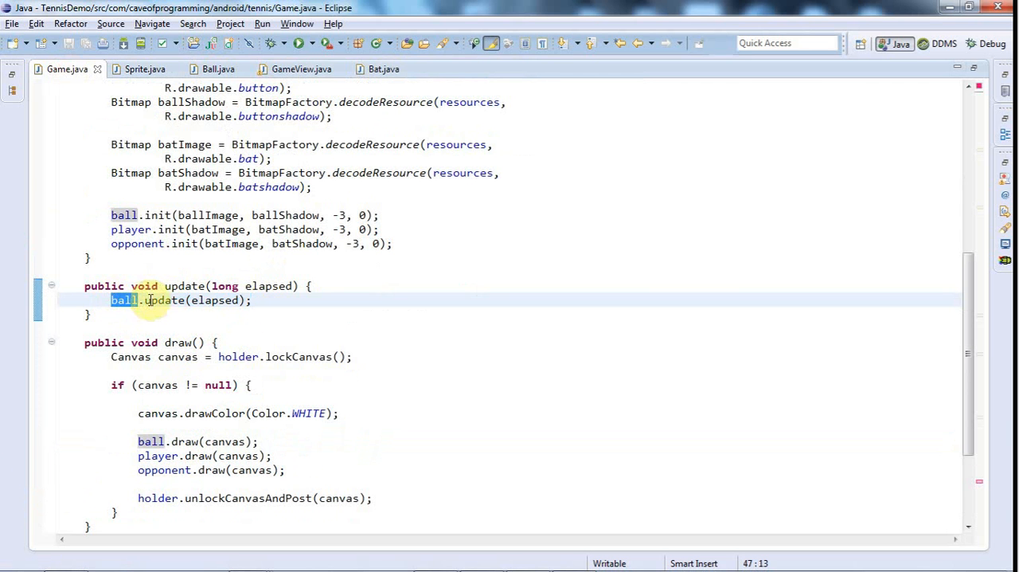
{"action": "scroll", "scroll_direction": "down", "scroll_amount": 3}
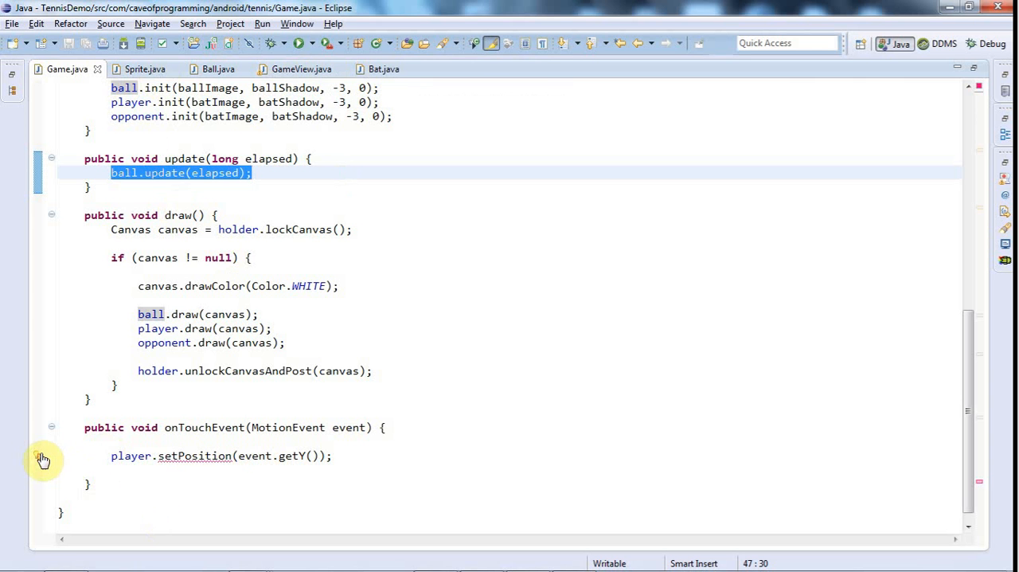
{"action": "mouse_move", "coordinate": [41, 461]}
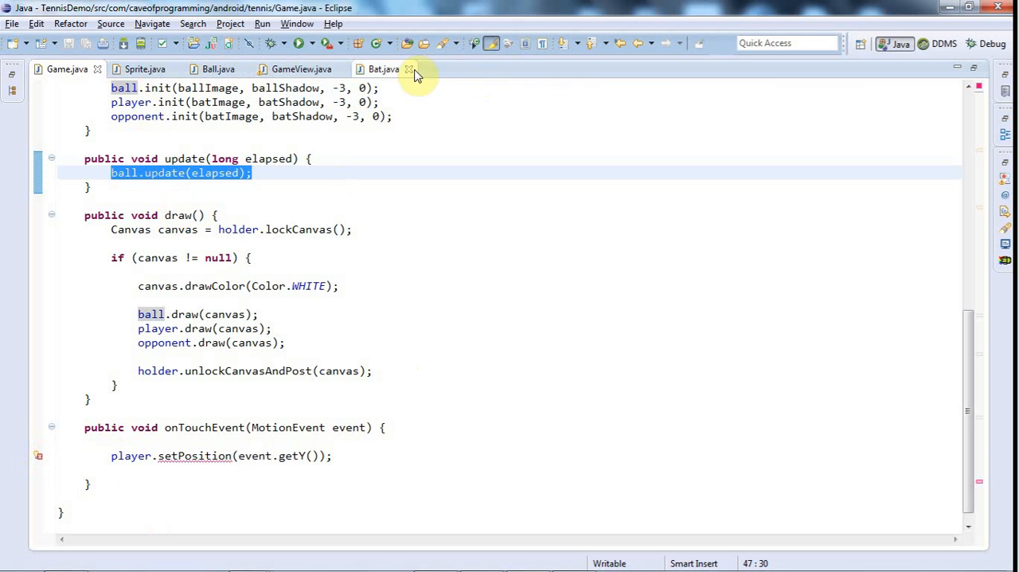
Close the Game.java editor so Bat.java is shown.
{"action": "left_click", "coordinate": [384, 70]}
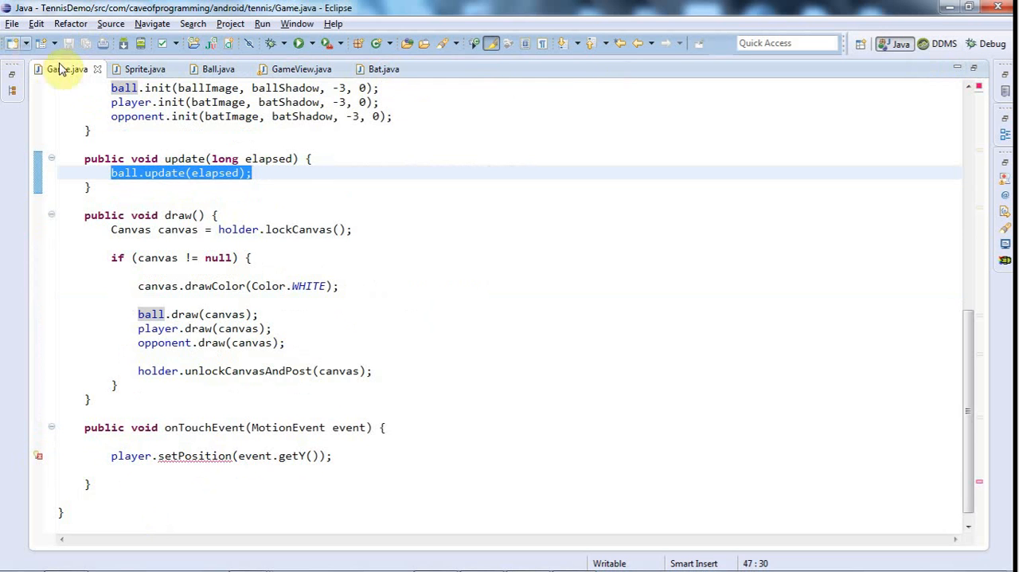
{"action": "left_click", "coordinate": [382, 68]}
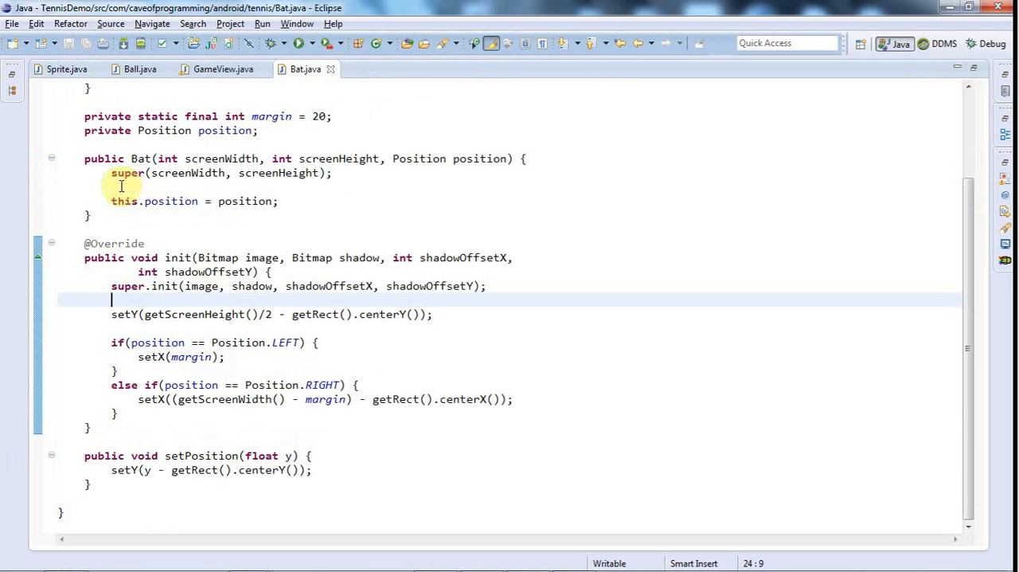
{"action": "mouse_move", "coordinate": [452, 267]}
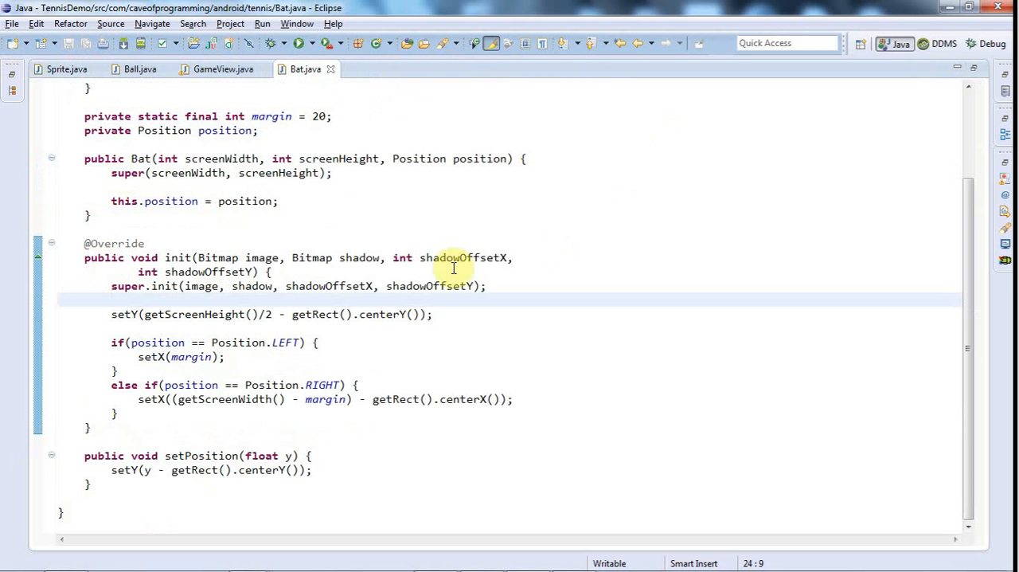
{"action": "mouse_move", "coordinate": [347, 244]}
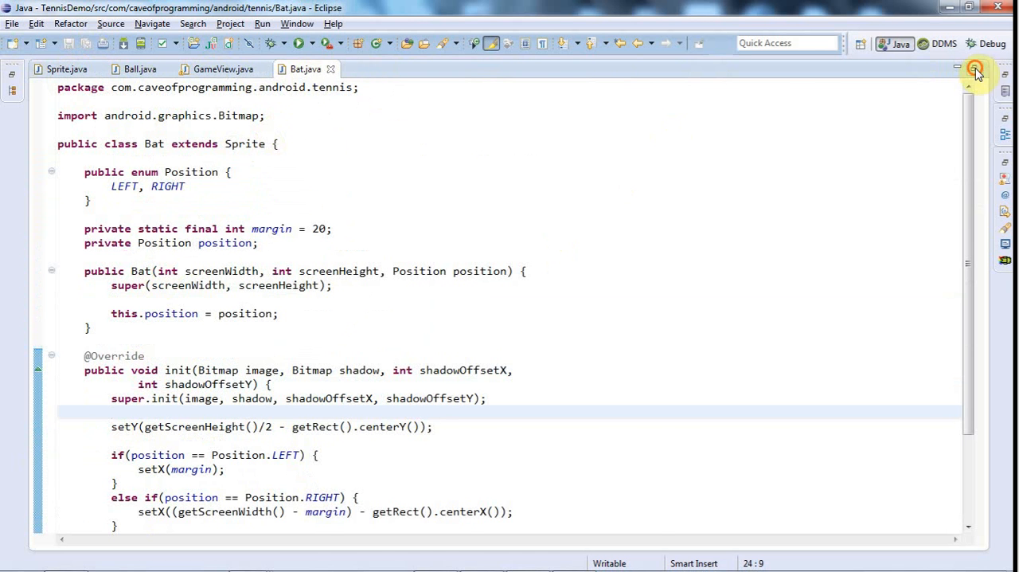
Restore the workbench layout and reopen Game.java from the Package Explorer.
{"action": "left_click", "coordinate": [974, 71]}
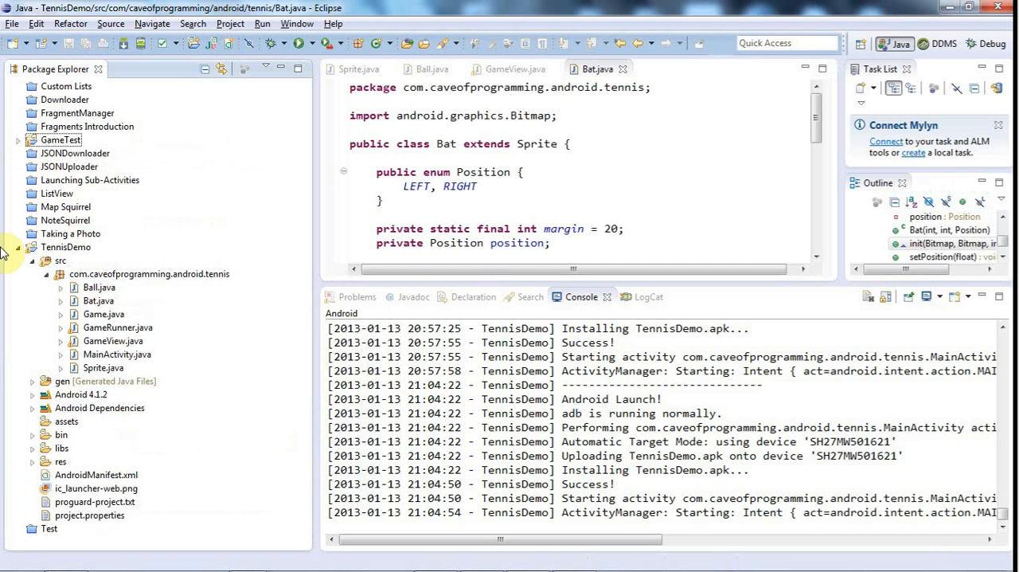
{"action": "left_click", "coordinate": [102, 314]}
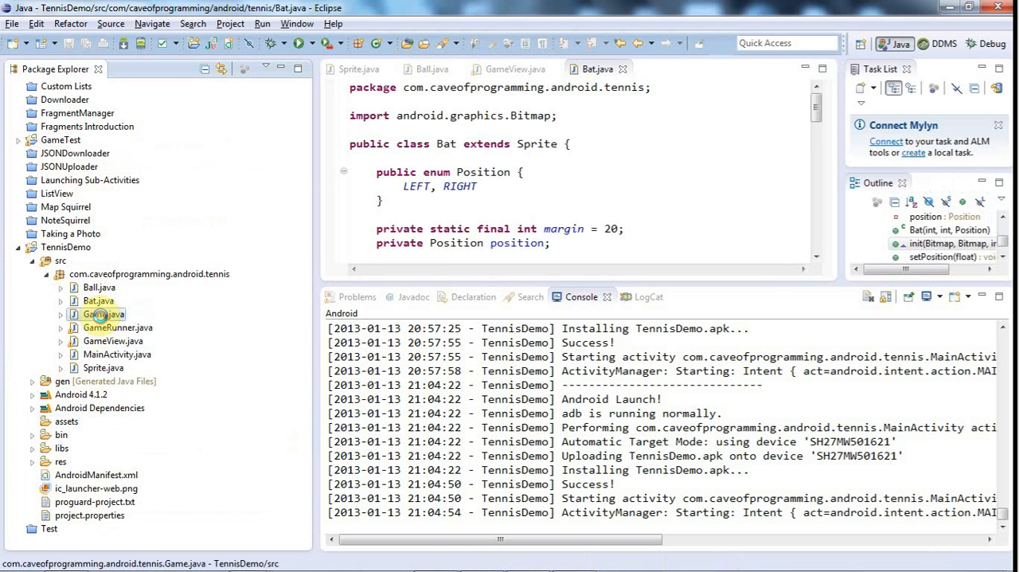
{"action": "double_click", "coordinate": [99, 314]}
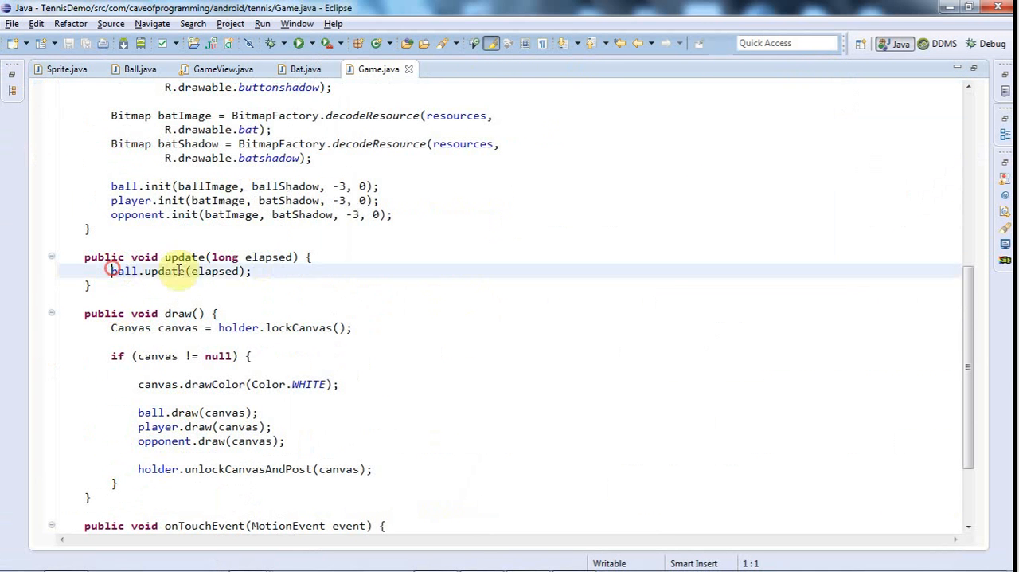
Add opponent.update(elapsed); after the ball update call and save Game.java.
{"action": "left_click", "coordinate": [251, 271]}
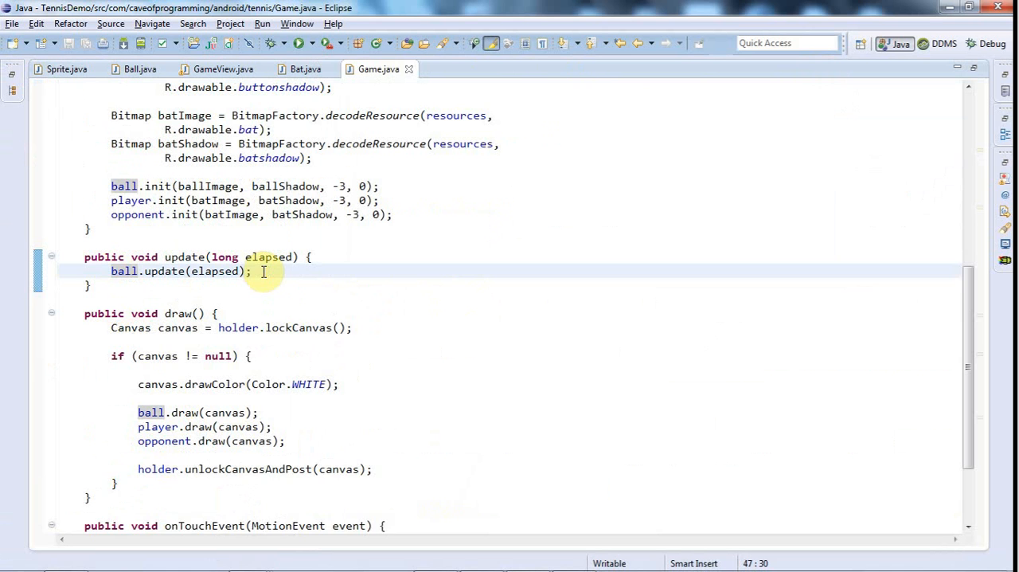
{"action": "key", "text": "Return"}
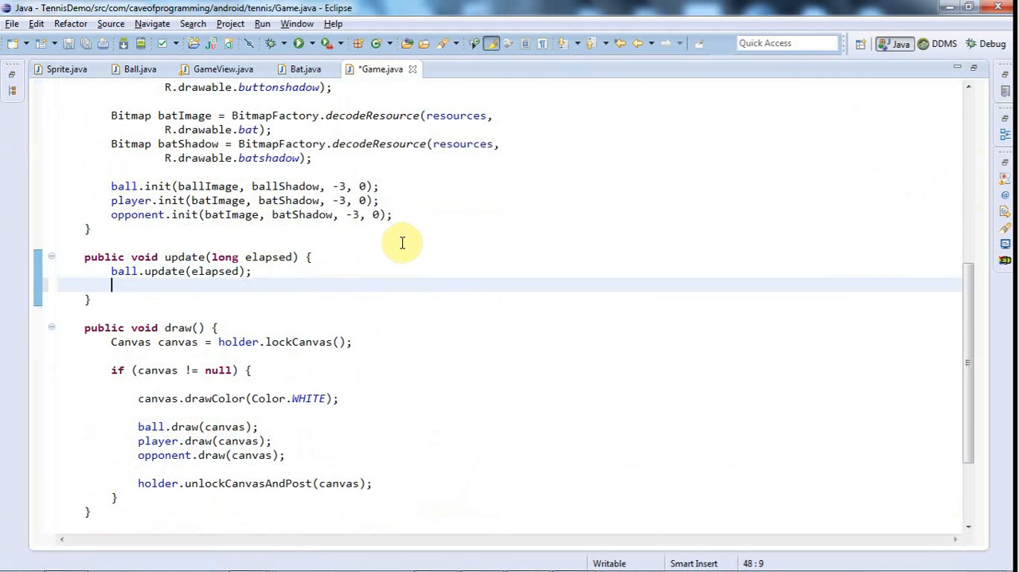
{"action": "type", "text": "opponent.update(elaps"}
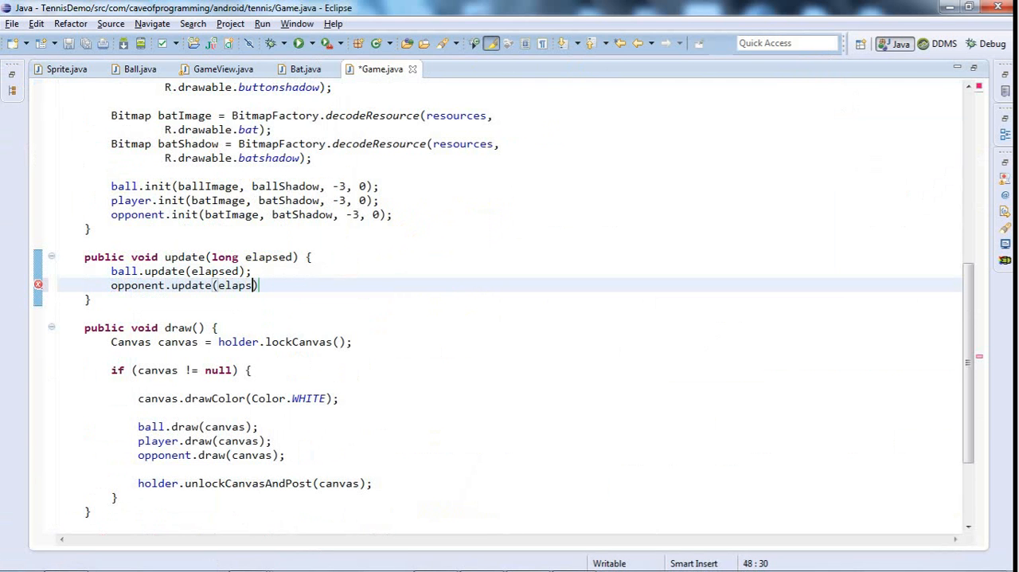
{"action": "type", "text": "ed);"}
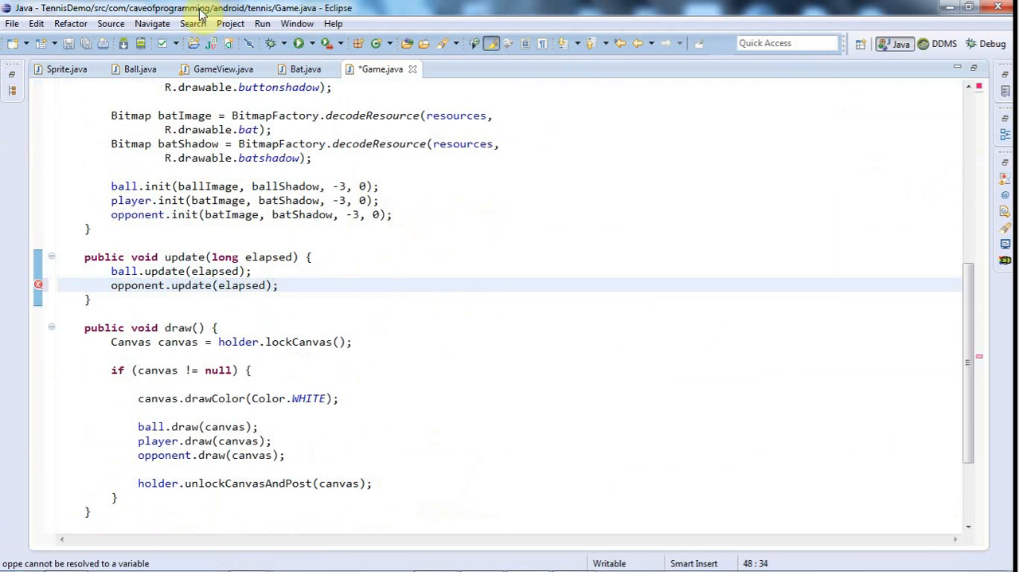
{"action": "key", "text": "ctrl+s"}
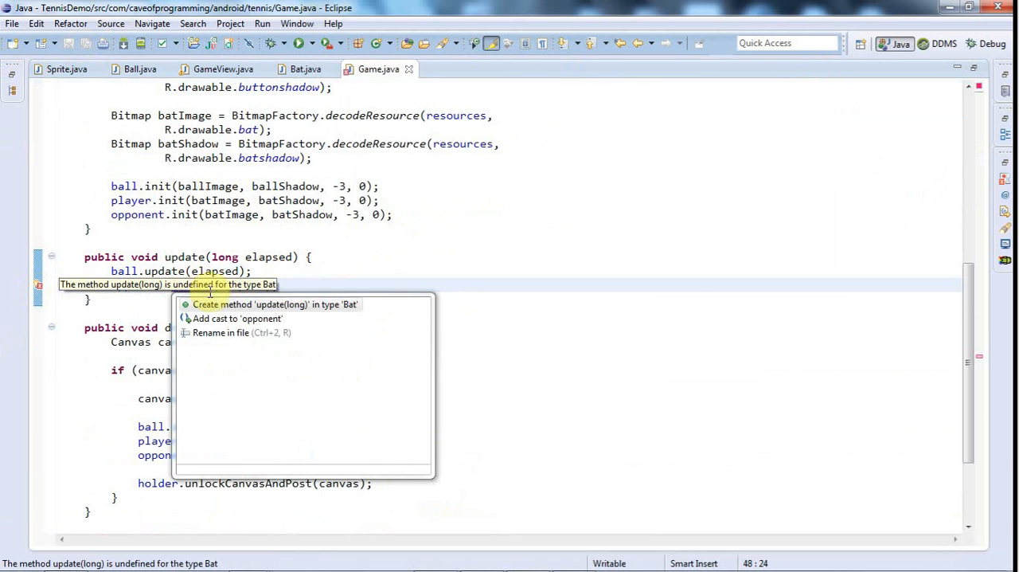
Quick-fix the error to create an empty update(long elapsed) method in Bat.
{"action": "left_click", "coordinate": [274, 304]}
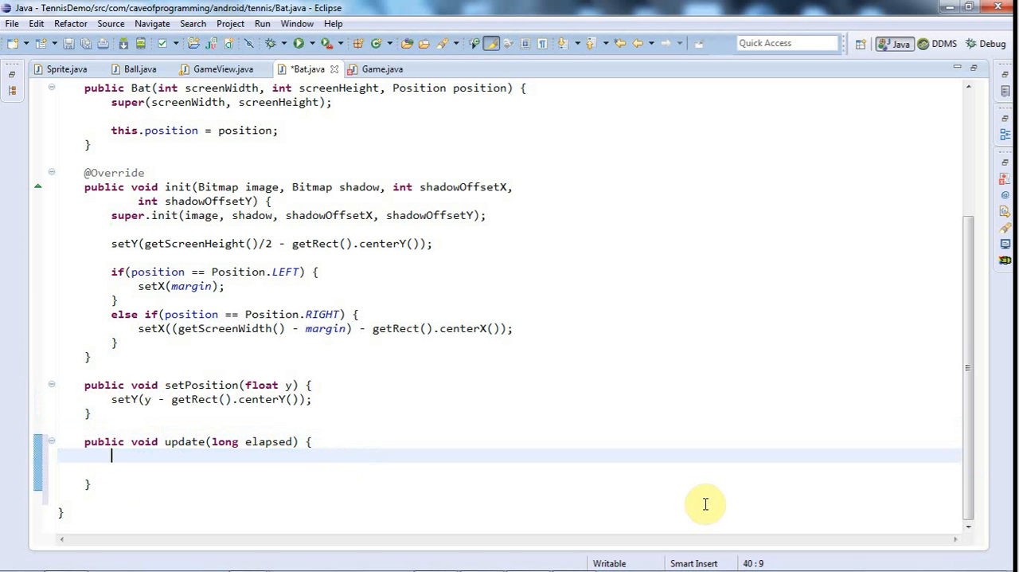
{"action": "mouse_move", "coordinate": [573, 355]}
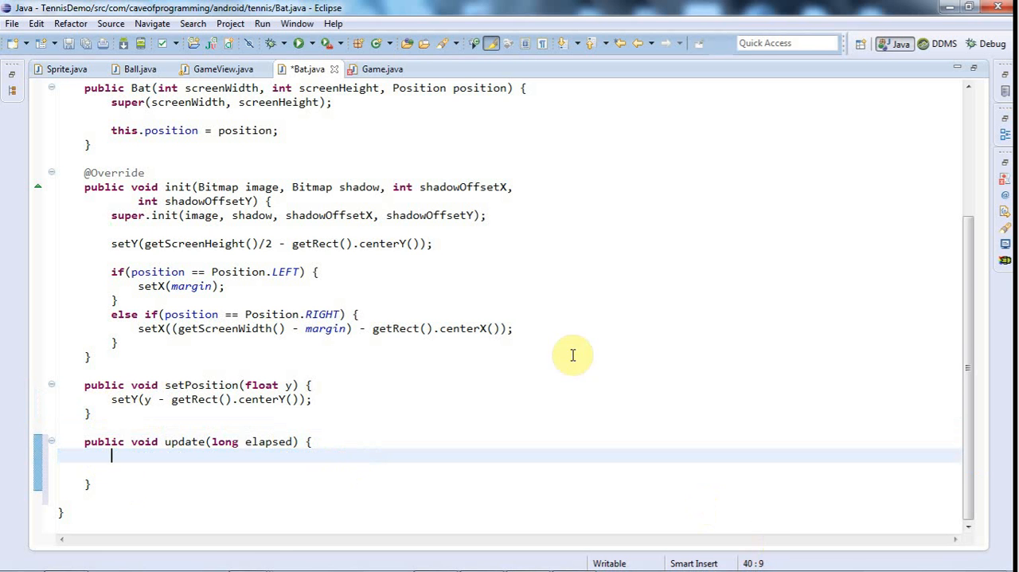
{"action": "scroll", "scroll_direction": "up", "scroll_amount": 3}
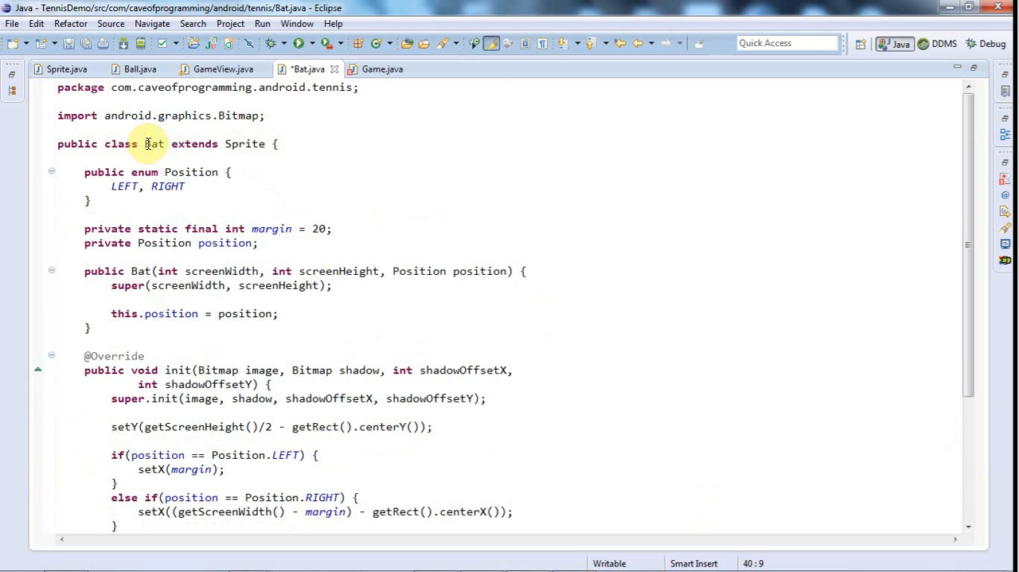
Declare 'private Random random = new Random();' at the top of the Bat class.
{"action": "key", "text": "Return"}
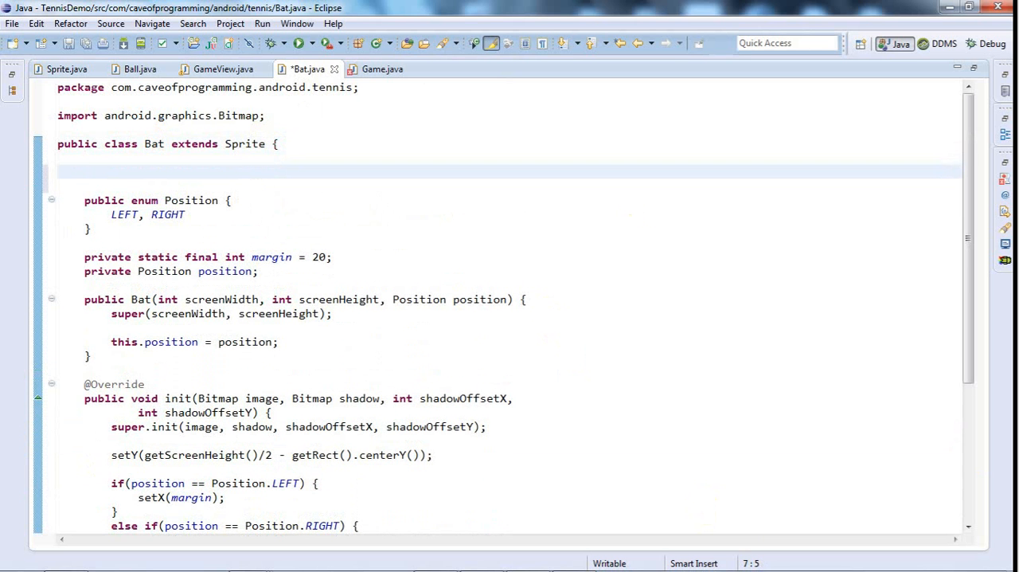
{"action": "type", "text": "private R"}
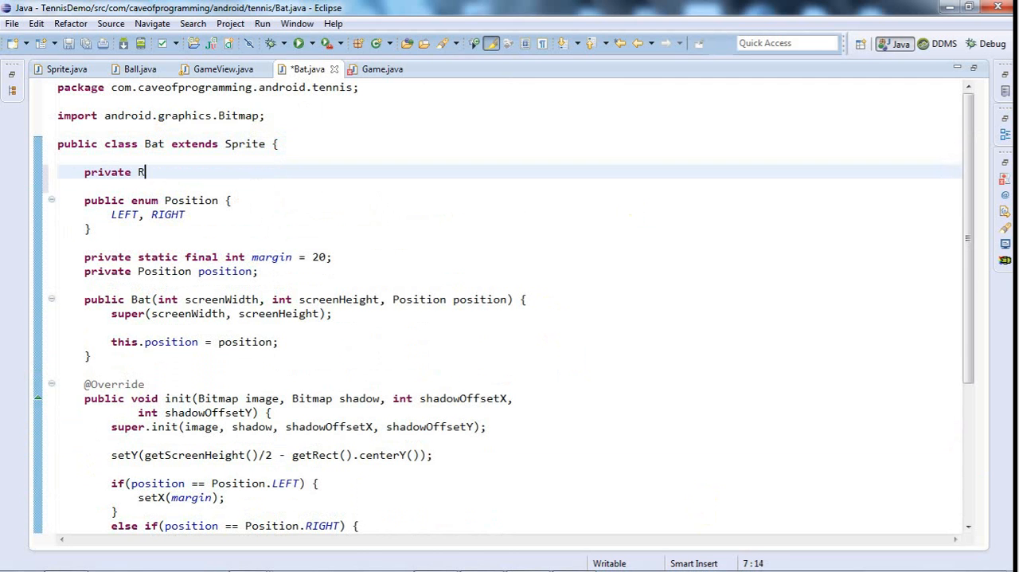
{"action": "type", "text": "andom random ="}
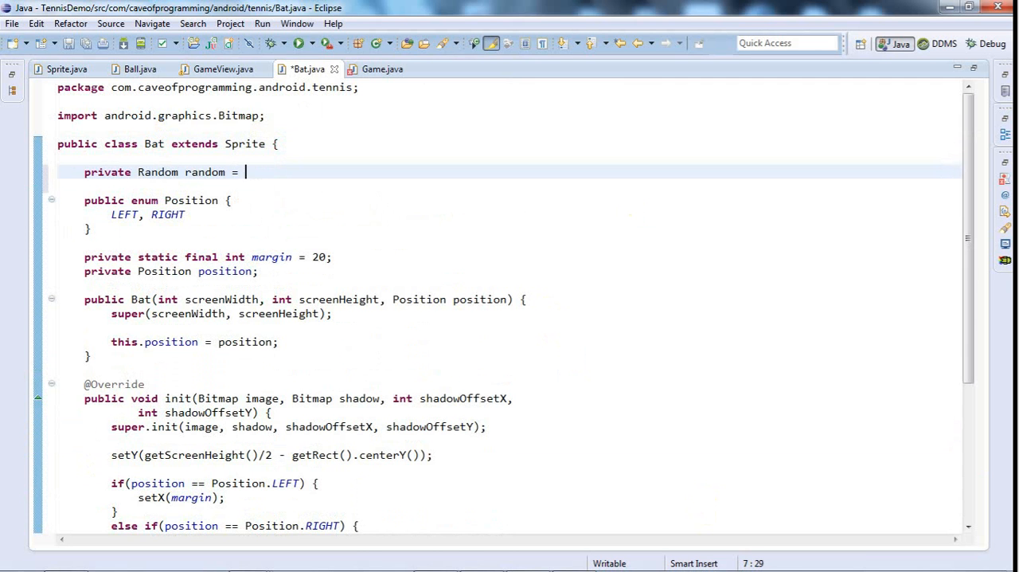
{"action": "type", "text": "new Rand"}
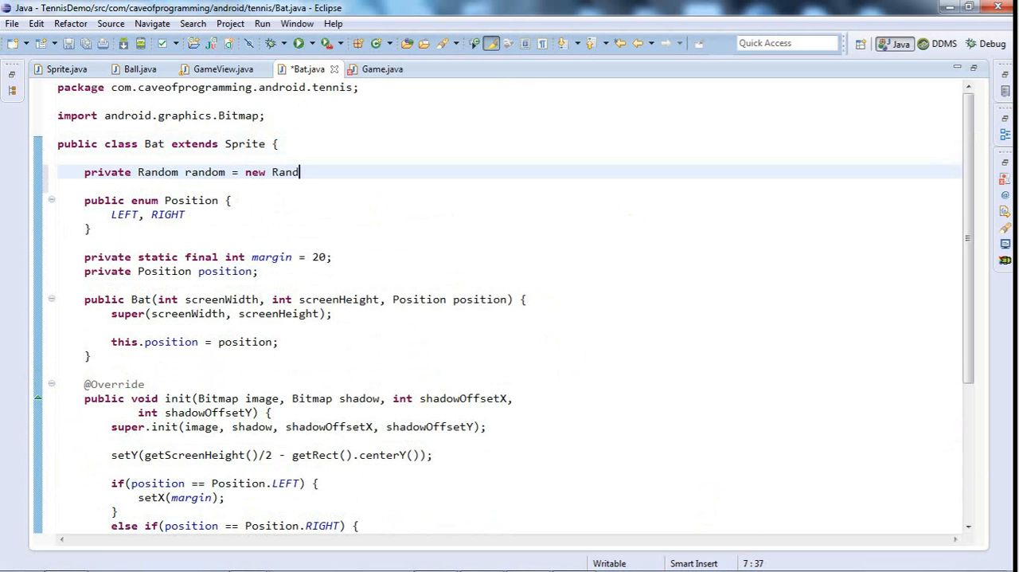
{"action": "type", "text": "om();"}
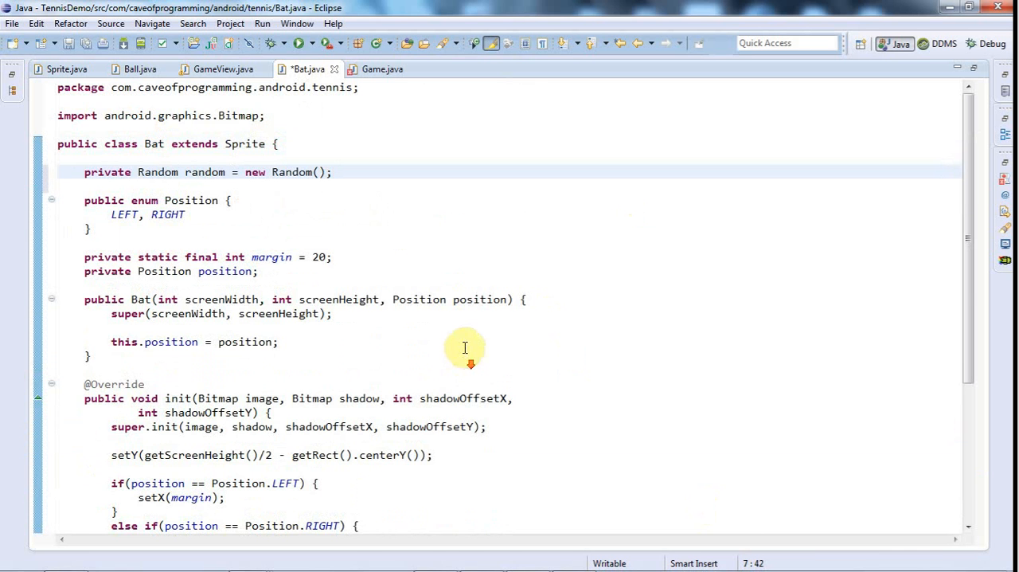
{"action": "scroll", "scroll_direction": "down", "scroll_amount": 3}
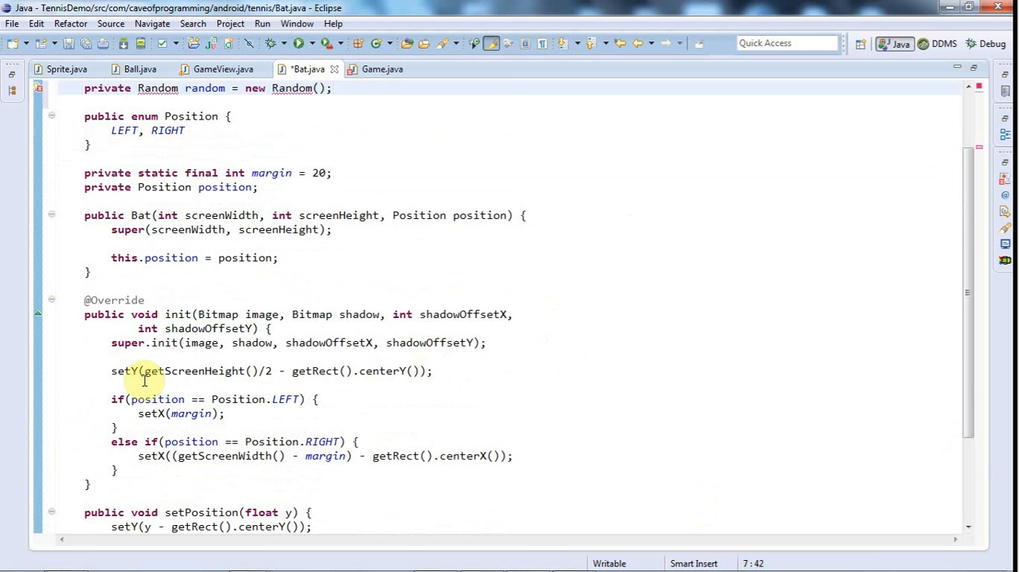
{"action": "scroll", "scroll_direction": "up", "scroll_amount": 3}
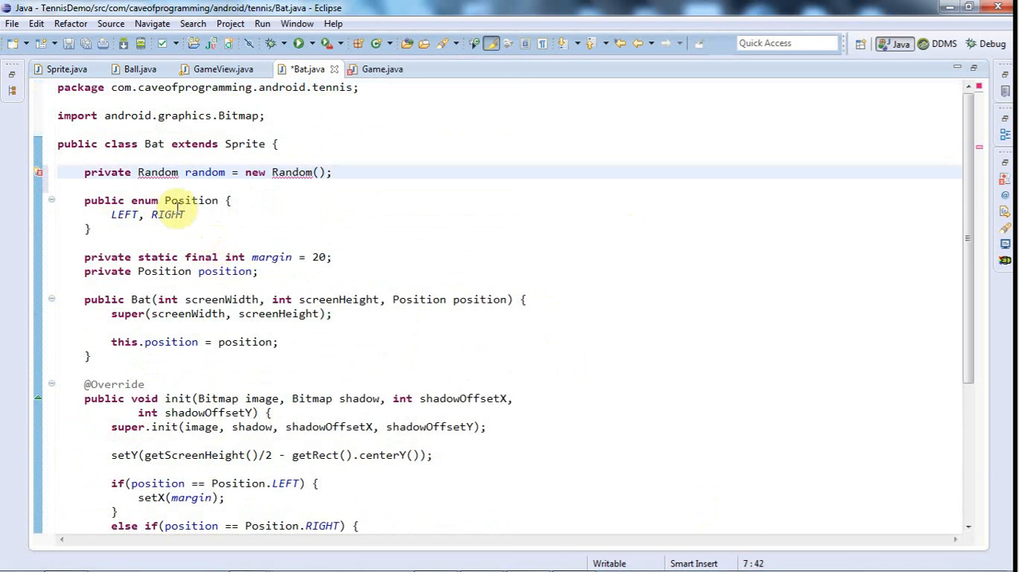
{"action": "scroll", "scroll_direction": "down", "scroll_amount": 3}
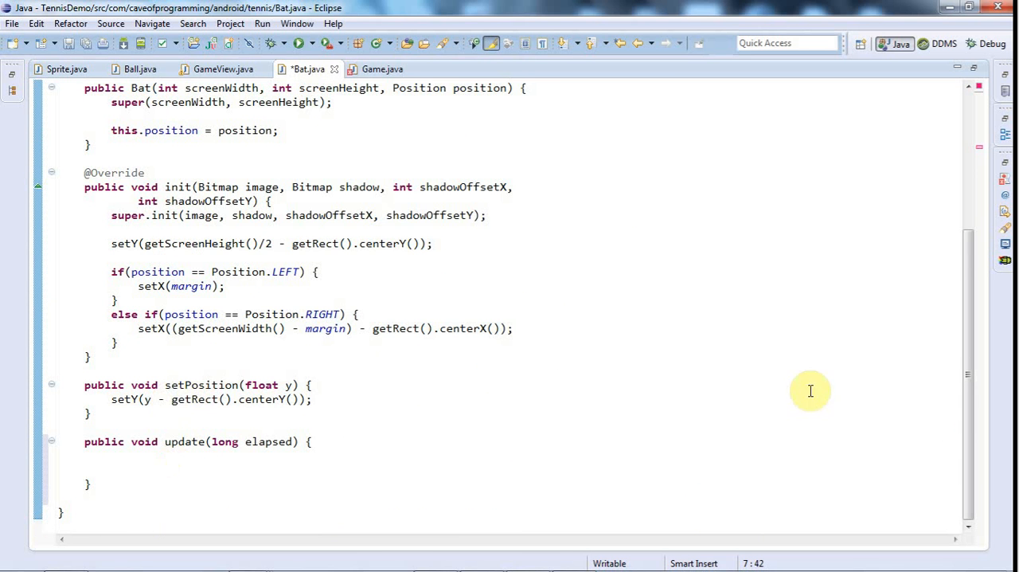
{"action": "scroll", "scroll_direction": "up", "scroll_amount": 3}
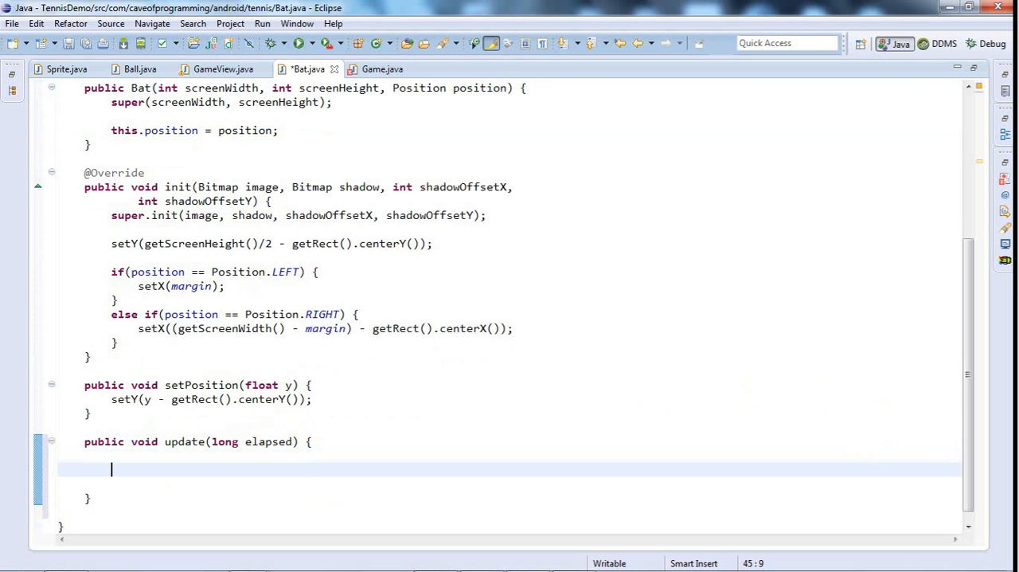
In update(), add 'int decision = random.nextInt(20);'.
{"action": "type", "text": "int dec"}
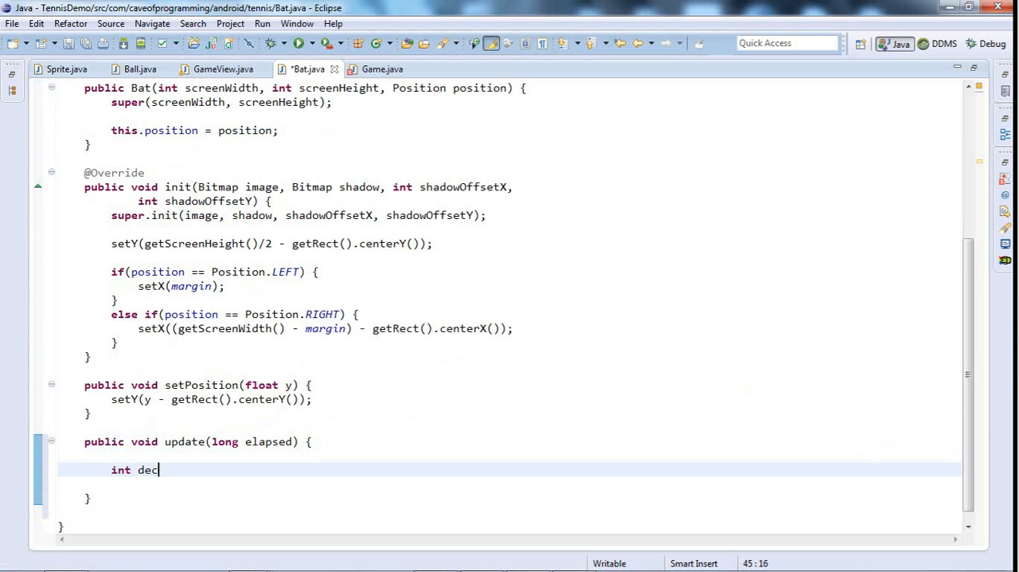
{"action": "type", "text": "ision"}
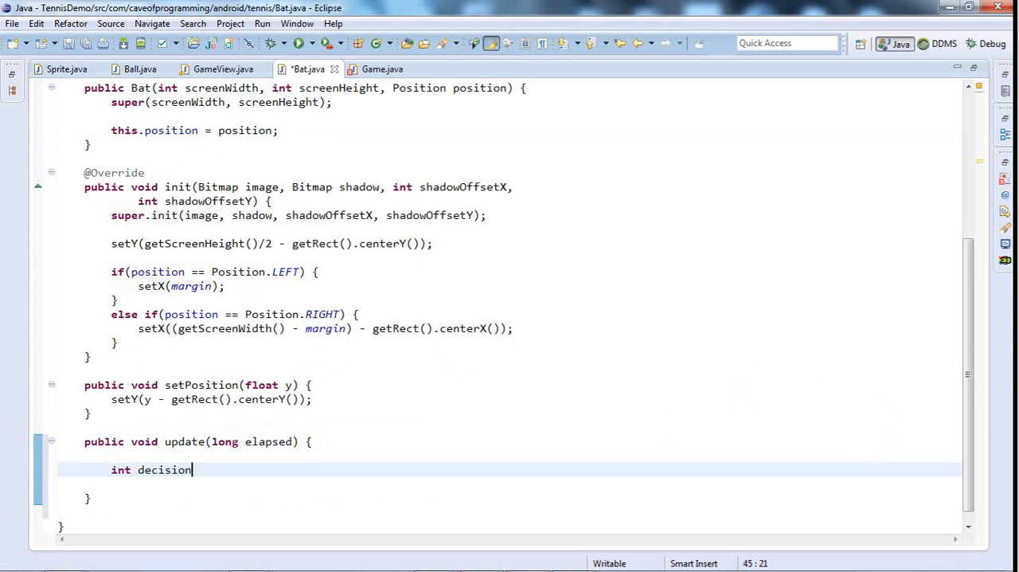
{"action": "type", "text": "= r"}
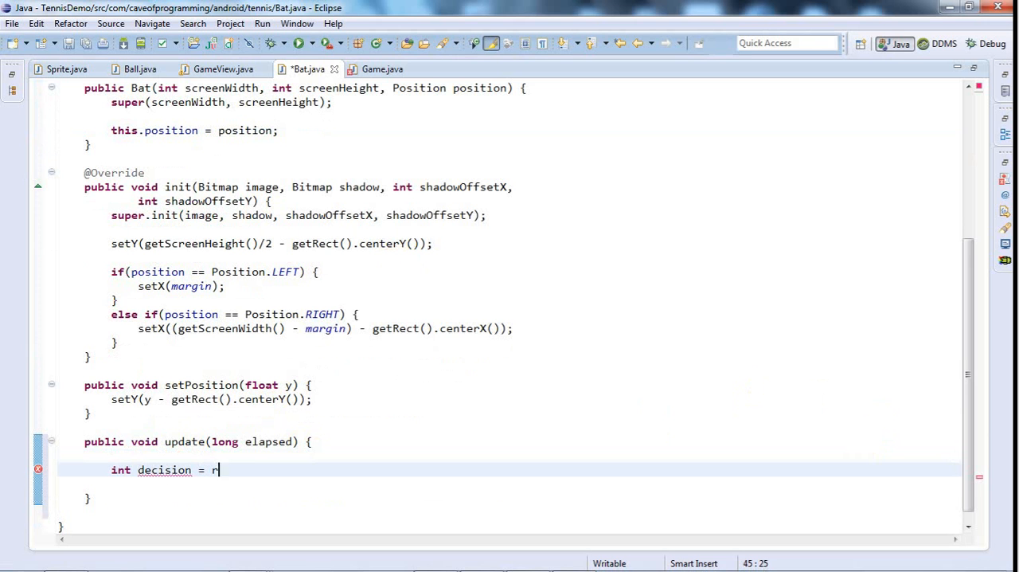
{"action": "type", "text": "andom.nextIn"}
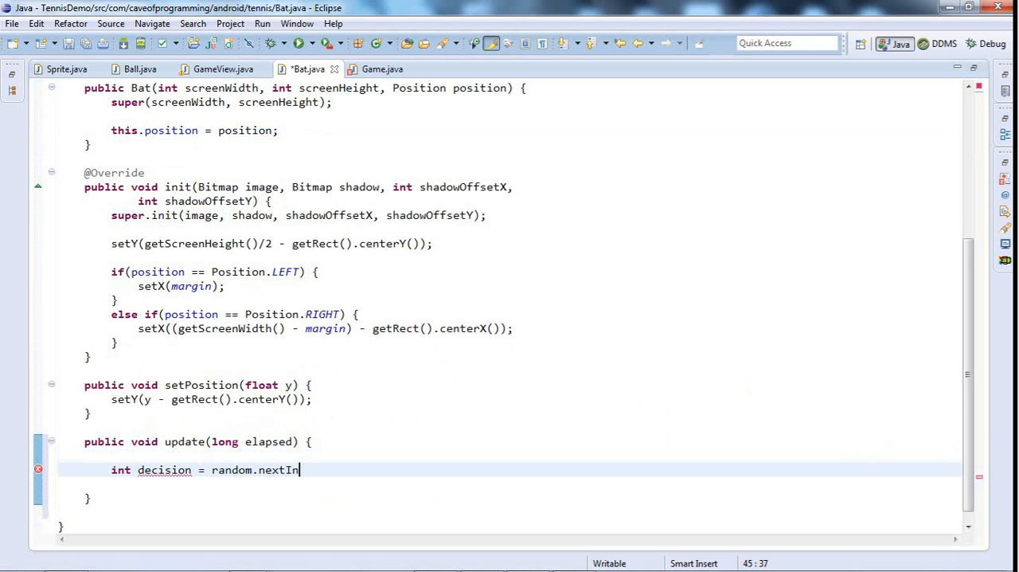
{"action": "type", "text": "t(20)"}
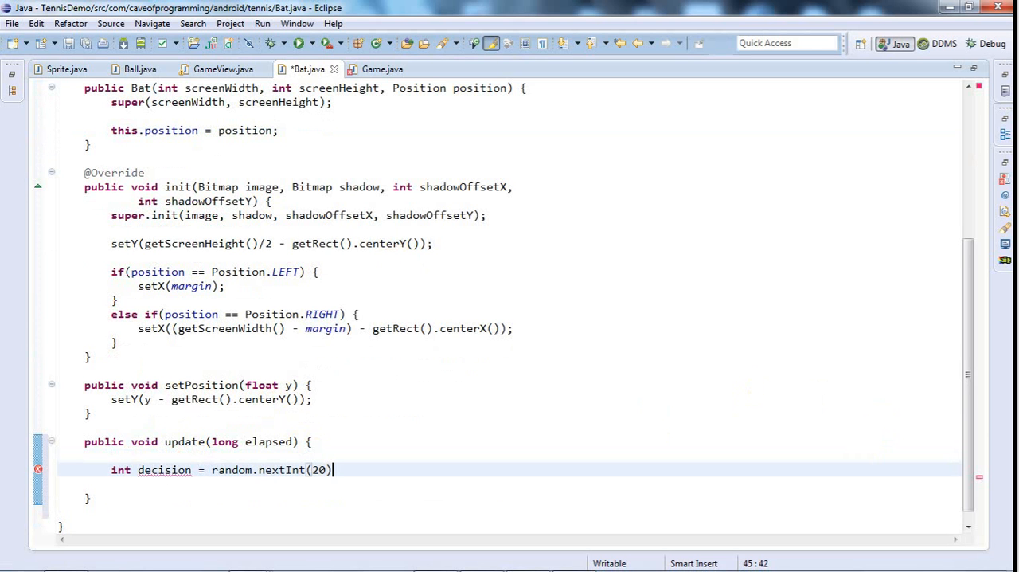
{"action": "type", "text": ";"}
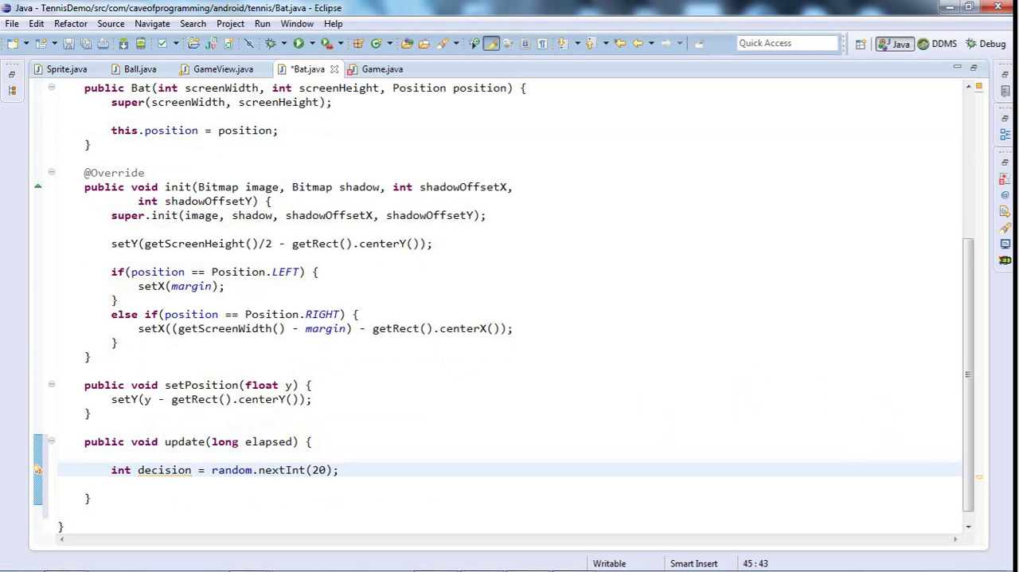
Start an 'if(decision == 0)' block below the decision line.
{"action": "left_click", "coordinate": [338, 468]}
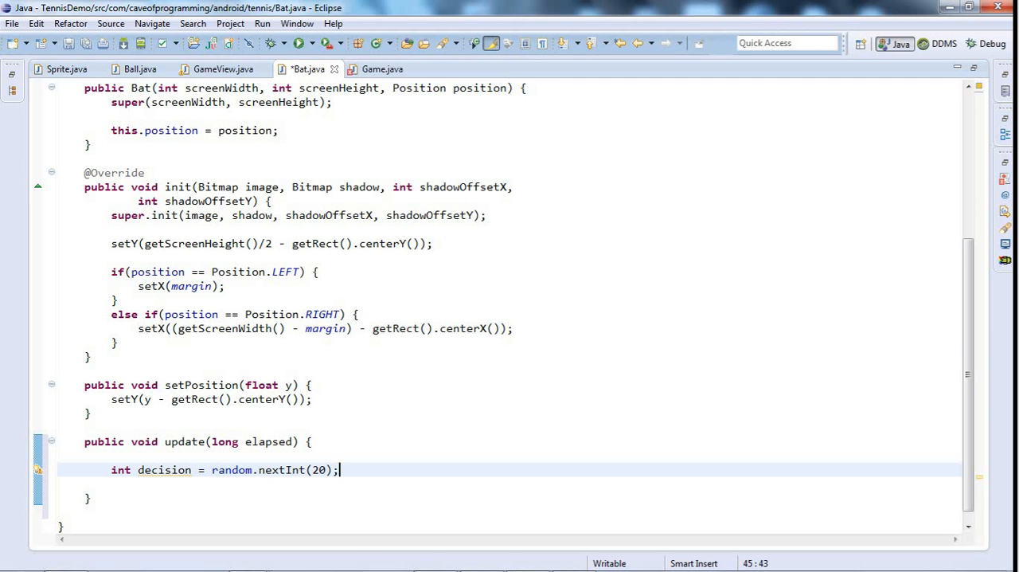
{"action": "key", "text": "Return"}
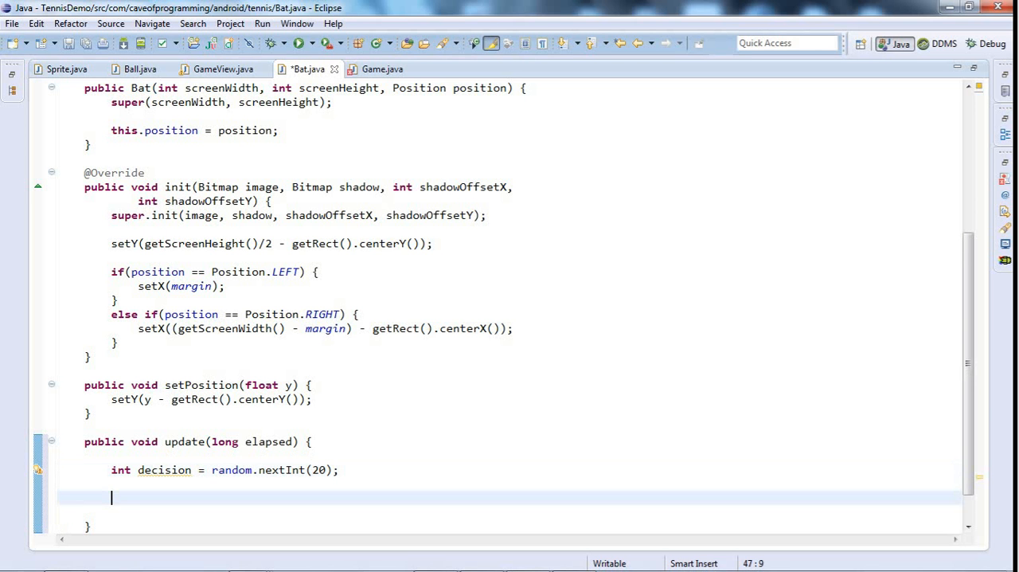
{"action": "type", "text": "if("}
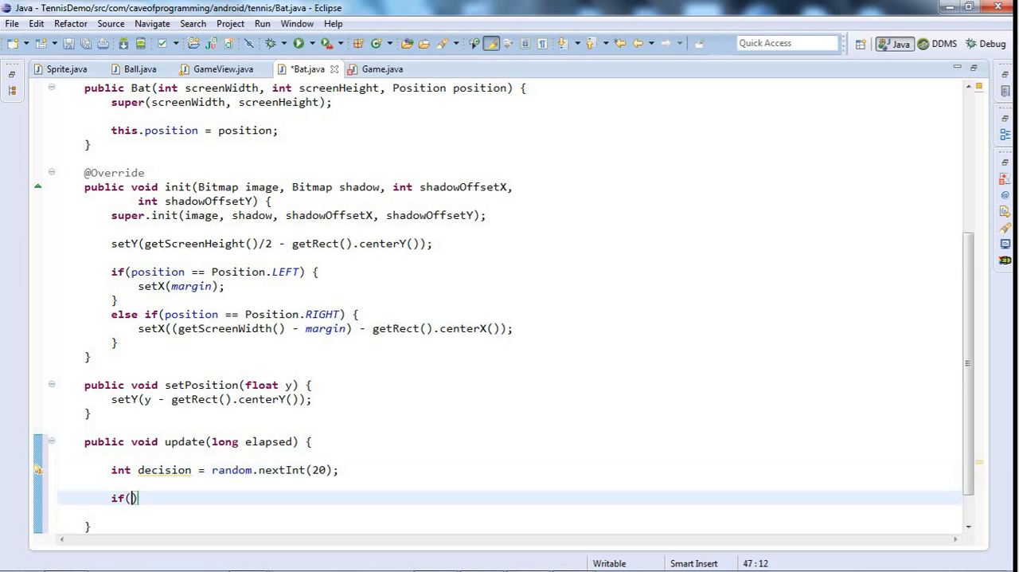
{"action": "type", "text": "decision =="}
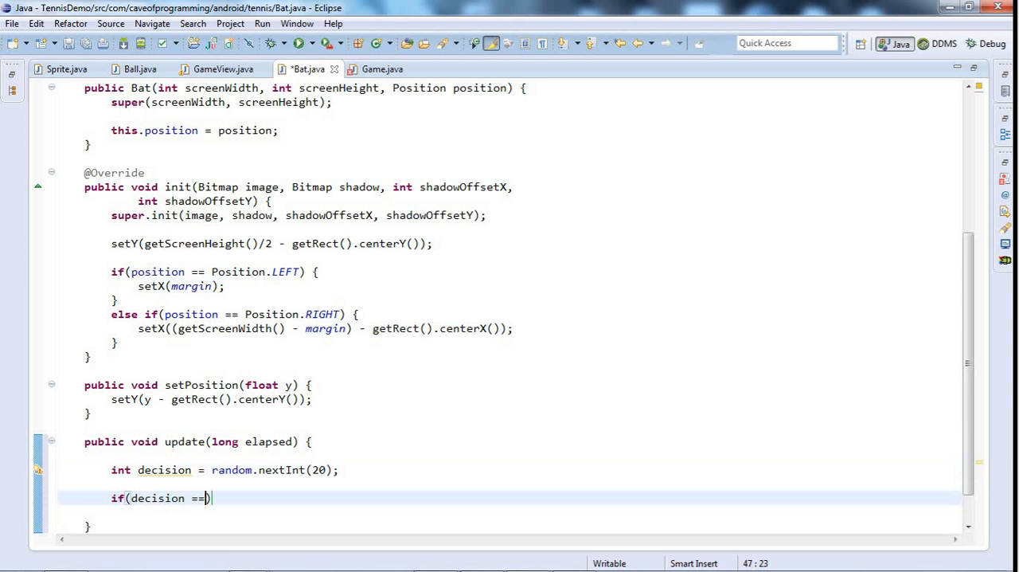
{"action": "type", "text": "0)"}
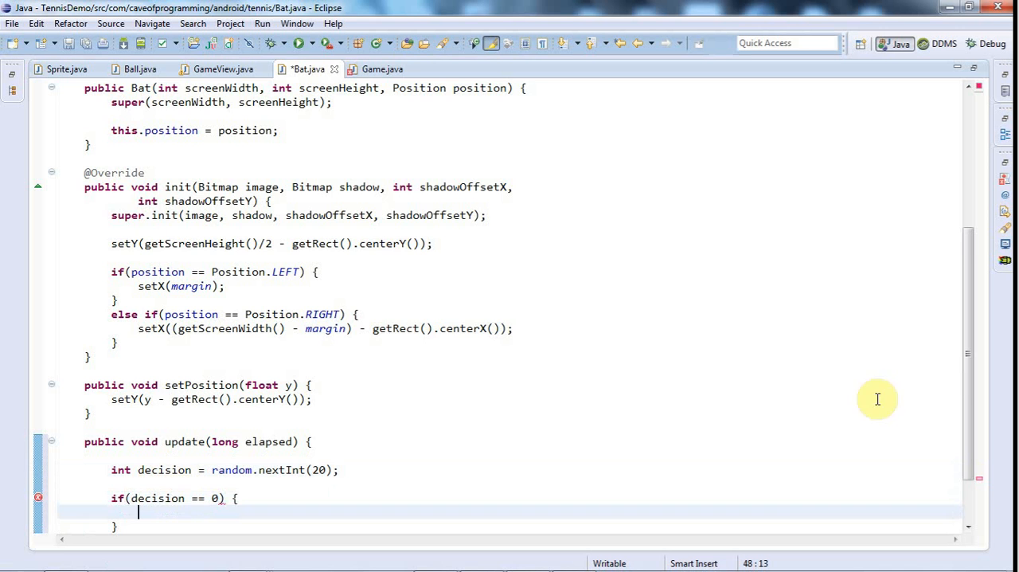
{"action": "scroll", "scroll_direction": "up", "scroll_amount": 3}
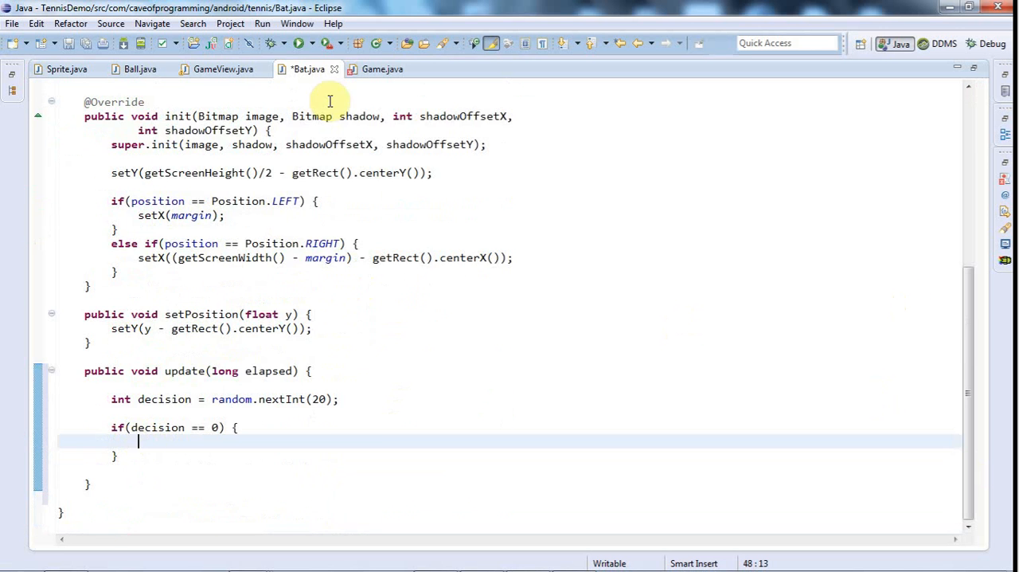
Declare 'private int dir;' below the random field and save Bat.java.
{"action": "scroll", "scroll_direction": "up", "scroll_amount": 3}
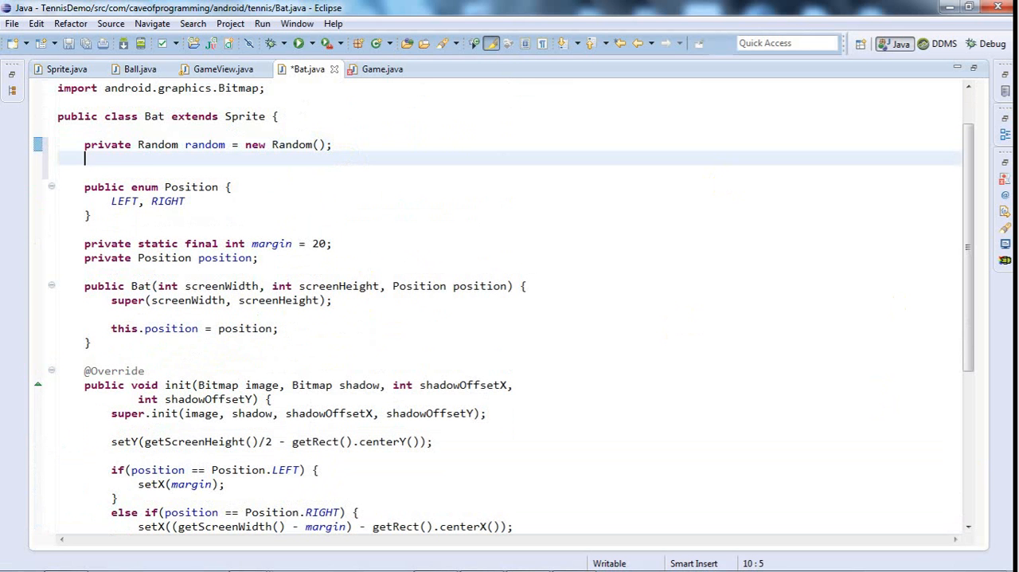
{"action": "type", "text": "private dir"}
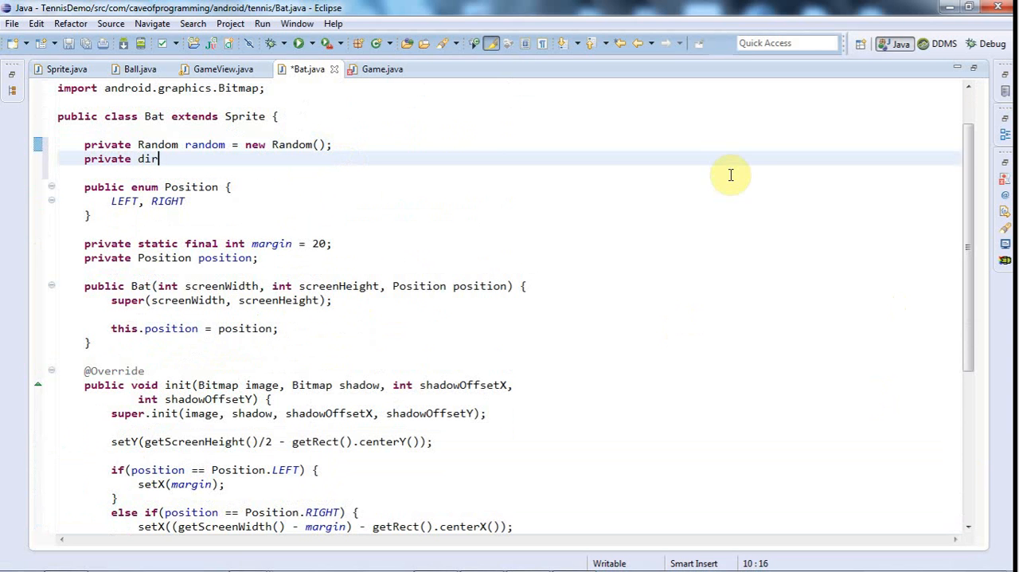
{"action": "mouse_move", "coordinate": [751, 182]}
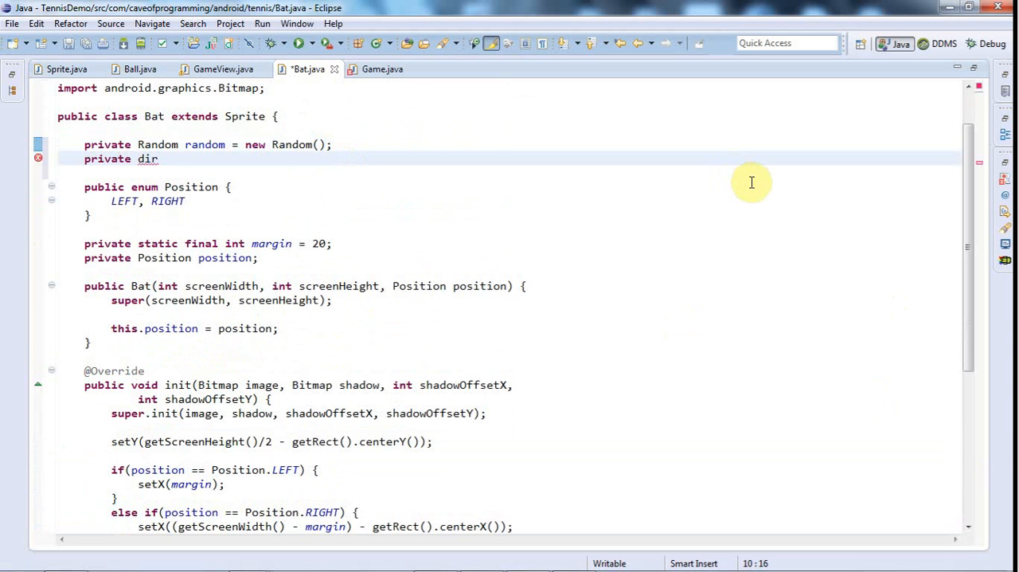
{"action": "type", "text": "int dir;"}
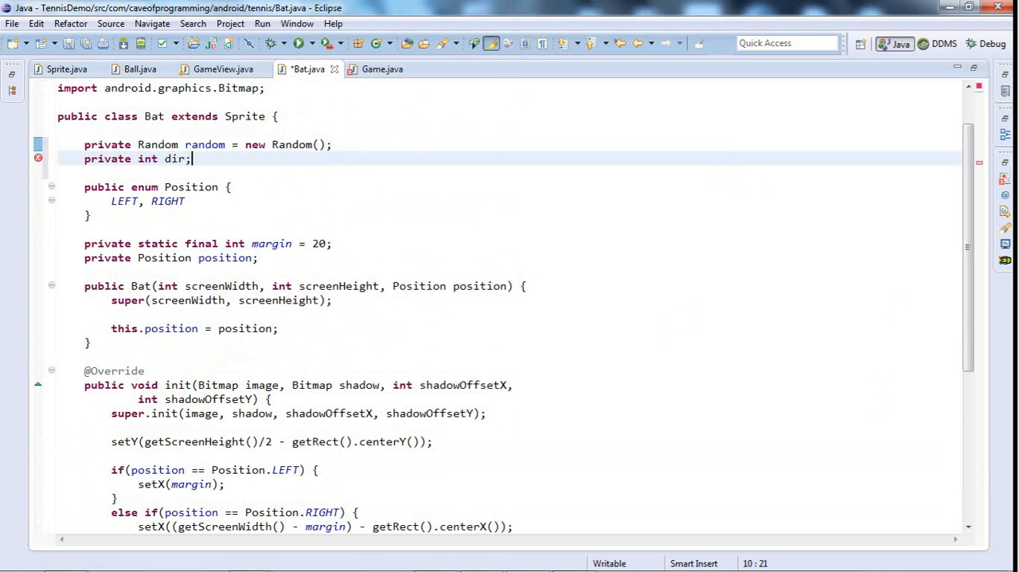
{"action": "left_click", "coordinate": [86, 45]}
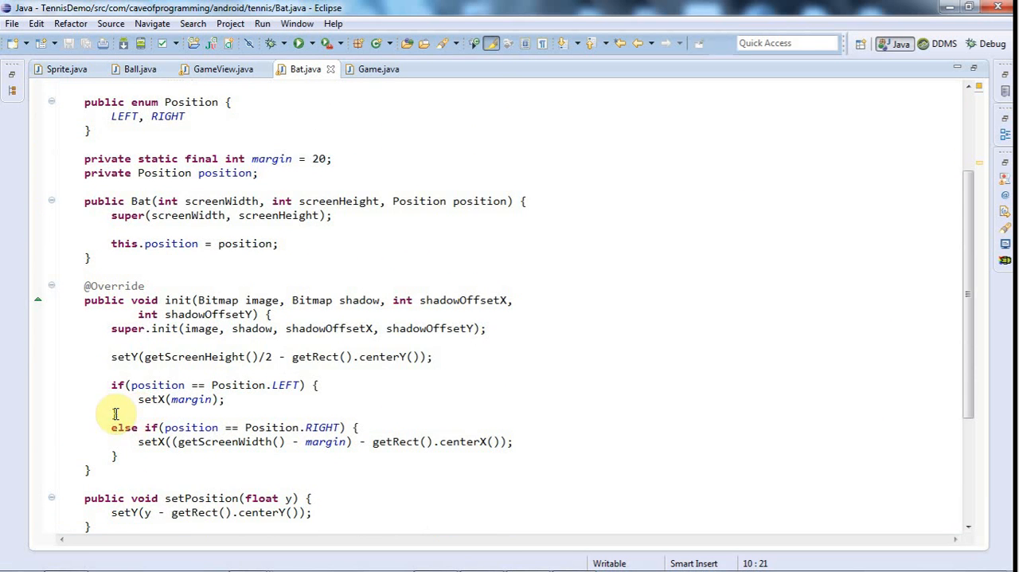
In init, set dir = random.nextInt(2)*2 - 1 so it is either 1 or -1.
{"action": "scroll", "scroll_direction": "down", "scroll_amount": 3}
{"action": "type", "text": "}"}
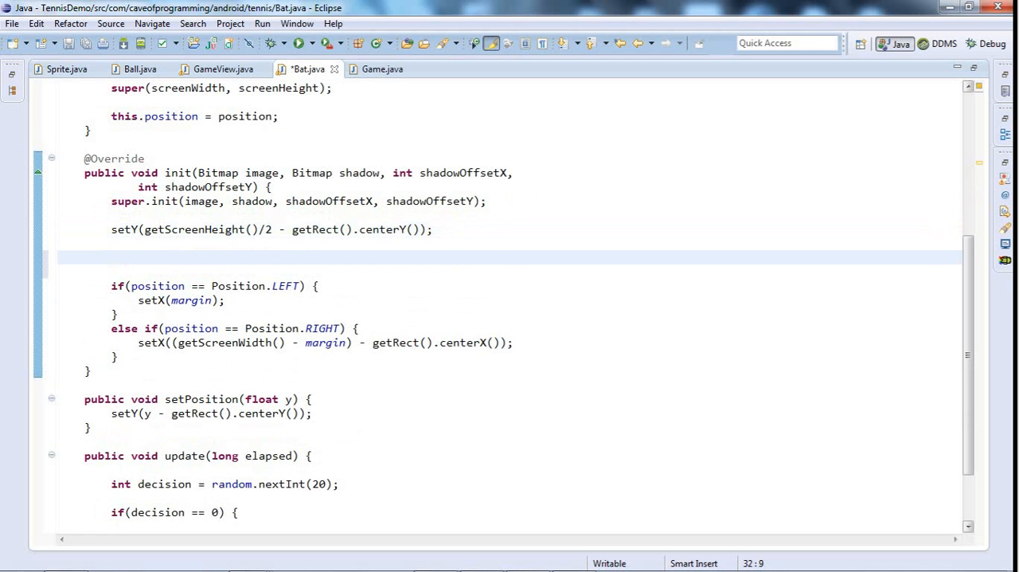
{"action": "left_click", "coordinate": [112, 258]}
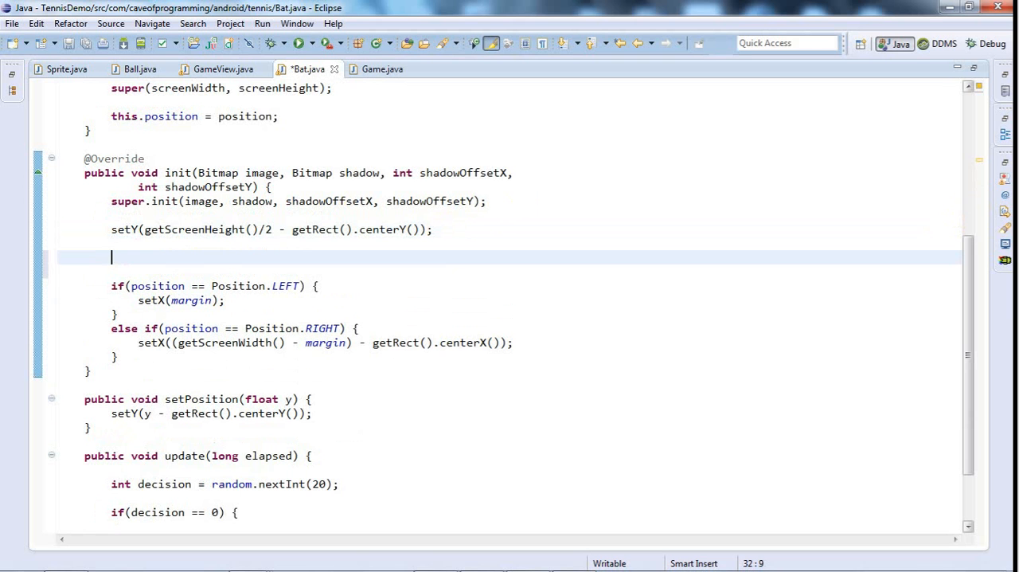
{"action": "mouse_move", "coordinate": [970, 207]}
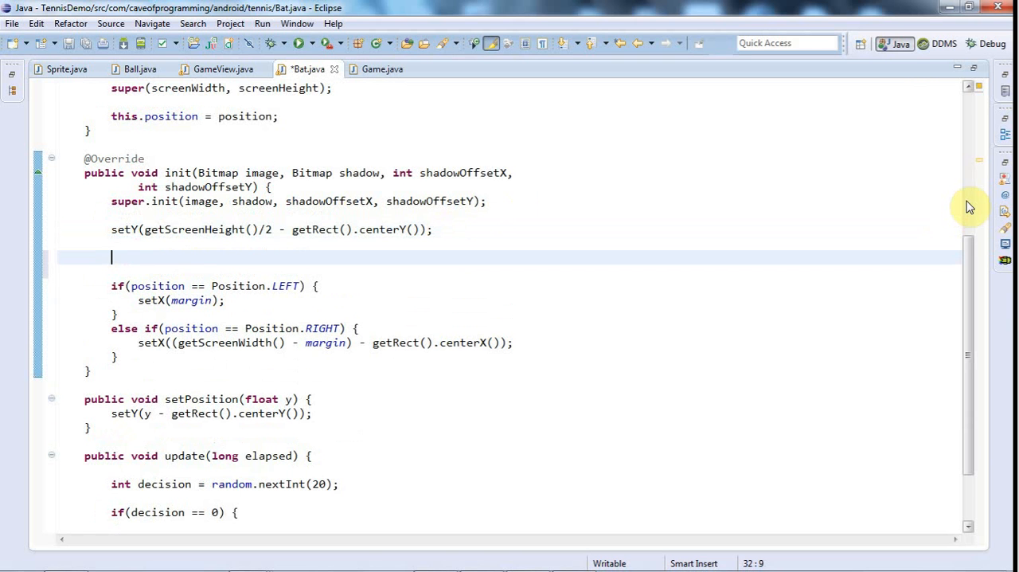
{"action": "type", "text": "dir"}
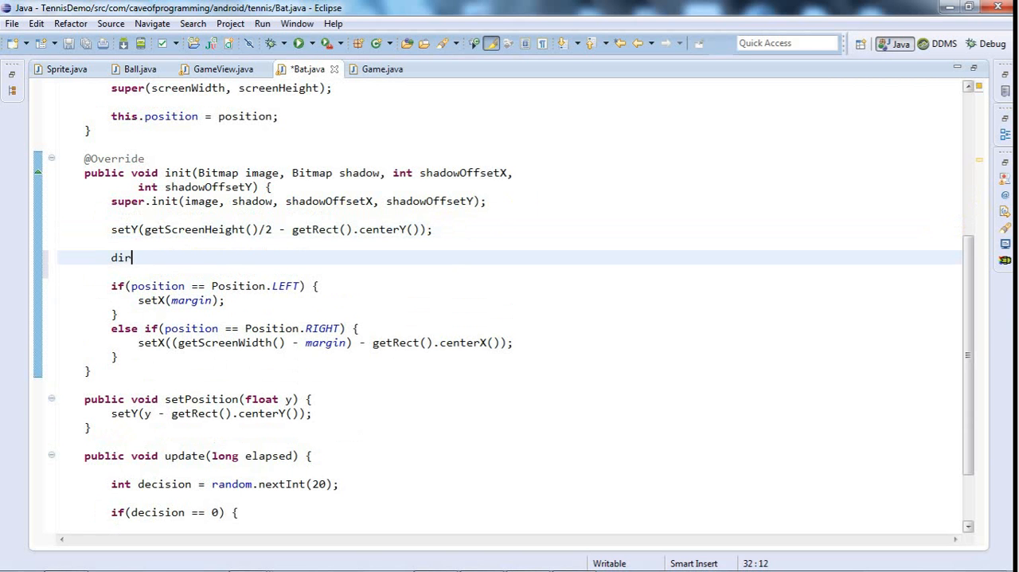
{"action": "type", "text": "= rando"}
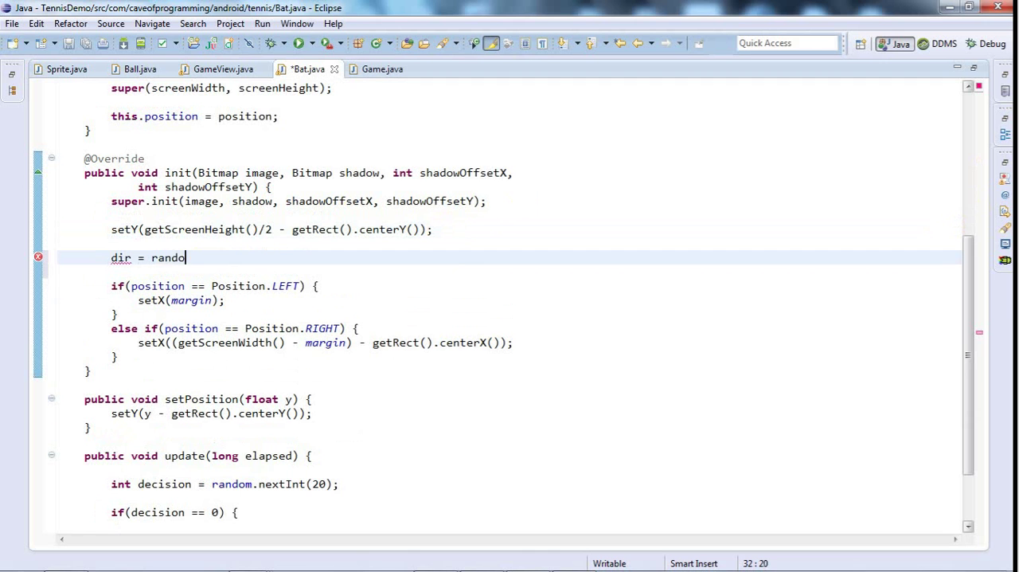
{"action": "type", "text": "m.nextInt"}
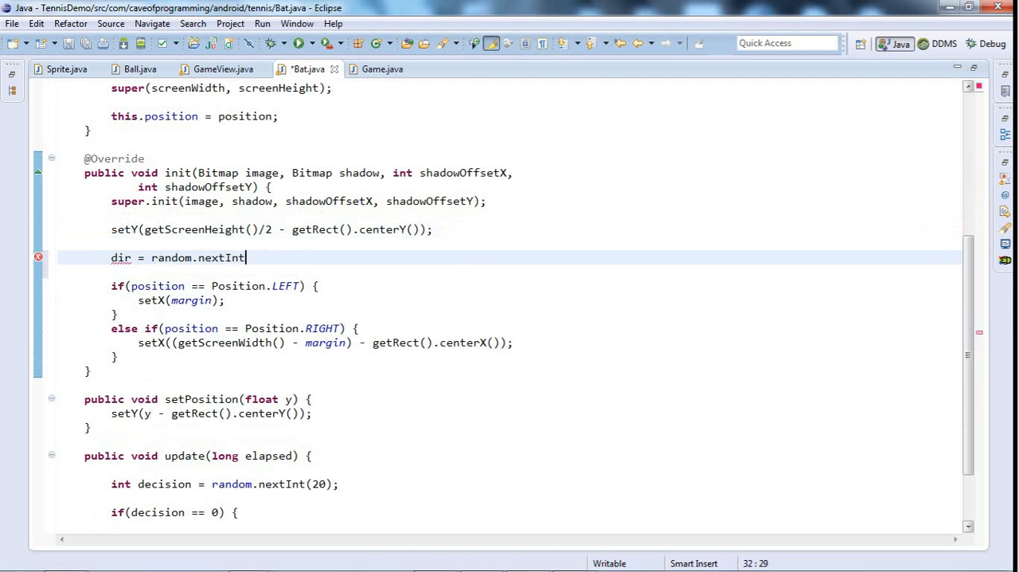
{"action": "type", "text": "()"}
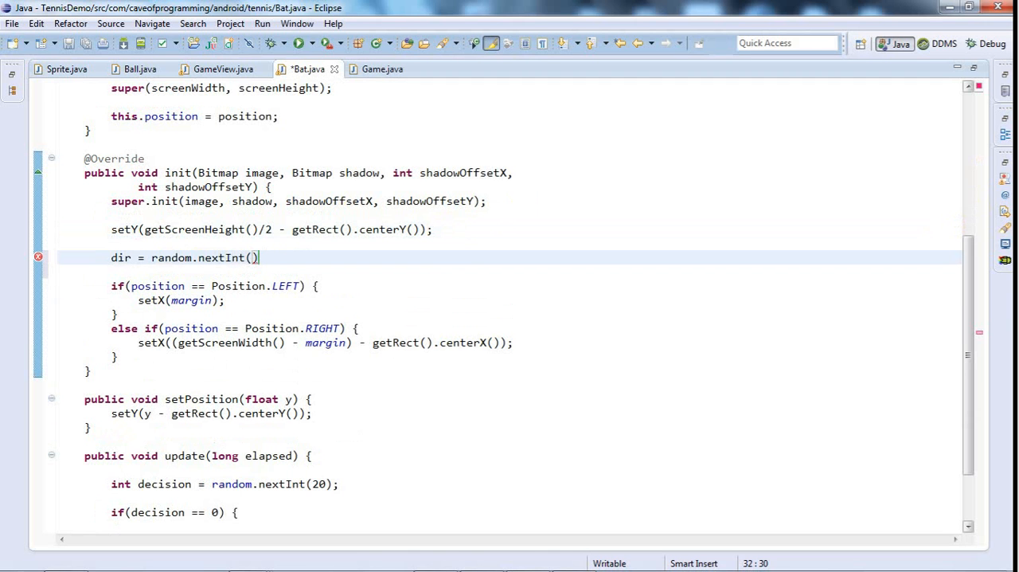
{"action": "type", "text": "2"}
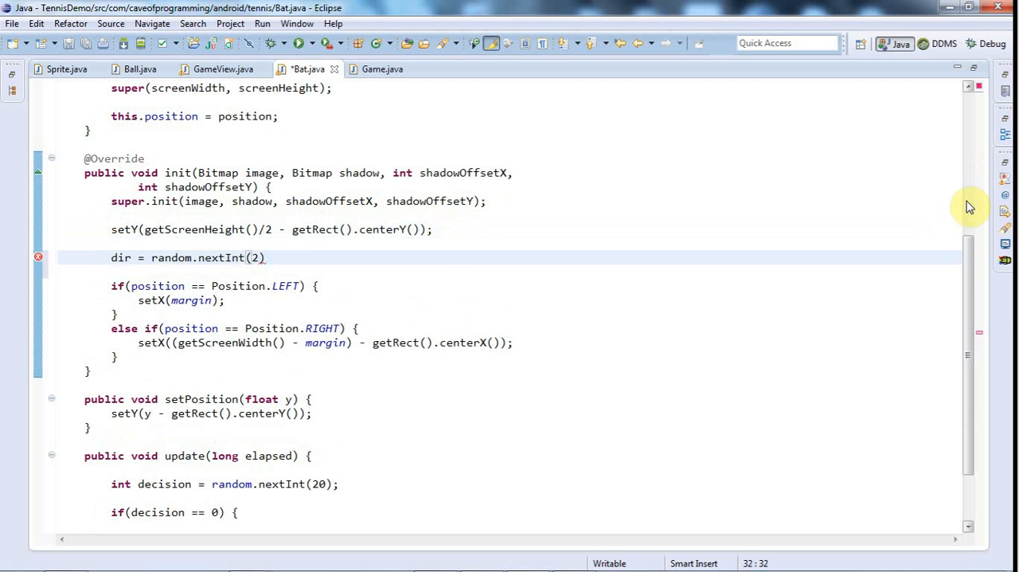
{"action": "type", "text": "*"}
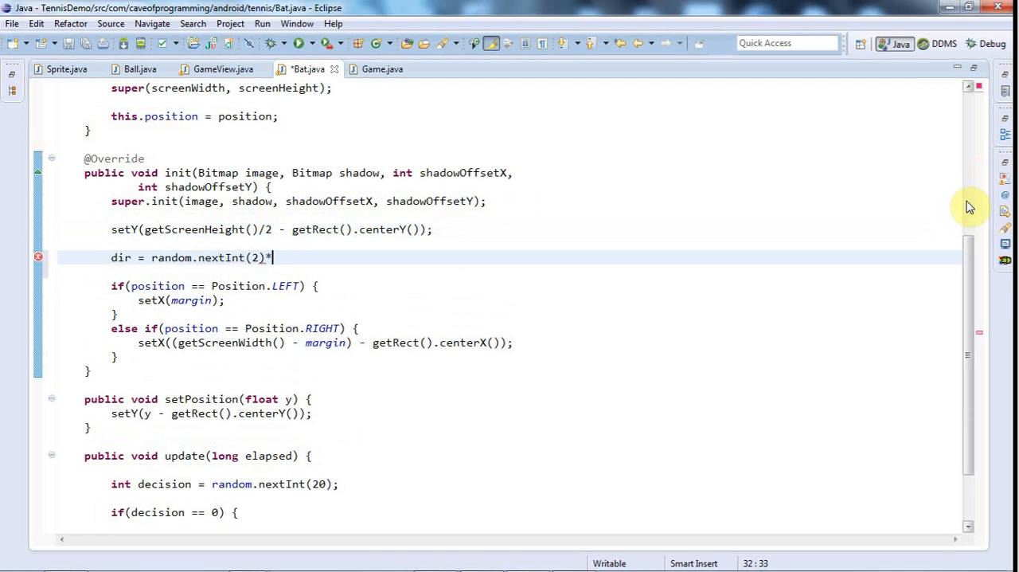
{"action": "type", "text": "2"}
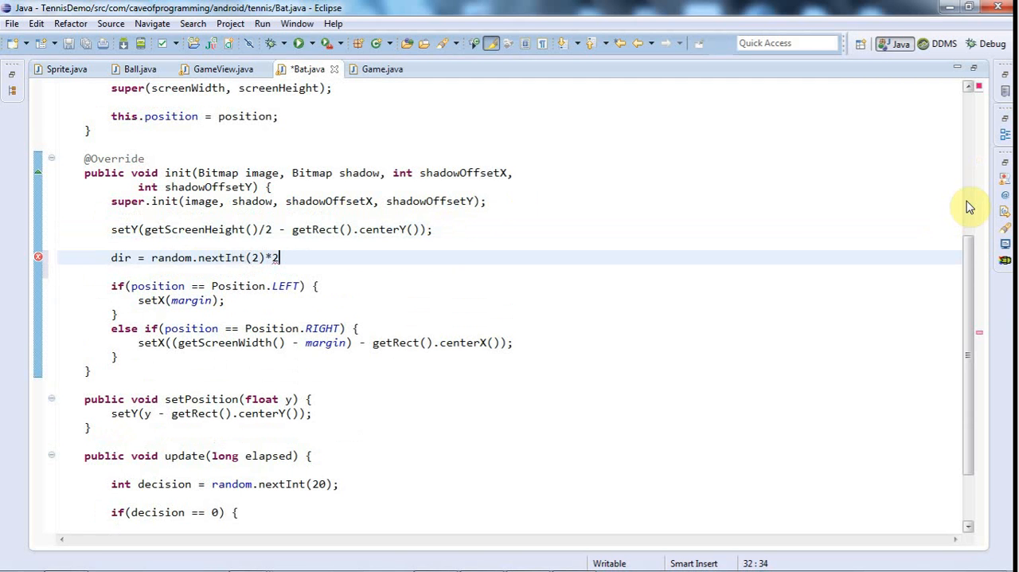
{"action": "type", "text": "-1"}
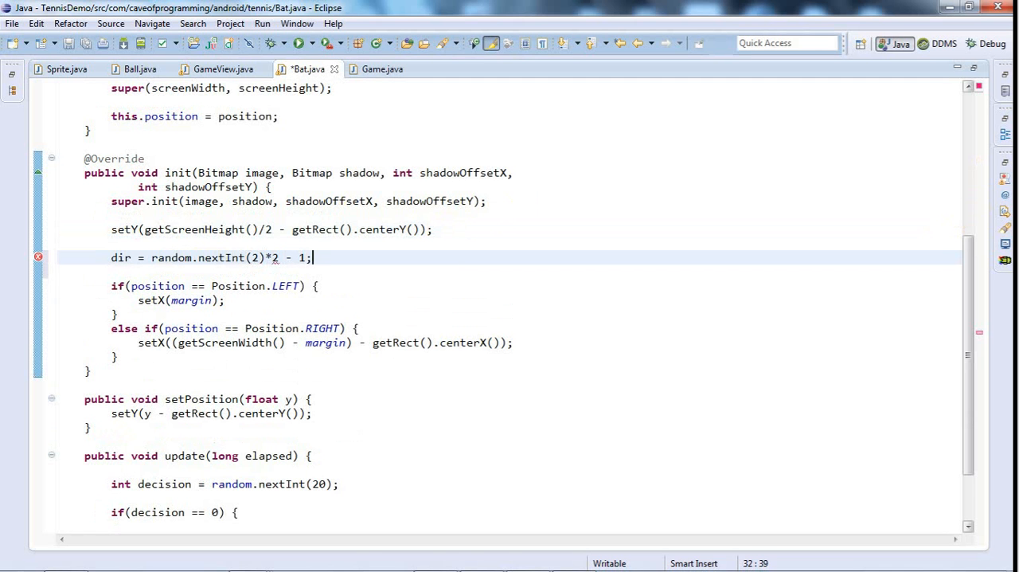
Save Bat.java and point out the dir variable.
{"action": "left_click", "coordinate": [67, 43]}
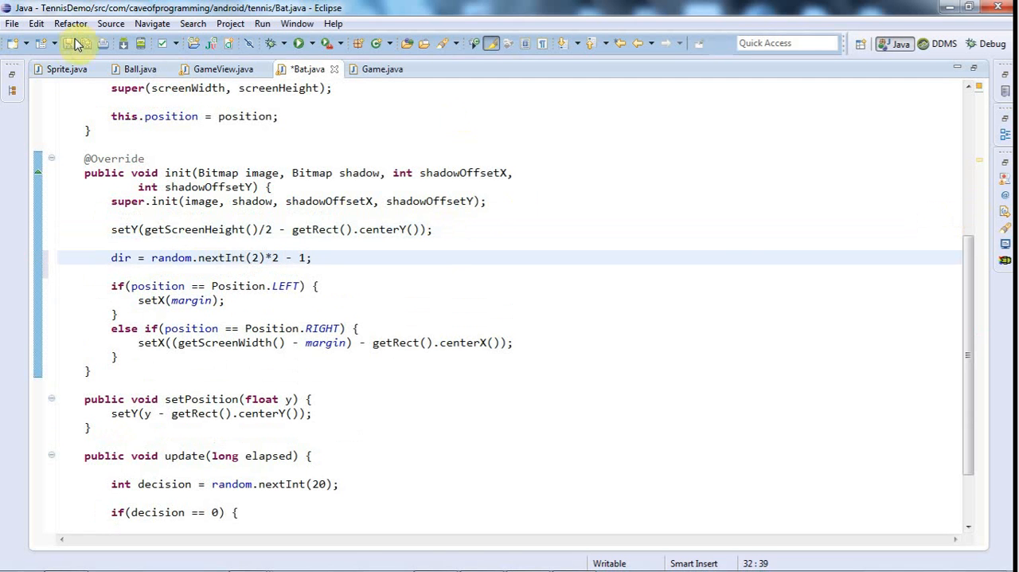
{"action": "double_click", "coordinate": [121, 258]}
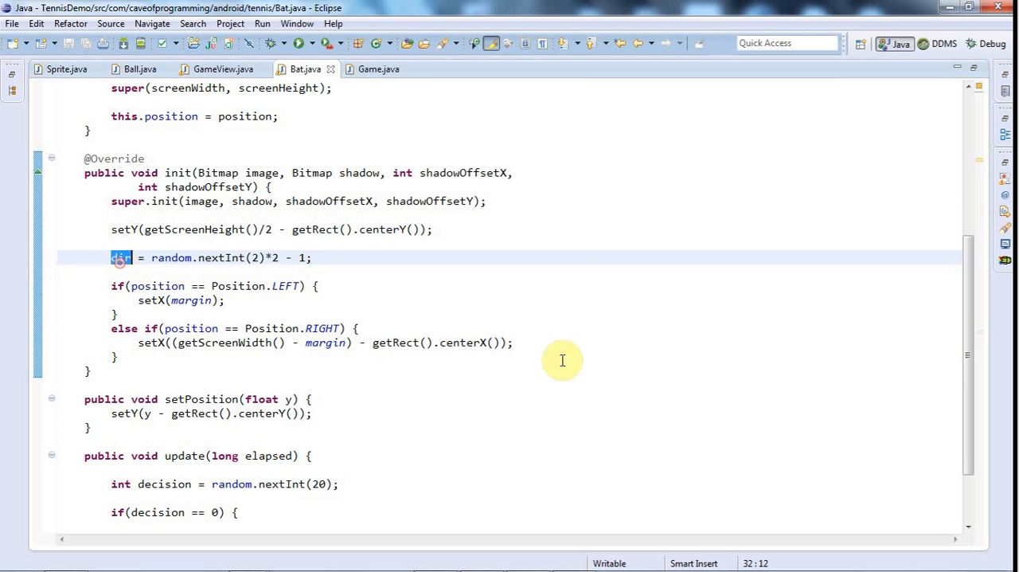
{"action": "mouse_move", "coordinate": [535, 356]}
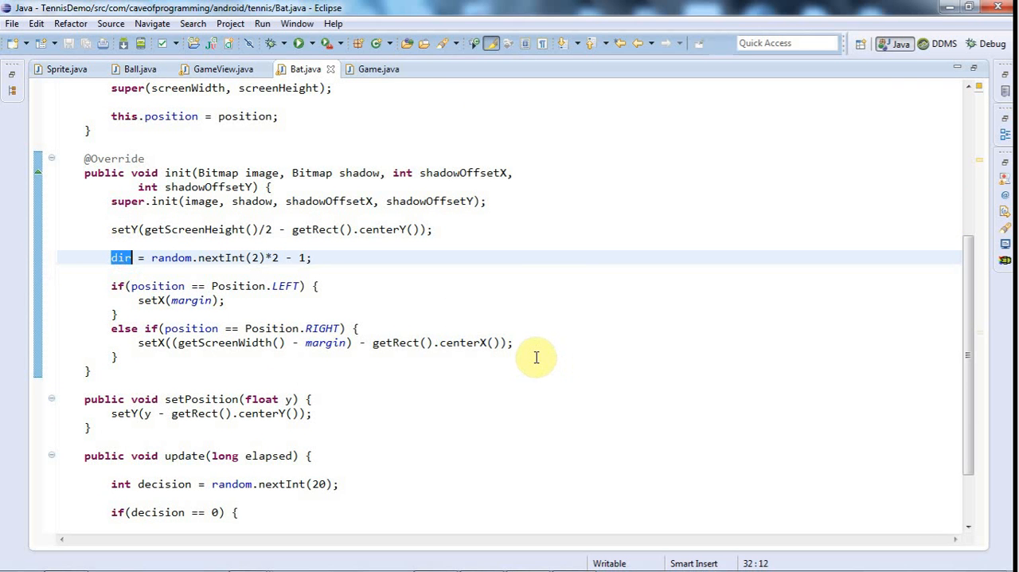
{"action": "scroll", "scroll_direction": "down", "scroll_amount": 3}
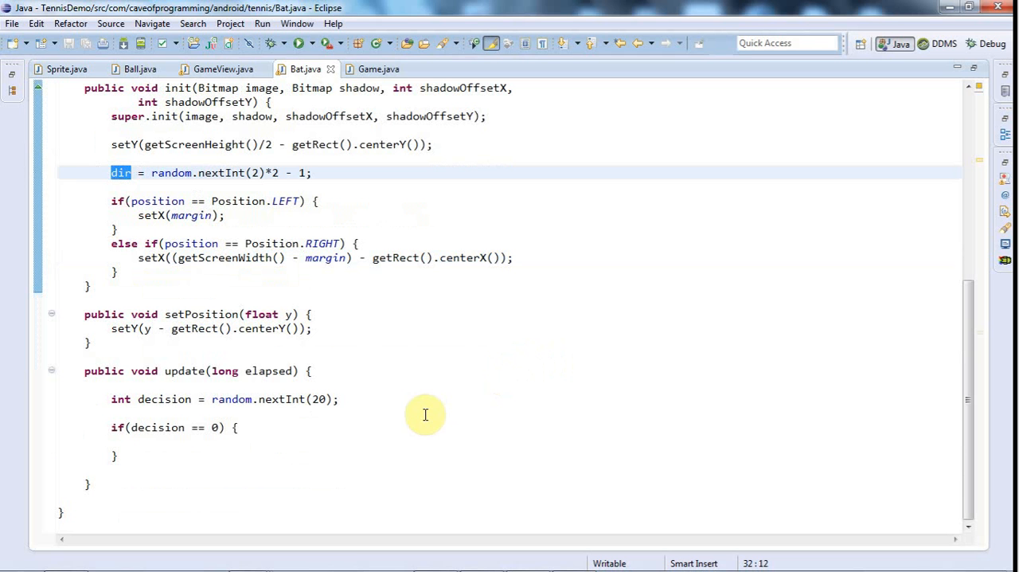
{"action": "mouse_move", "coordinate": [188, 440]}
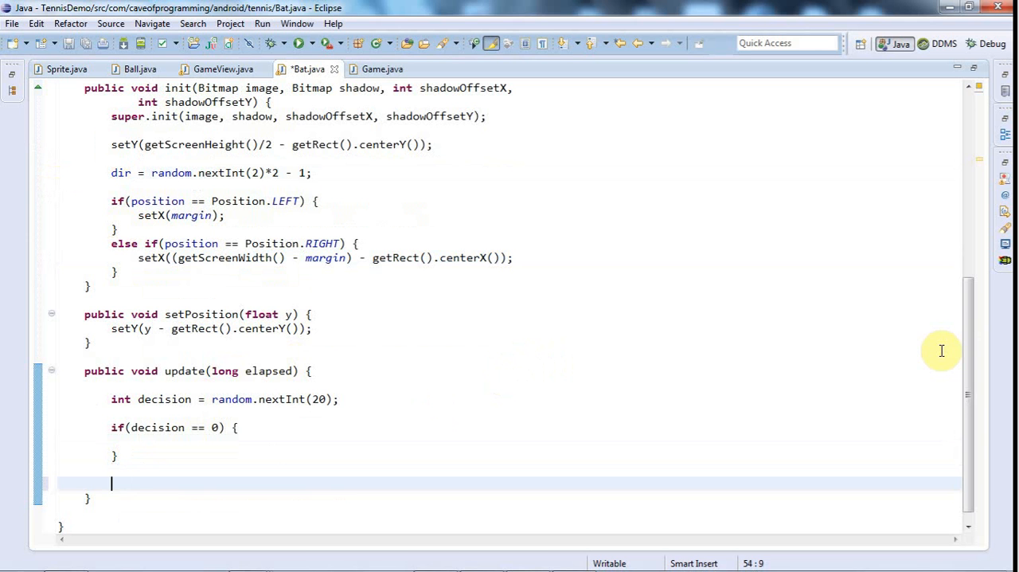
At the end of update(), add 'float y = getY();' followed by 'setY(y);'.
{"action": "type", "text": "int y"}
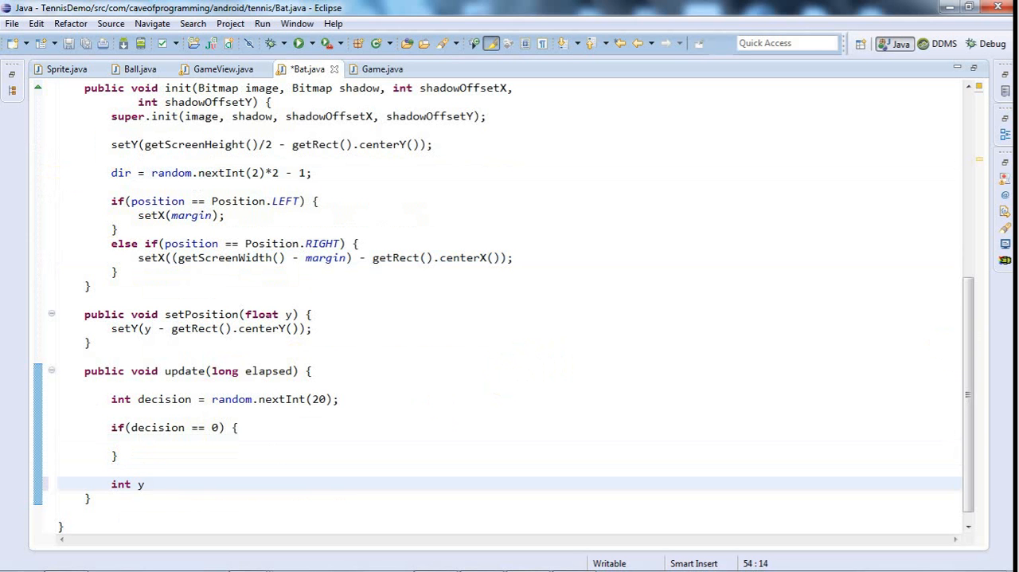
{"action": "type", "text": "float"}
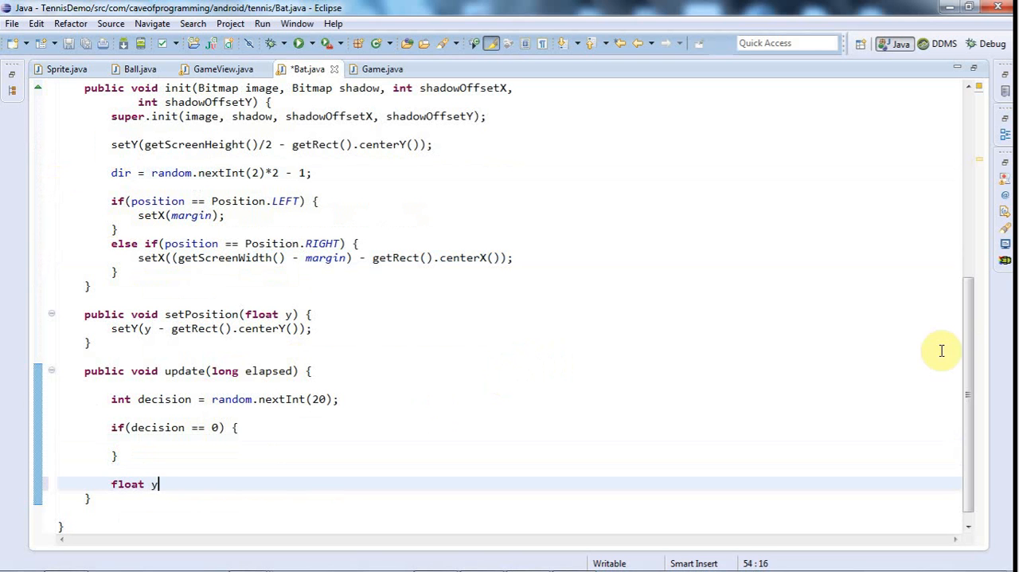
{"action": "type", "text": "= getY();"}
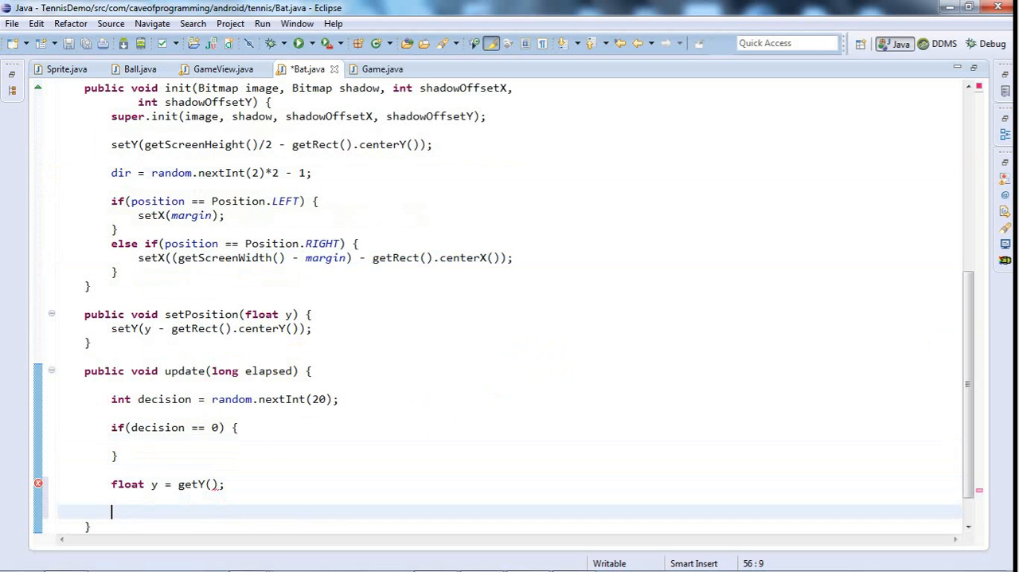
{"action": "type", "text": "setY"}
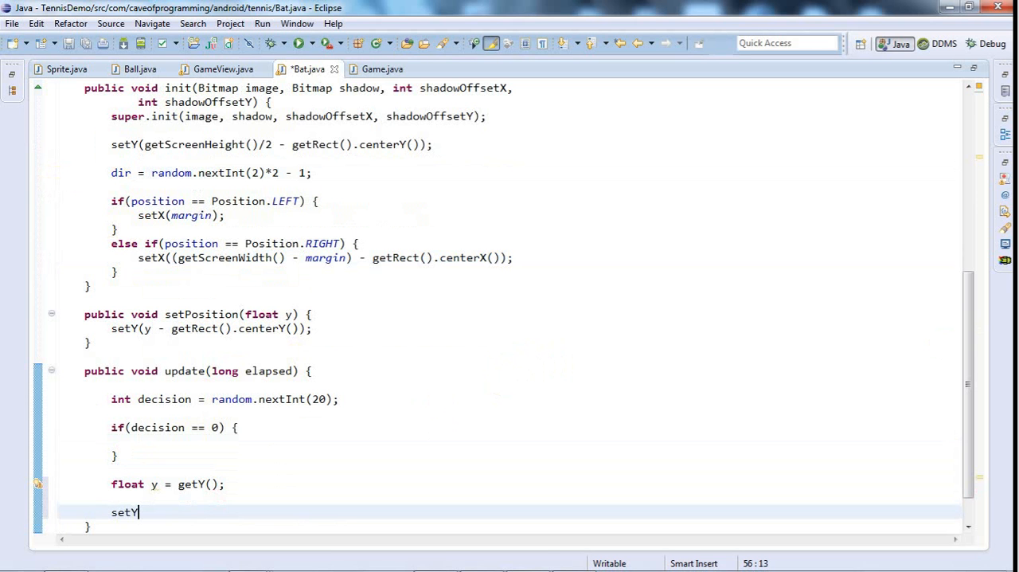
{"action": "type", "text": "(y);"}
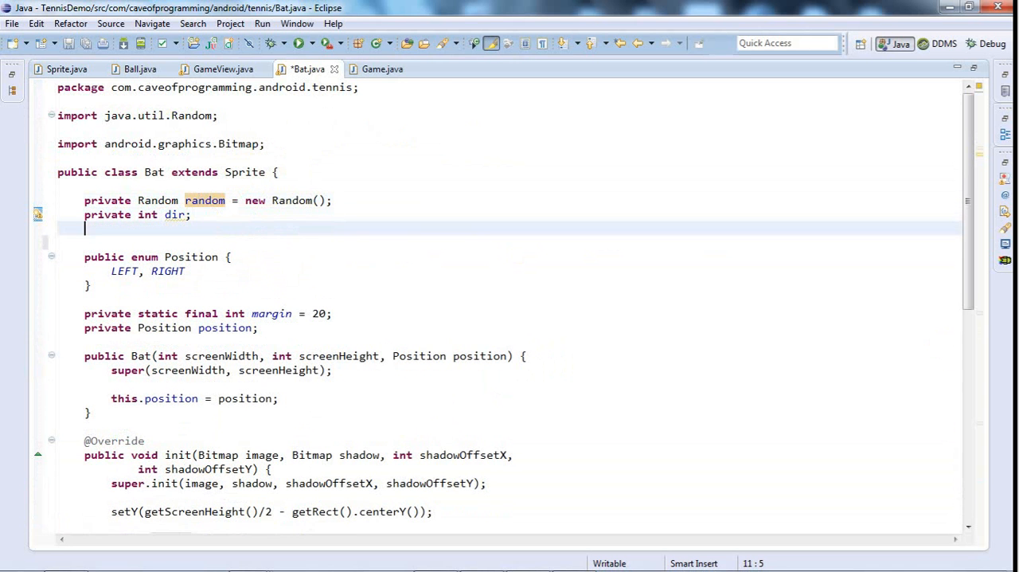
Declare 'private float speed = 4.0f;' below the dir field.
{"action": "type", "text": "pri"}
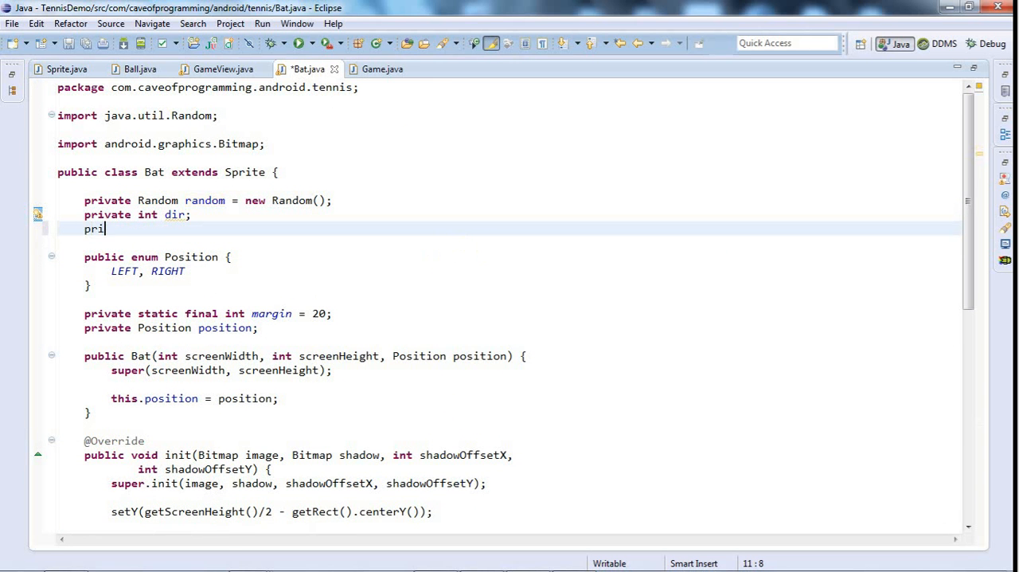
{"action": "type", "text": "vate float"}
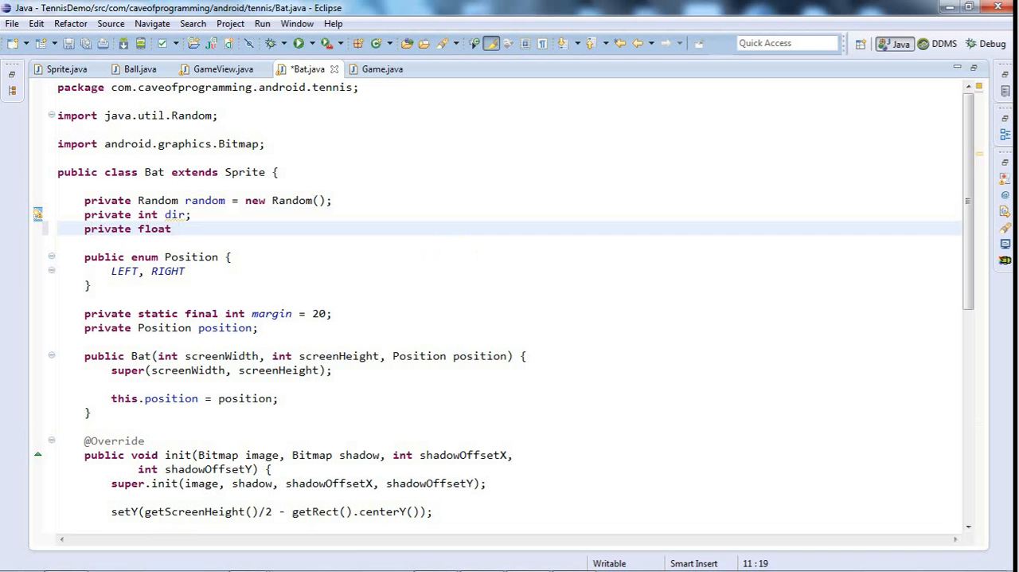
{"action": "type", "text": "speed ="}
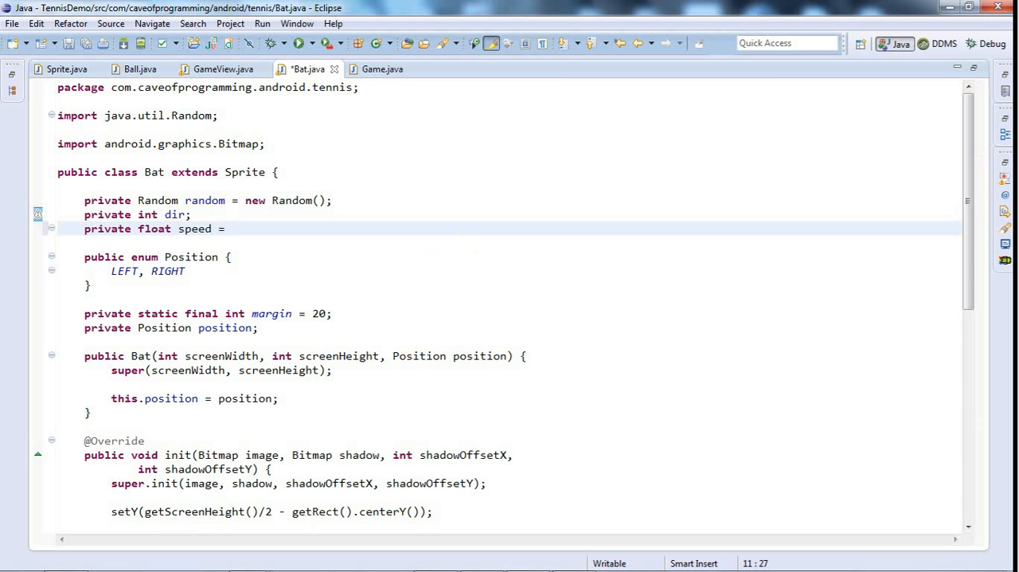
{"action": "type", "text": "4."}
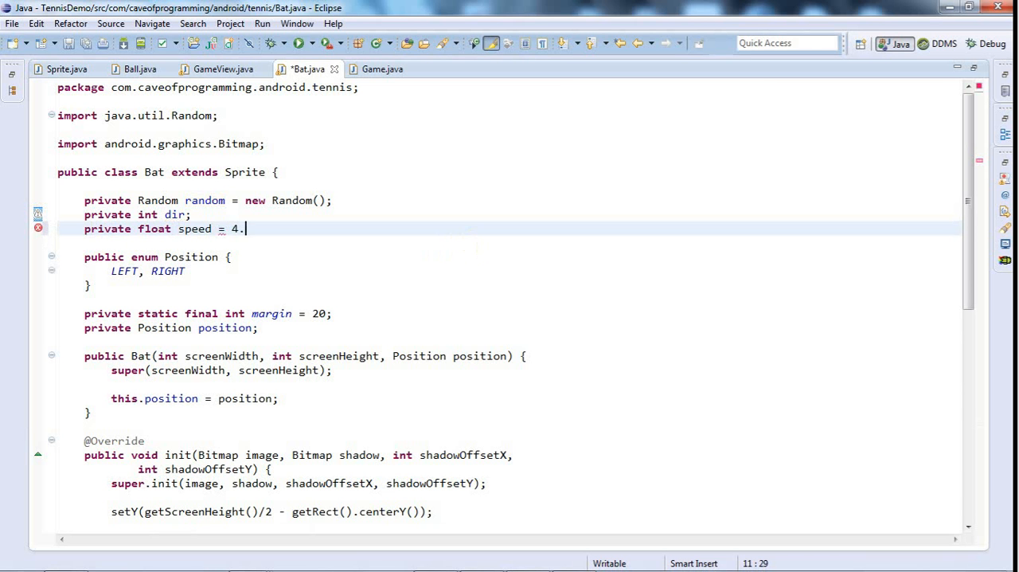
{"action": "type", "text": "0f;"}
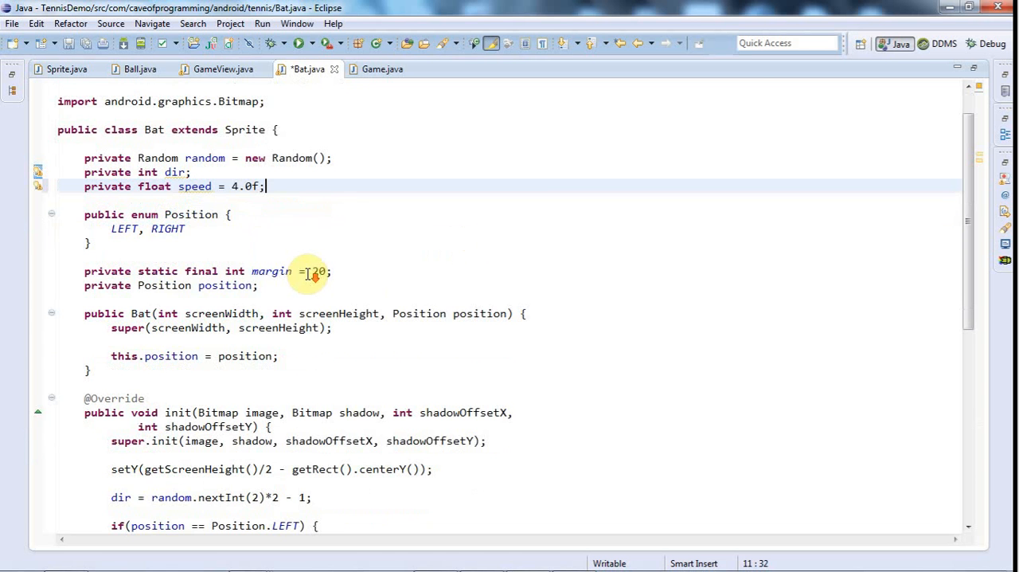
Add 'y += dir * speed * elapsed;' before setY(y), save, and point out speed and dir.
{"action": "scroll", "scroll_direction": "down", "scroll_amount": 3}
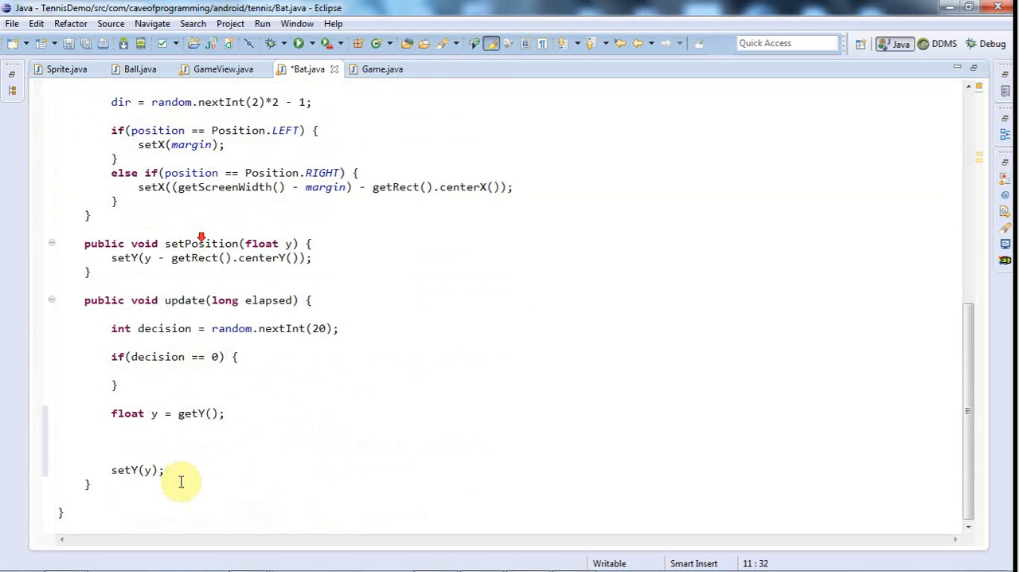
{"action": "left_click", "coordinate": [112, 441]}
{"action": "type", "text": "y"}
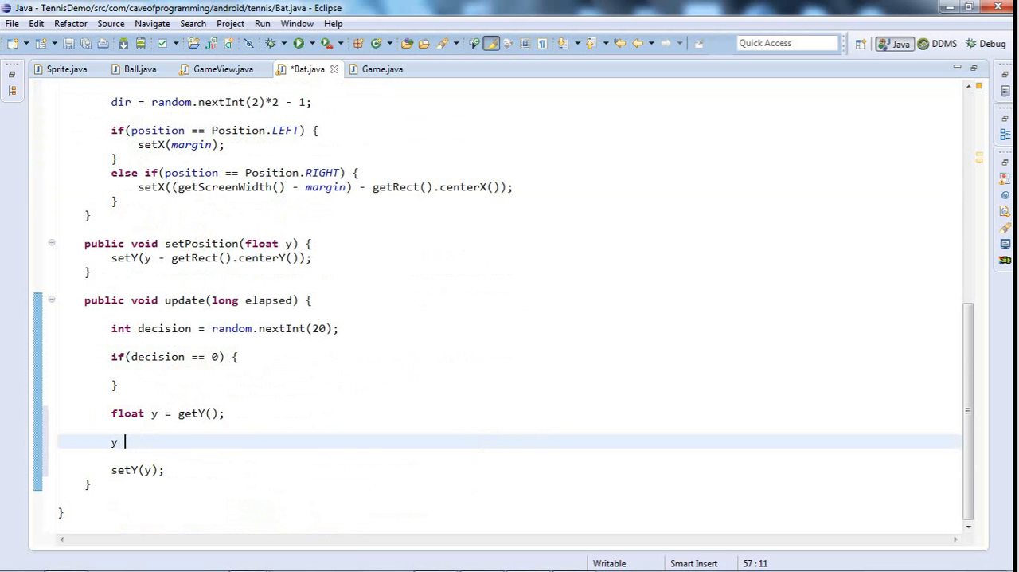
{"action": "type", "text": "+= di"}
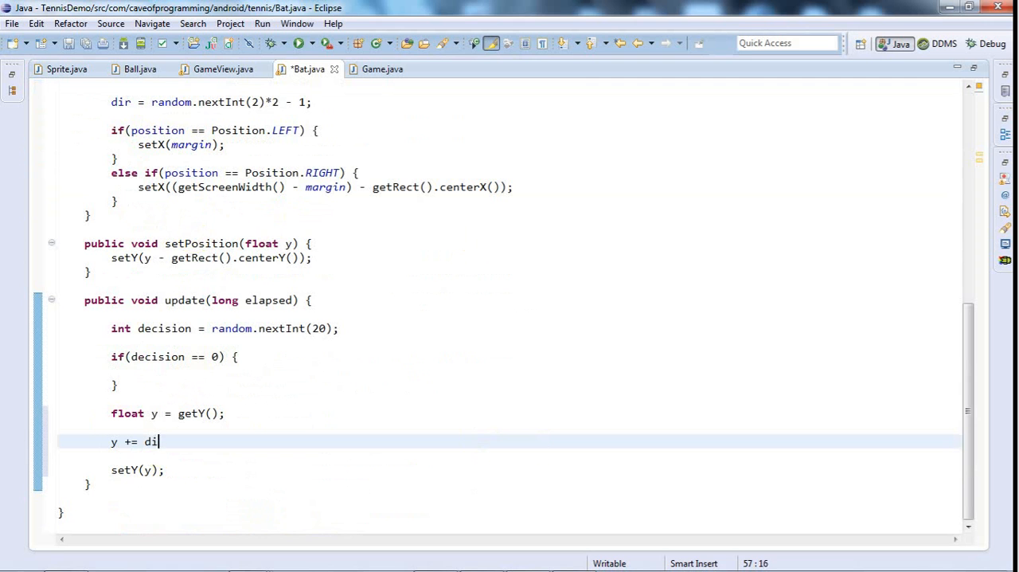
{"action": "type", "text": "r * s"}
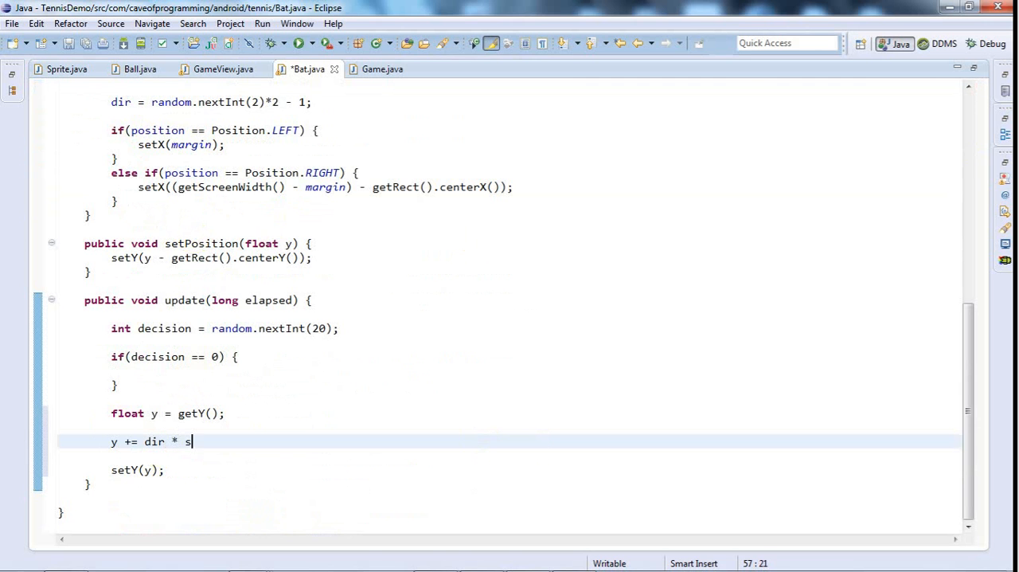
{"action": "type", "text": "peed *"}
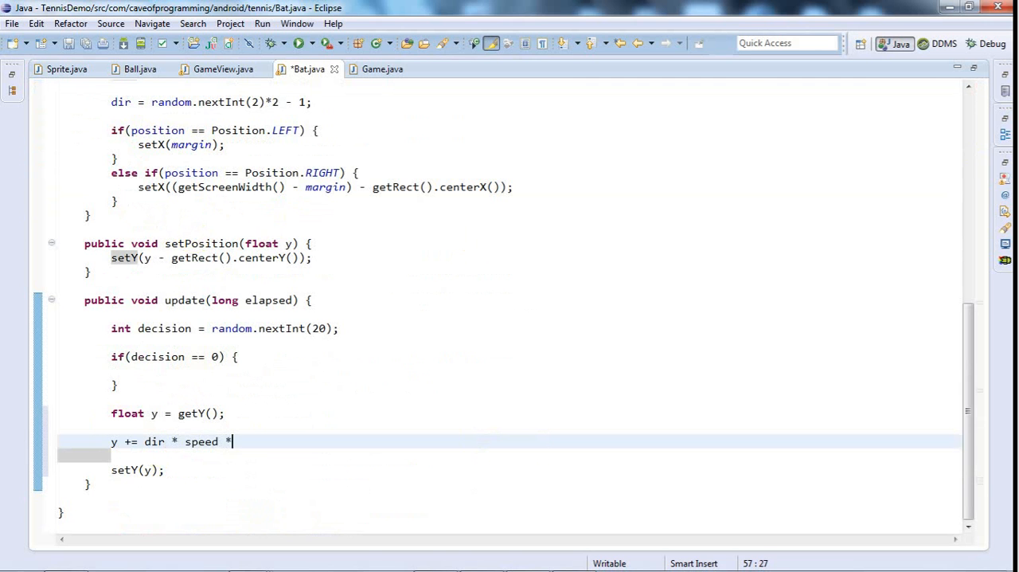
{"action": "type", "text": "elapsed;"}
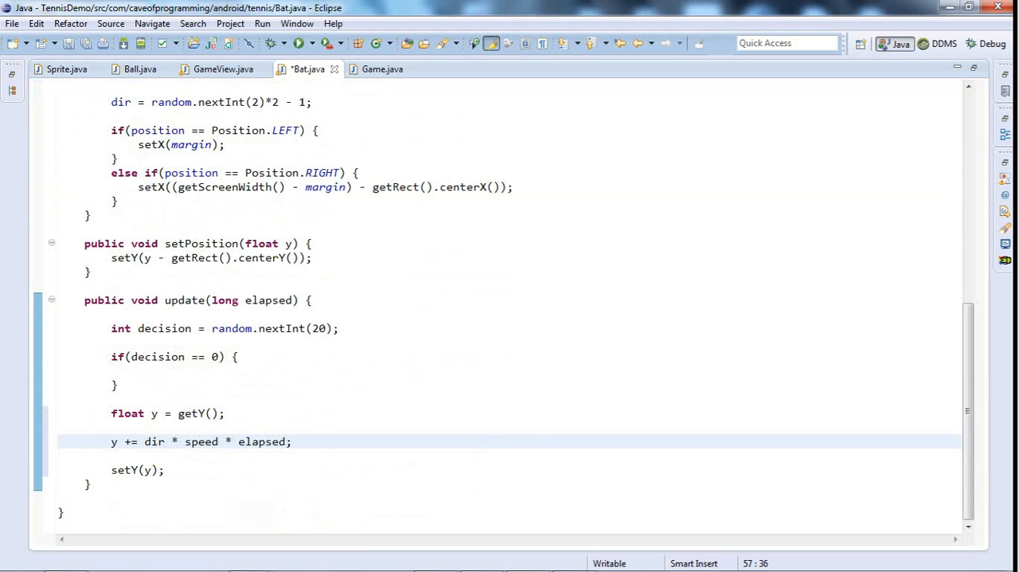
{"action": "key", "text": "ctrl+s"}
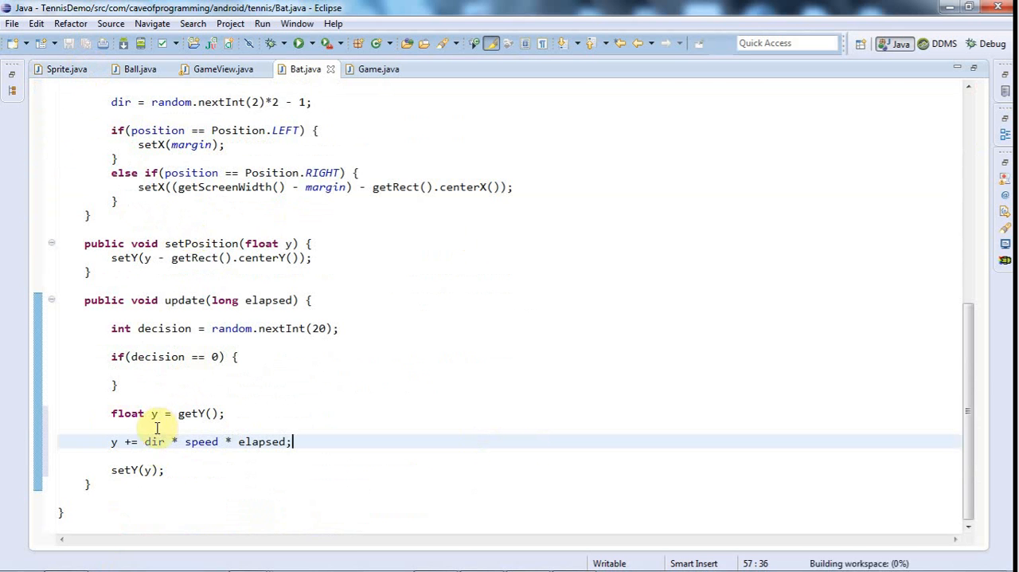
{"action": "double_click", "coordinate": [200, 441]}
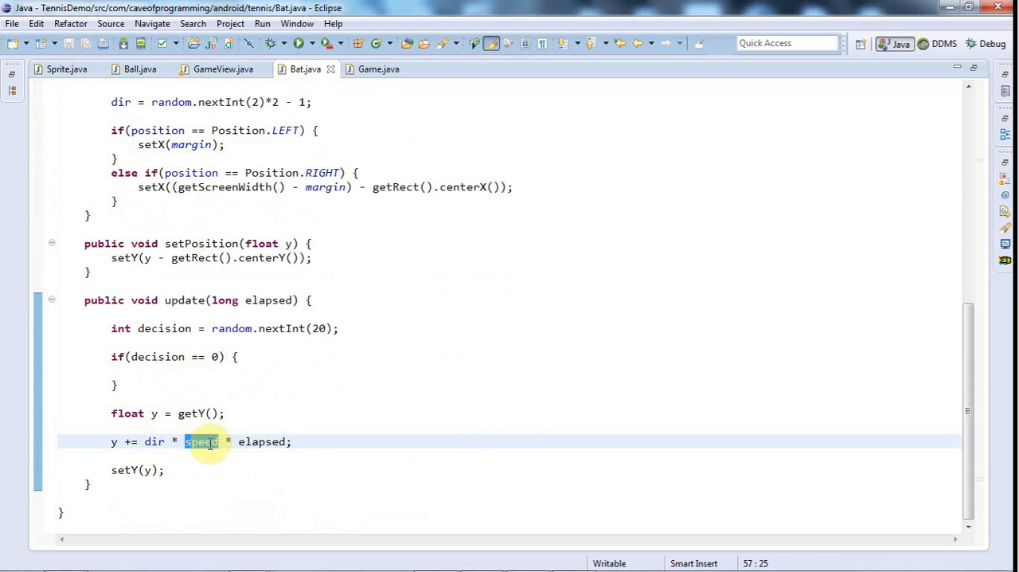
{"action": "double_click", "coordinate": [263, 441]}
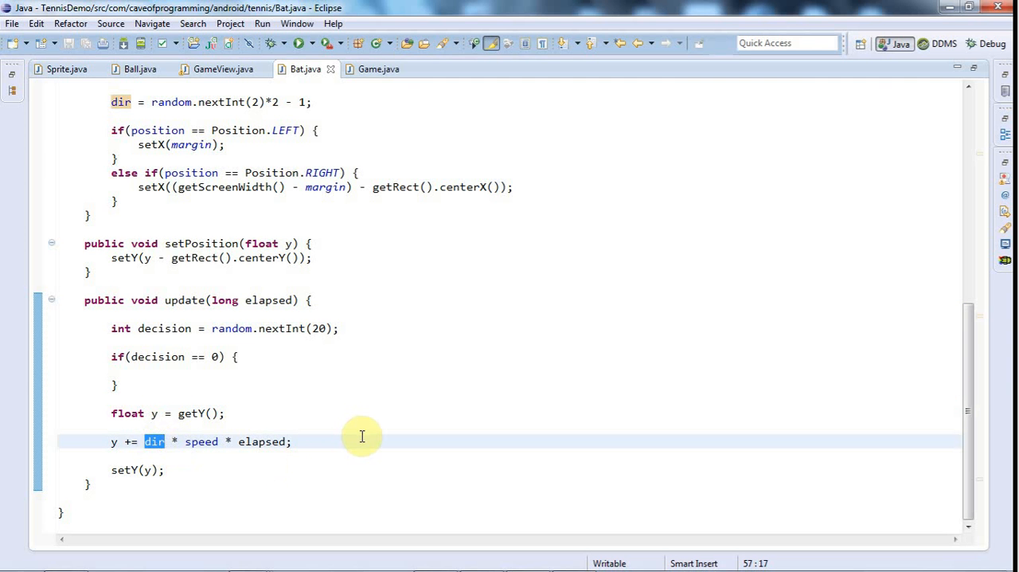
Inside the if(decision == 0) block, set dir = 0 so the bat stops moving.
{"action": "left_click", "coordinate": [140, 366]}
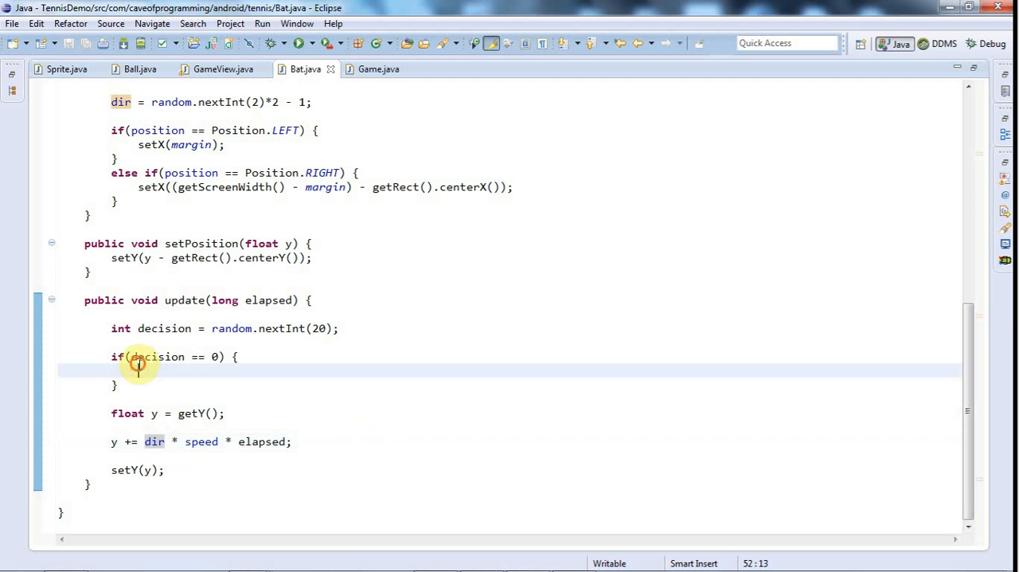
{"action": "mouse_move", "coordinate": [566, 413]}
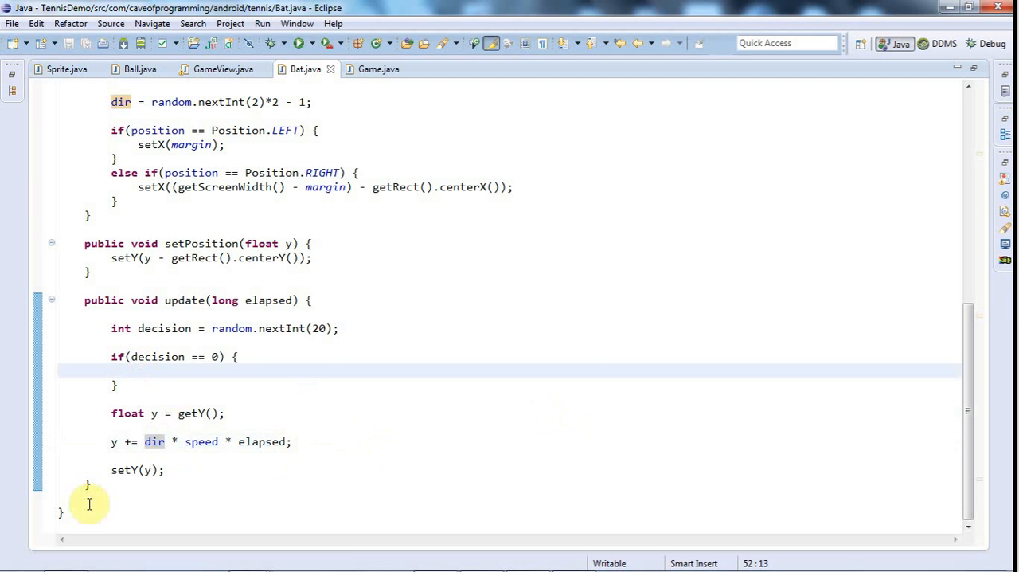
{"action": "double_click", "coordinate": [162, 328]}
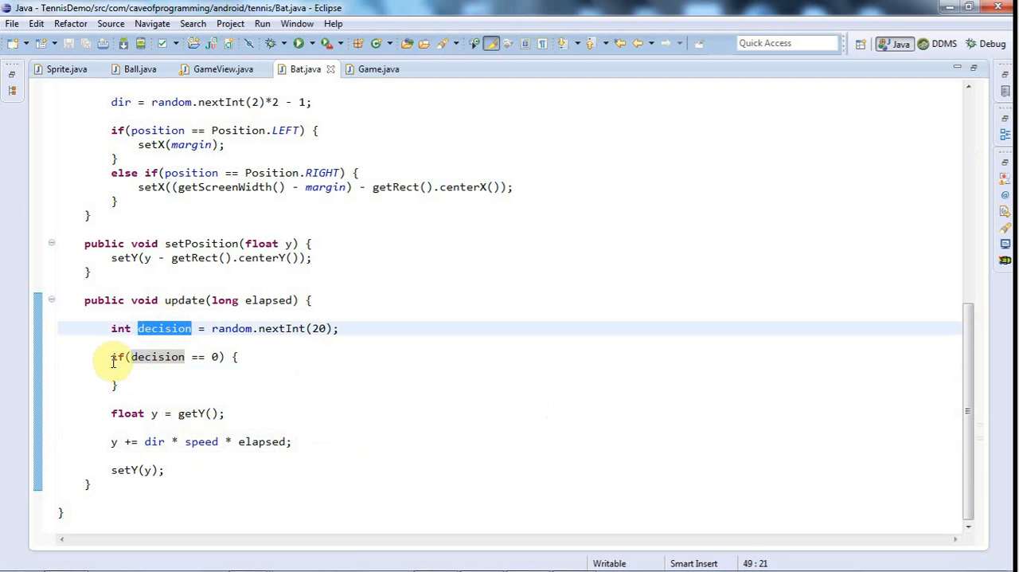
{"action": "mouse_move", "coordinate": [140, 369]}
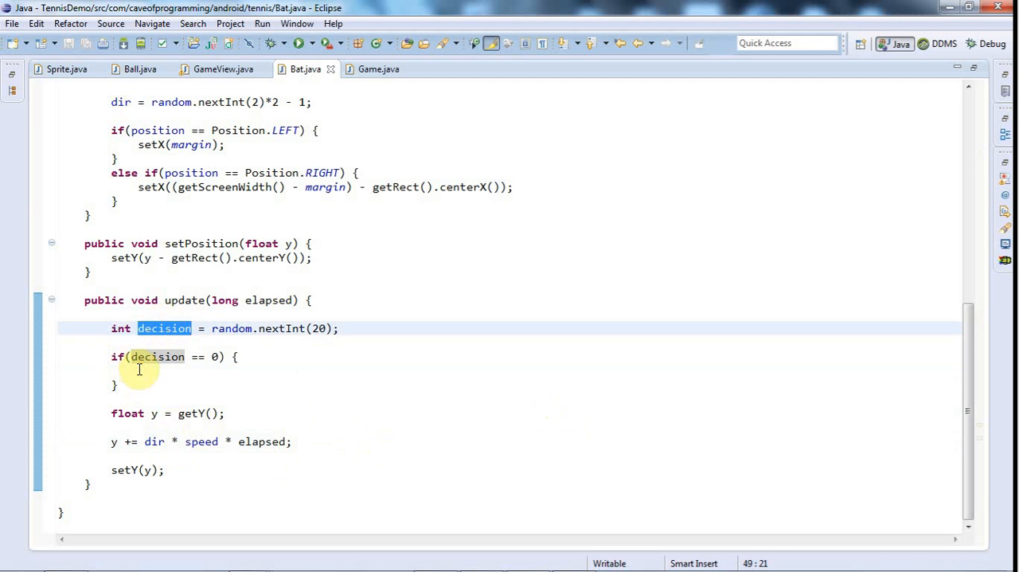
{"action": "left_click", "coordinate": [748, 409]}
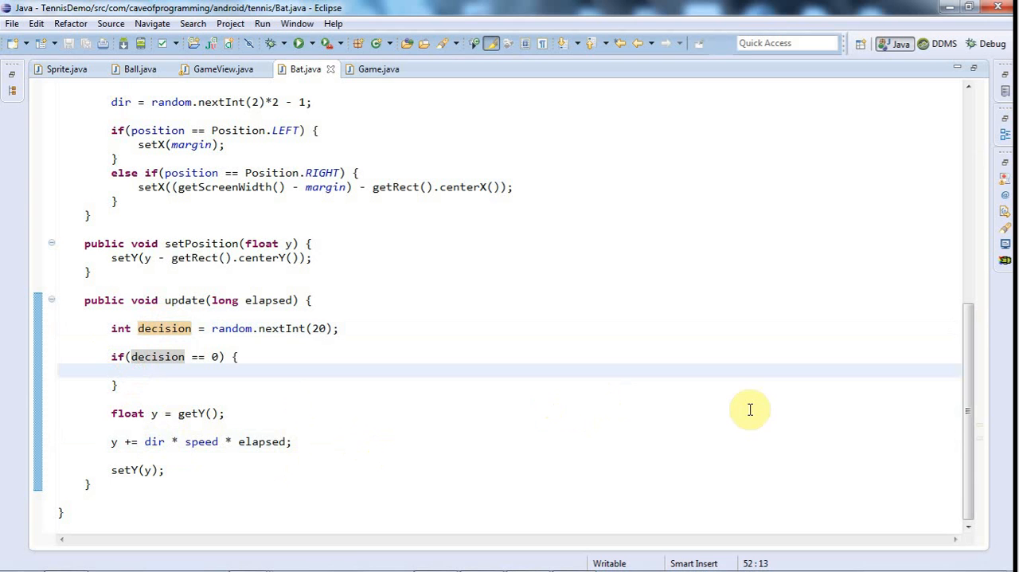
{"action": "type", "text": "dir ="}
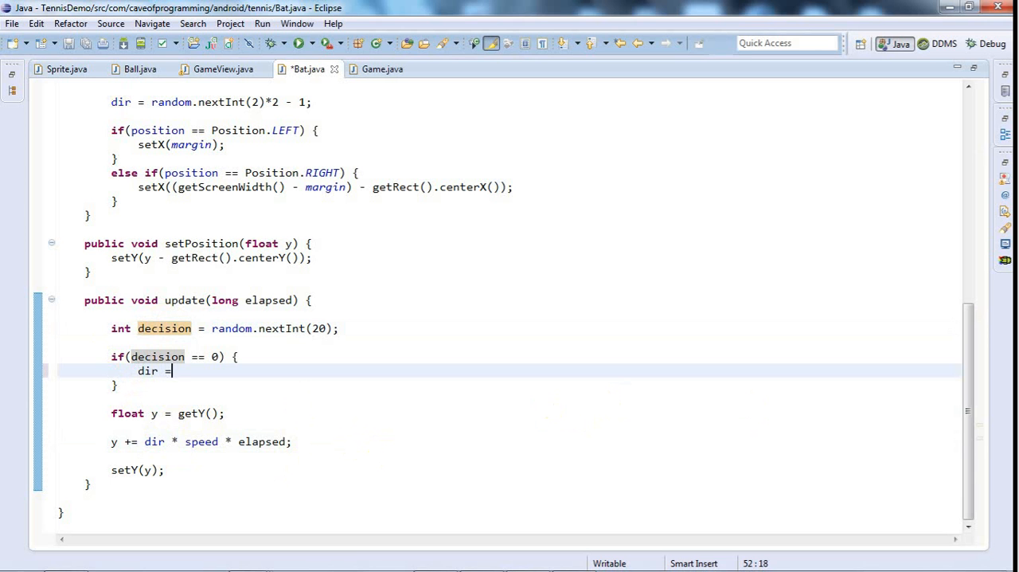
{"action": "type", "text": "0;"}
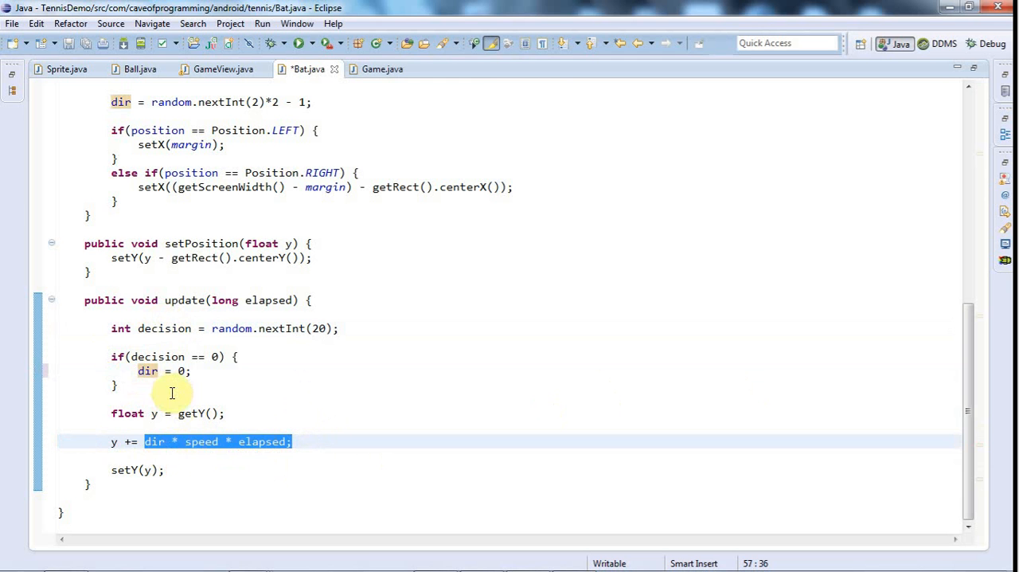
Add else if(decision == 1) { } where dir becomes random.nextInt(2)*2 - 1.
{"action": "type", "text": "else"}
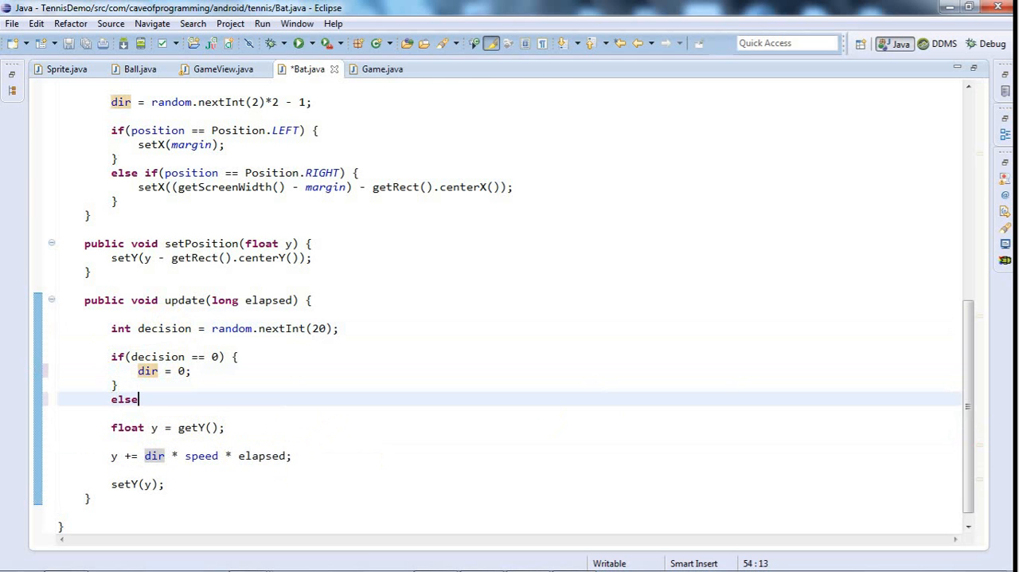
{"action": "type", "text": "if(dec"}
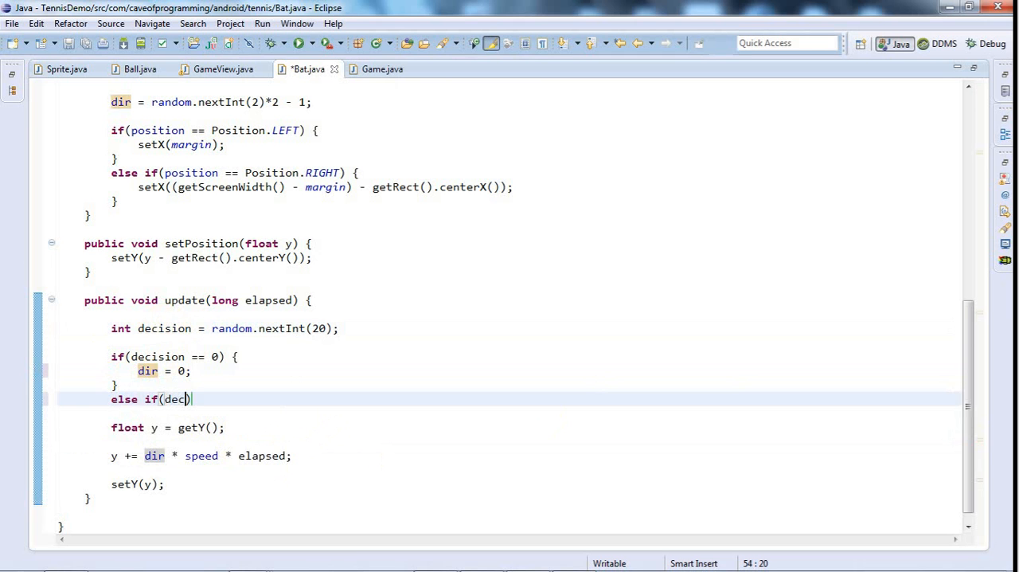
{"action": "type", "text": "ision == 0"}
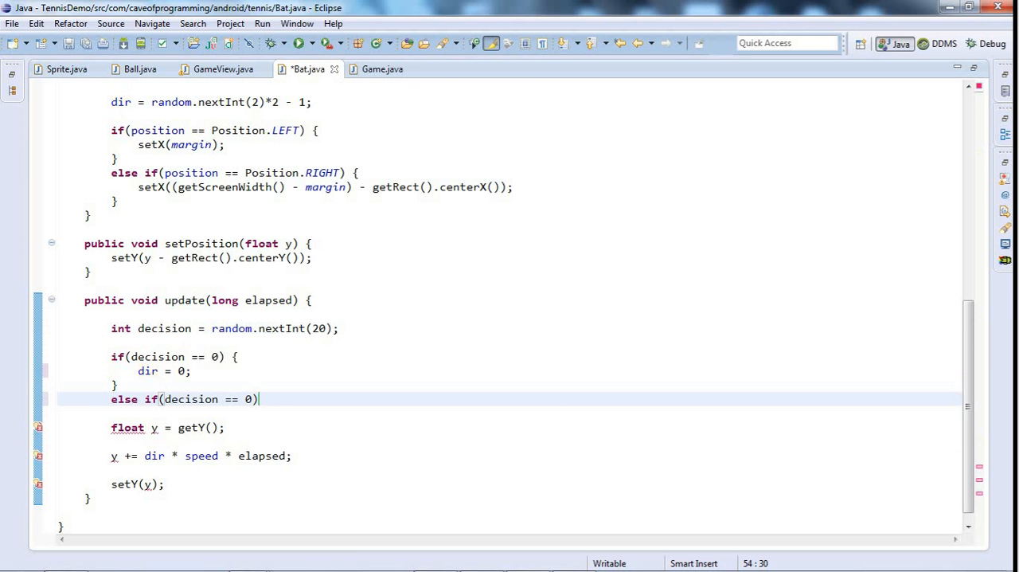
{"action": "type", "text": "1"}
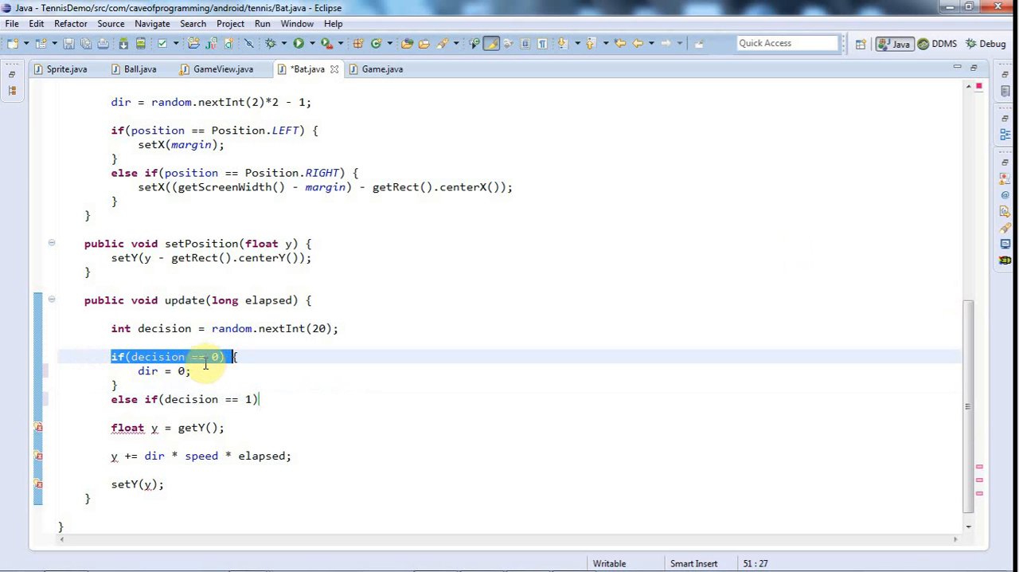
{"action": "left_click", "coordinate": [111, 398]}
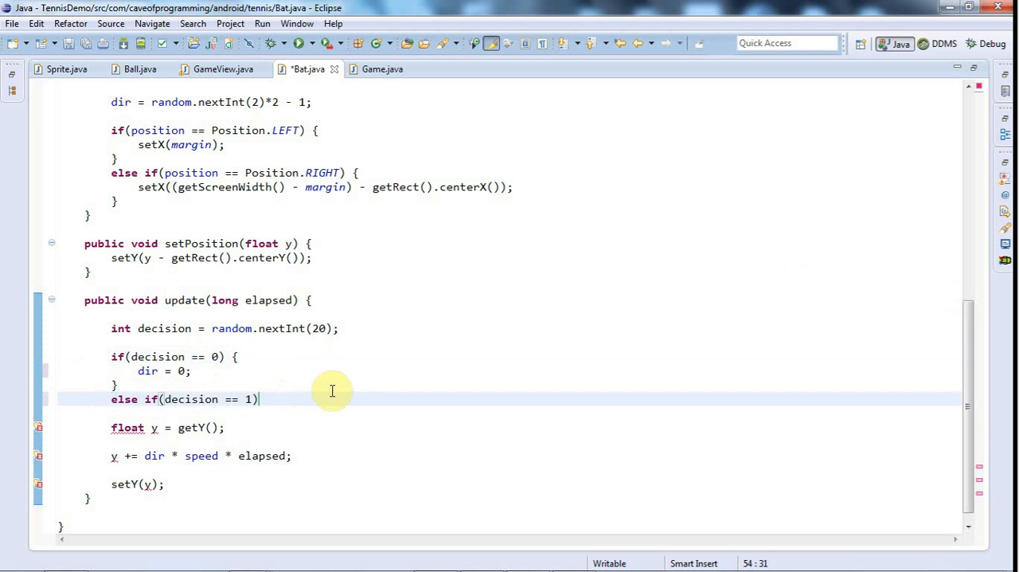
{"action": "type", "text": "{"}
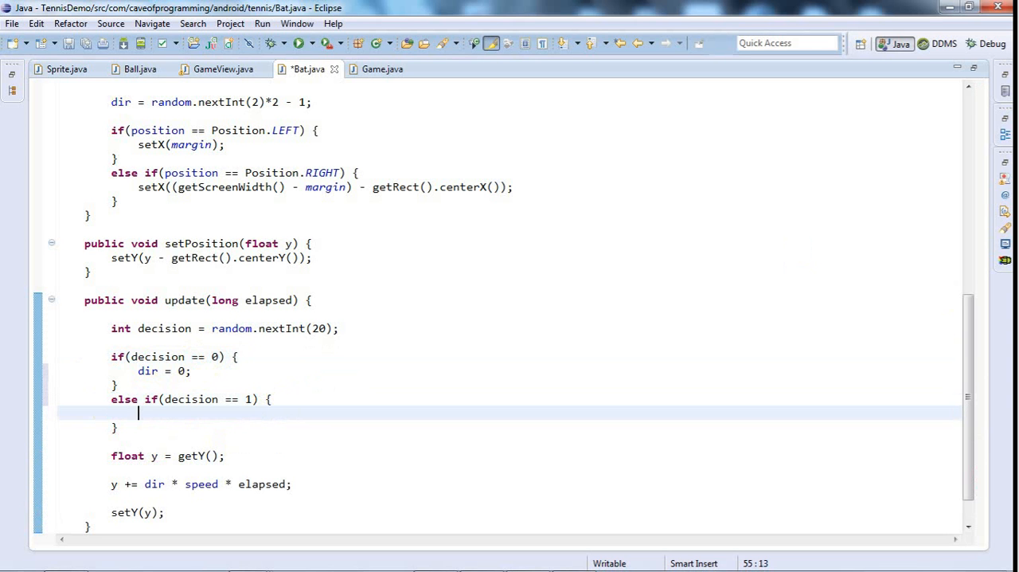
{"action": "mouse_move", "coordinate": [971, 398]}
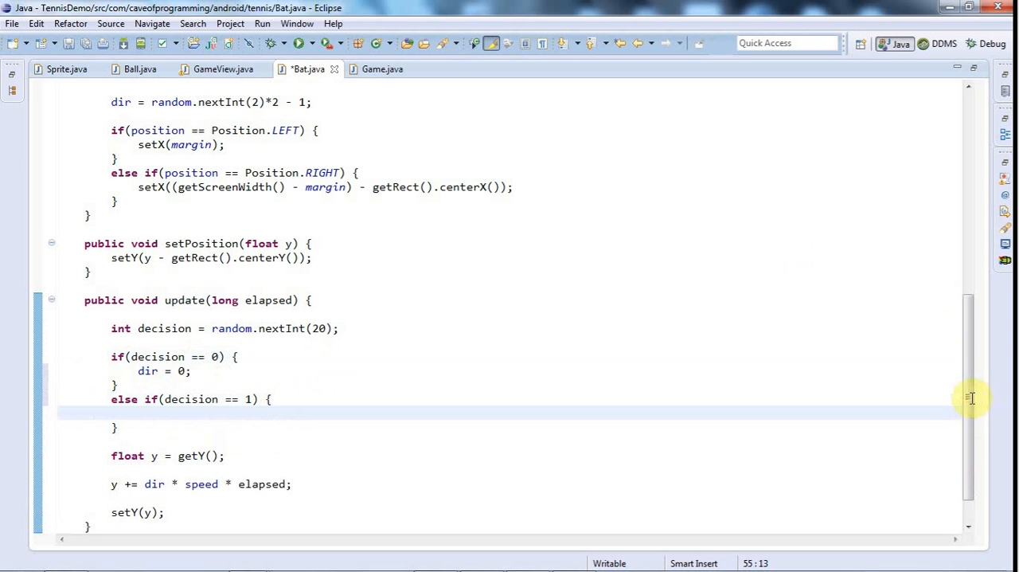
{"action": "mouse_move", "coordinate": [971, 402]}
{"action": "type", "text": "dir = random.nextInt(2)*2 - 1;"}
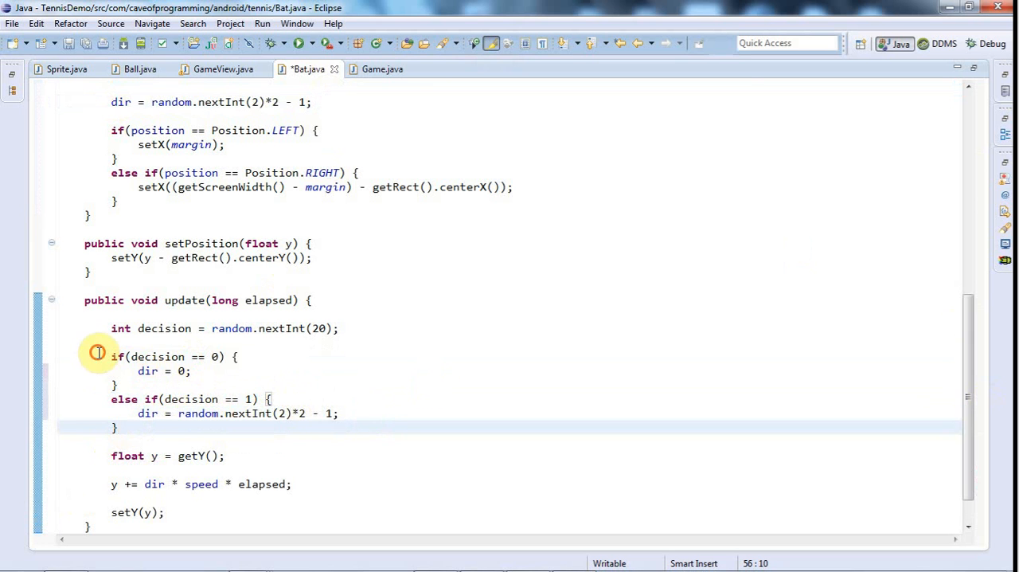
{"action": "left_click", "coordinate": [118, 427]}
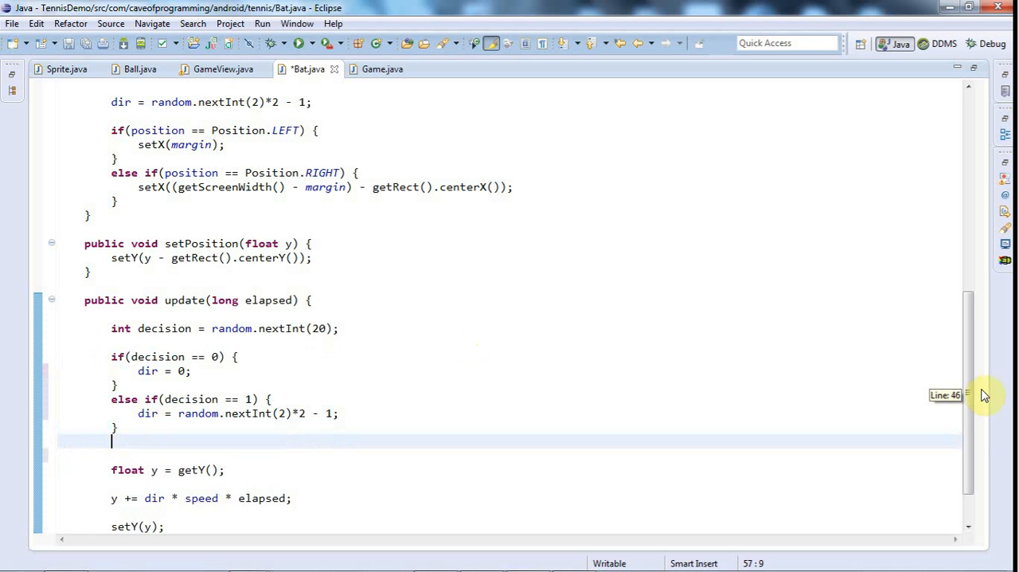
Add an empty else if(decision < 4) { } branch after the decision == 1 branch.
{"action": "type", "text": "els"}
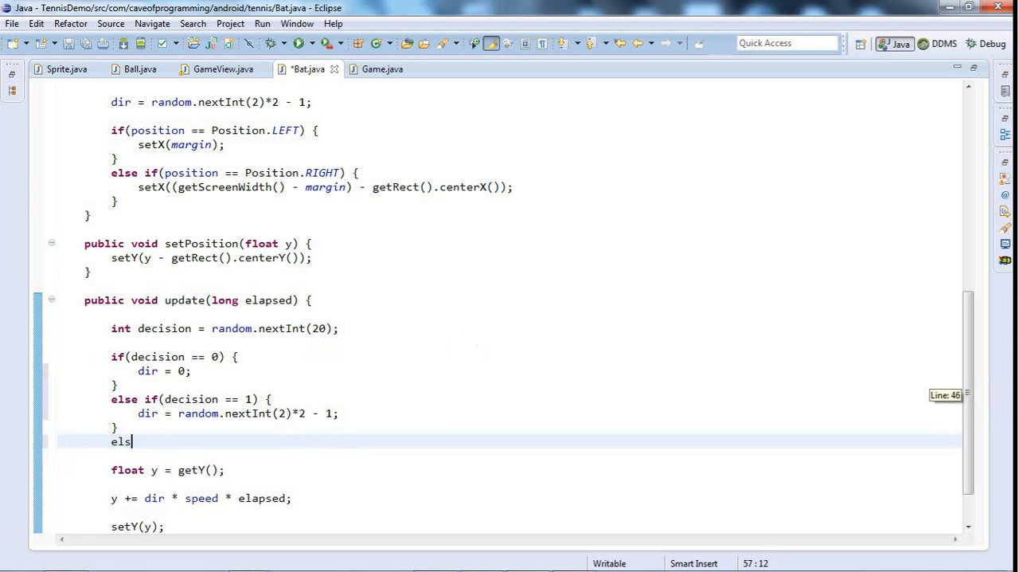
{"action": "type", "text": "e if"}
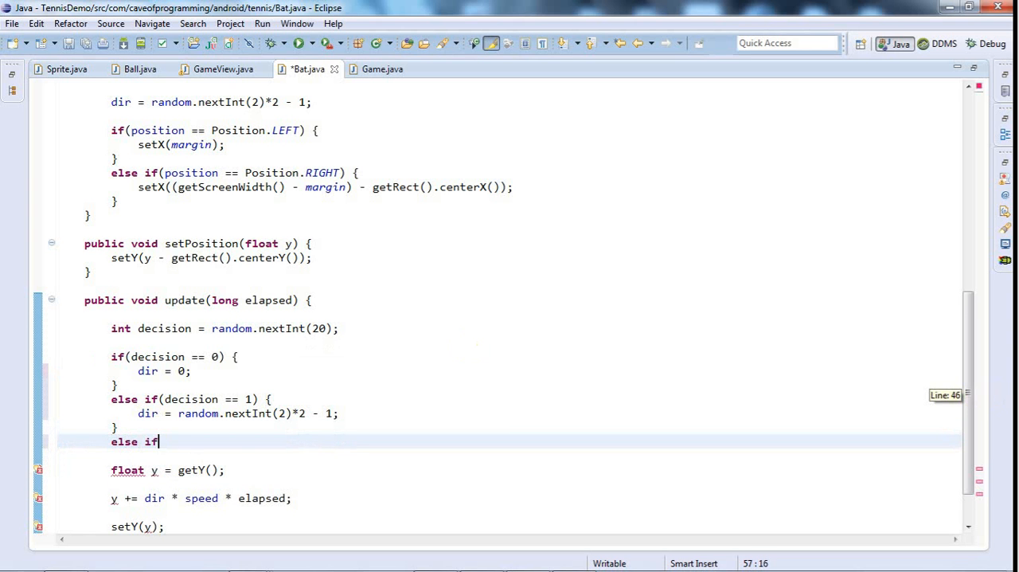
{"action": "type", "text": "(decision <)"}
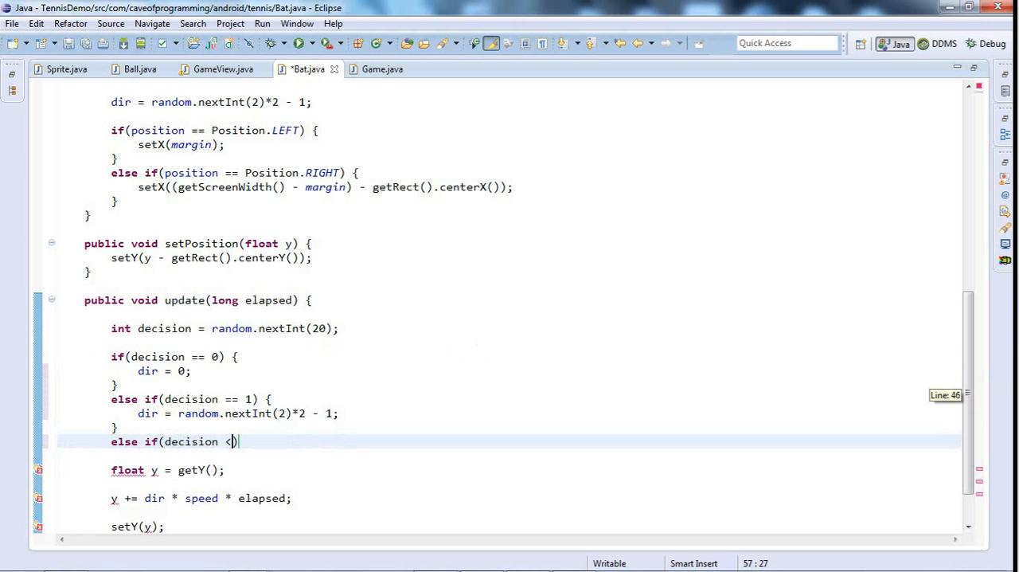
{"action": "type", "text": "4) {"}
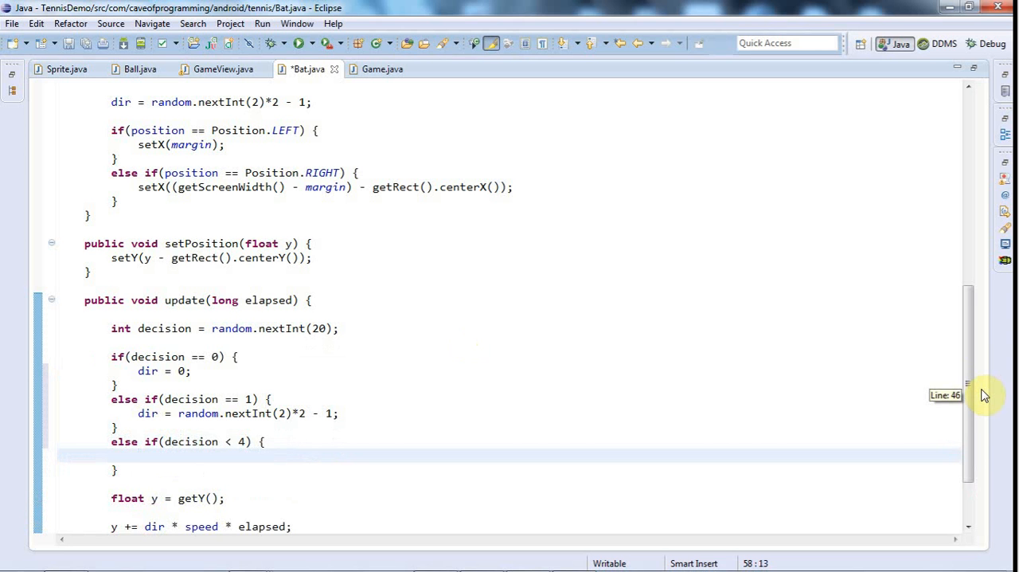
{"action": "mouse_move", "coordinate": [210, 333]}
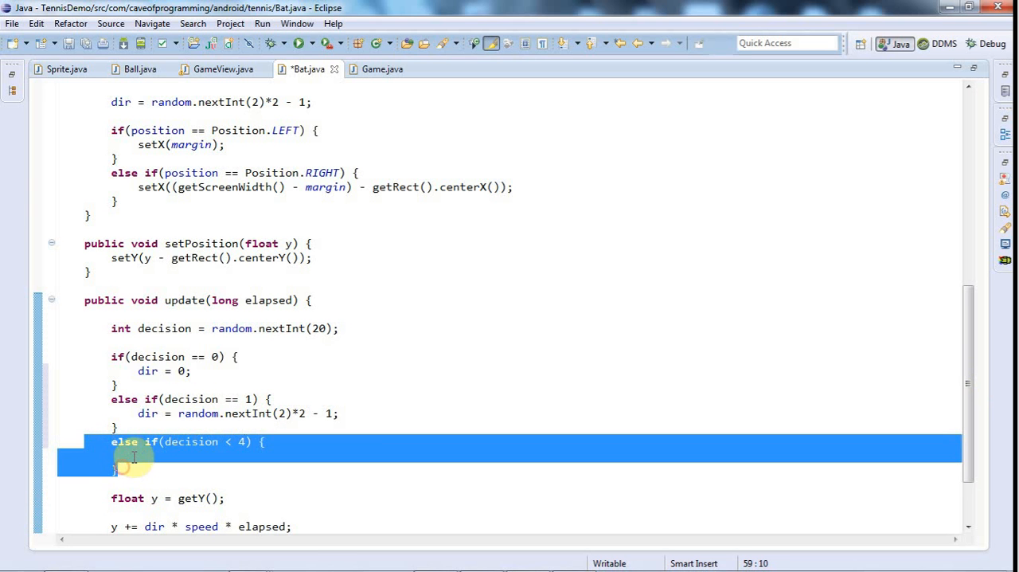
{"action": "mouse_move", "coordinate": [331, 433]}
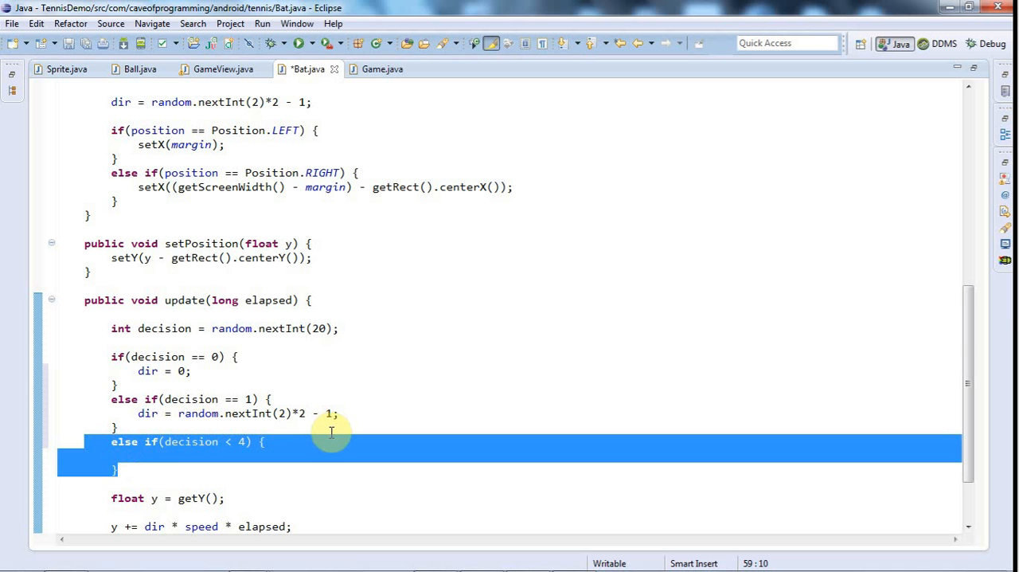
{"action": "left_click", "coordinate": [105, 446]}
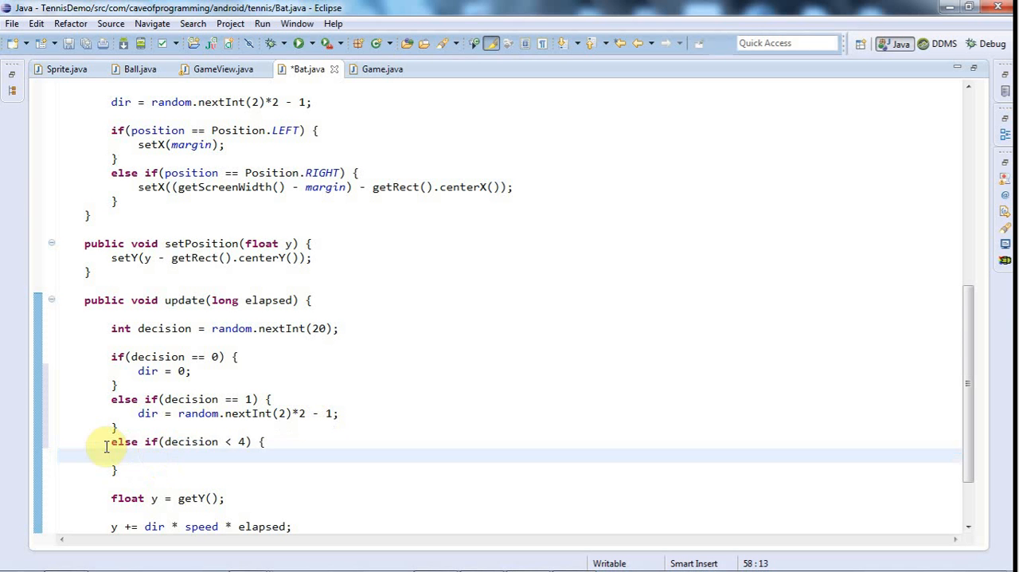
{"action": "mouse_move", "coordinate": [522, 455]}
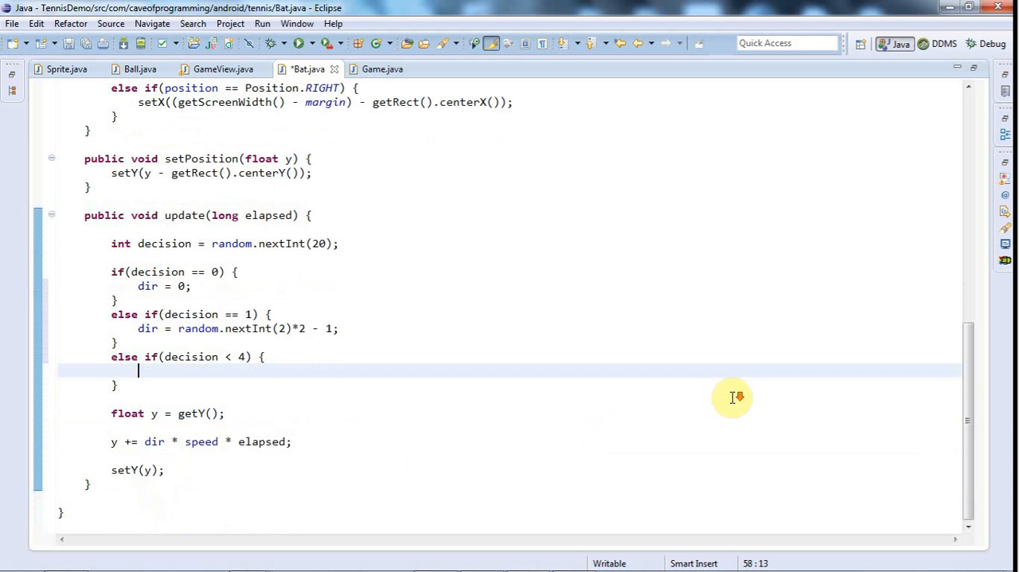
{"action": "mouse_move", "coordinate": [181, 223]}
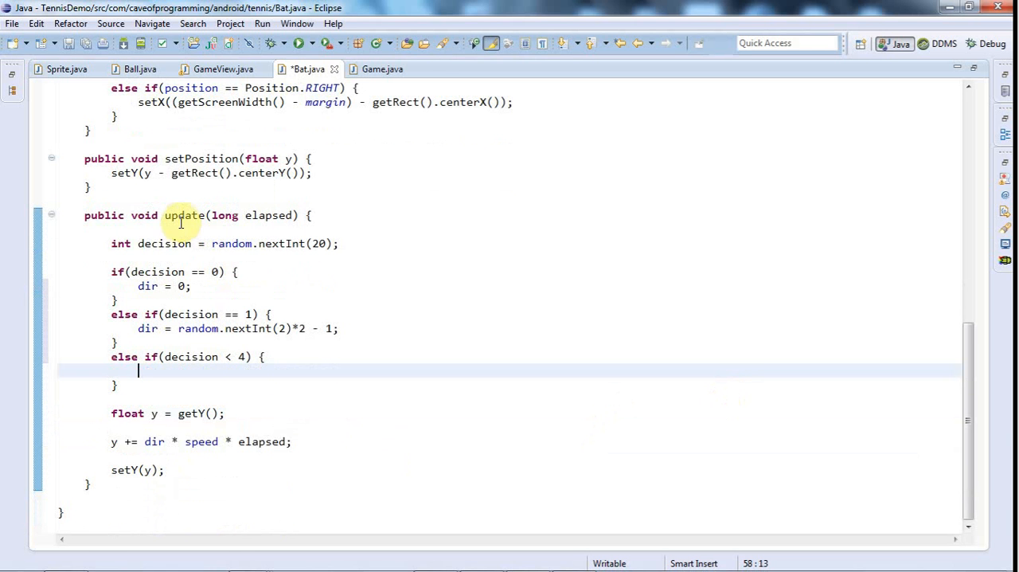
In Game.java change opponent.update(elapsed) to opponent.update(elapsed, ball), then return to Bat.java.
{"action": "double_click", "coordinate": [184, 215]}
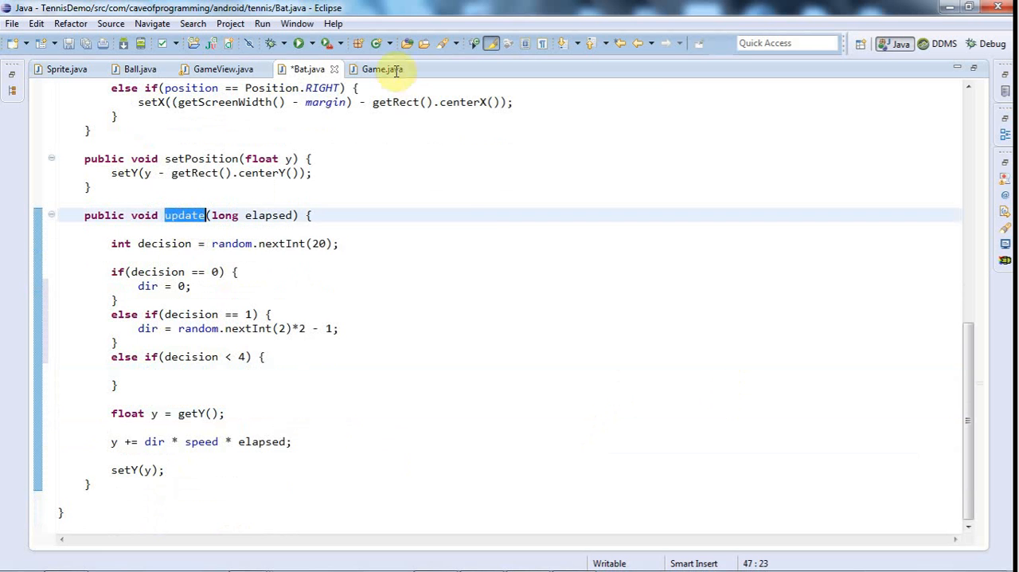
{"action": "left_click", "coordinate": [383, 70]}
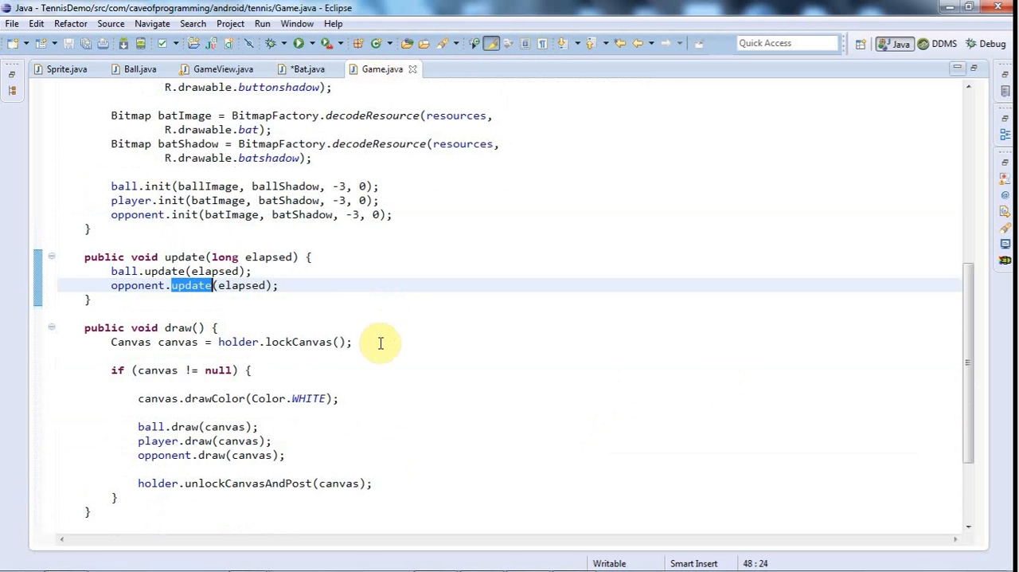
{"action": "double_click", "coordinate": [137, 285]}
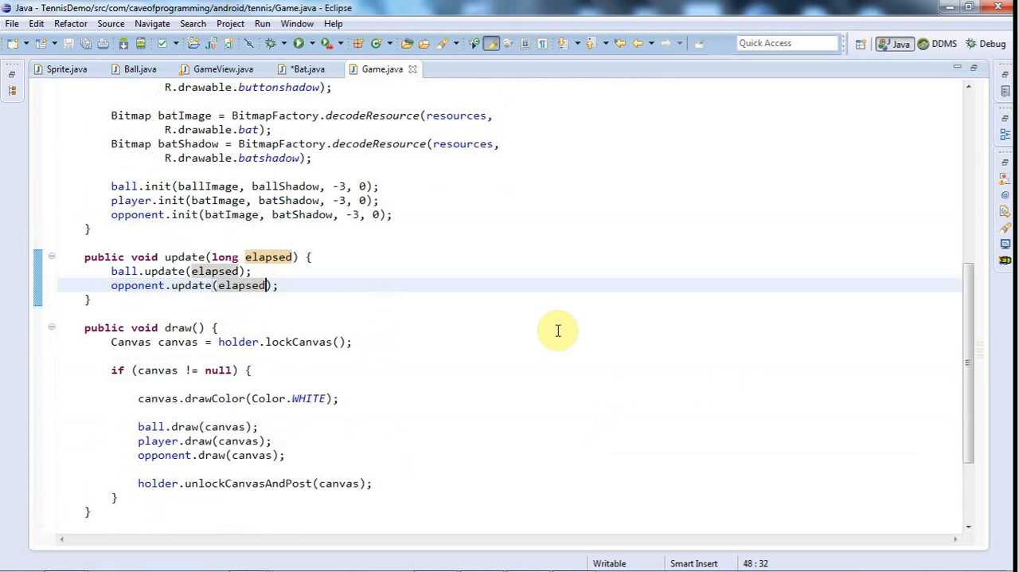
{"action": "type", "text": ", ball"}
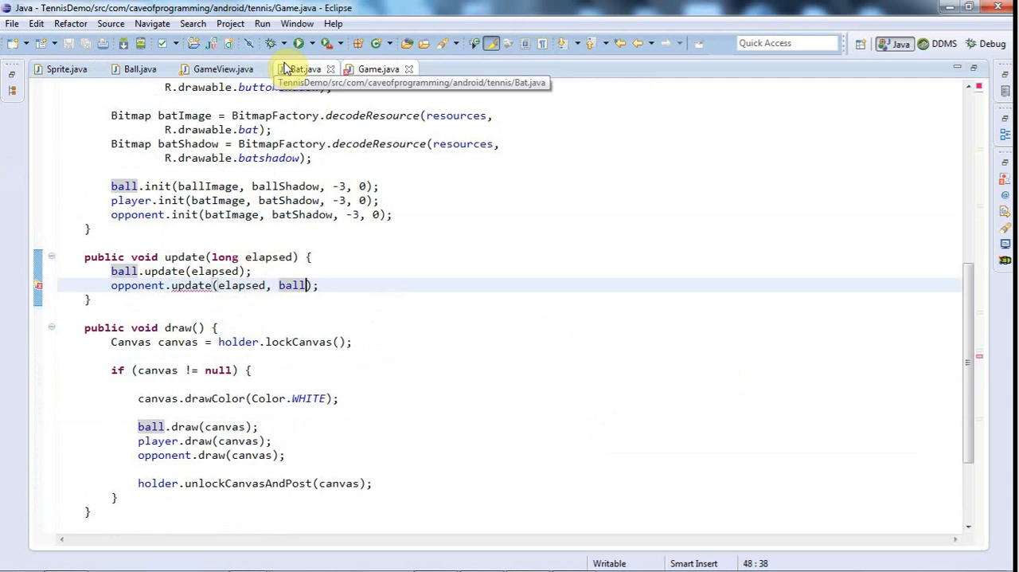
{"action": "left_click", "coordinate": [306, 70]}
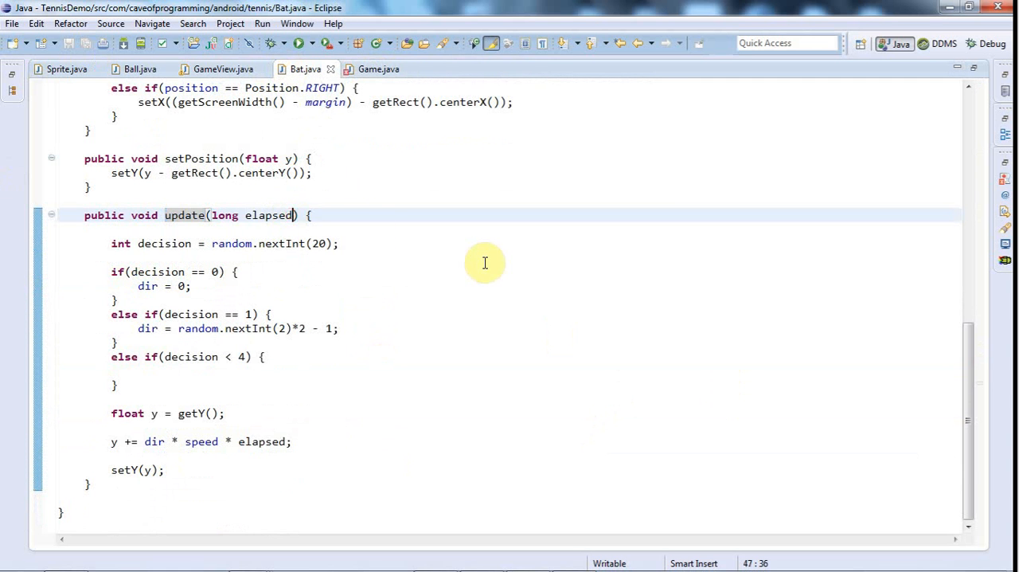
Add a Ball ball parameter and set dir = -1 when ball.getScreenRect().centerY() is above the bat's centerY.
{"action": "type", "text": ", Ball b"}
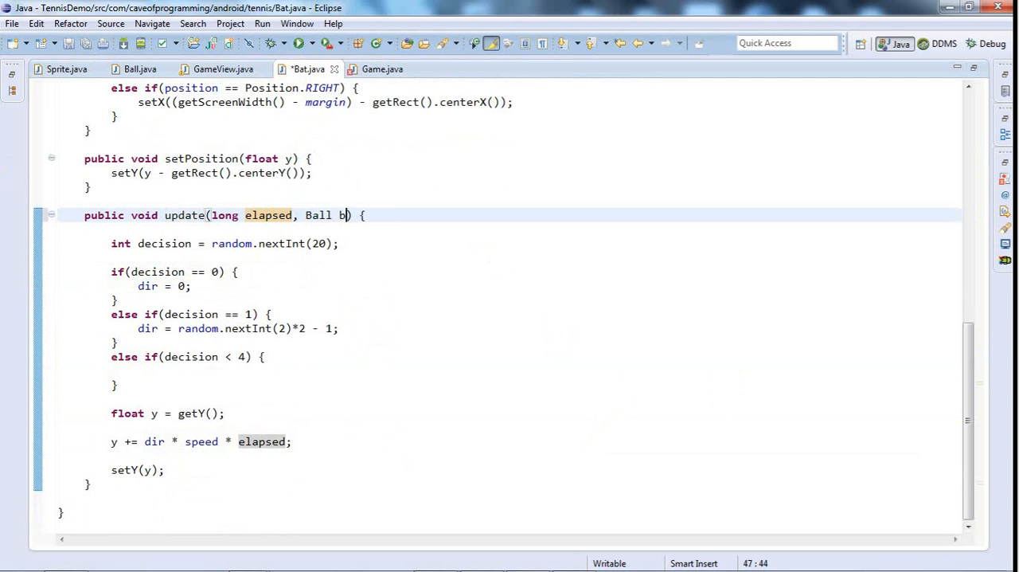
{"action": "type", "text": "all"}
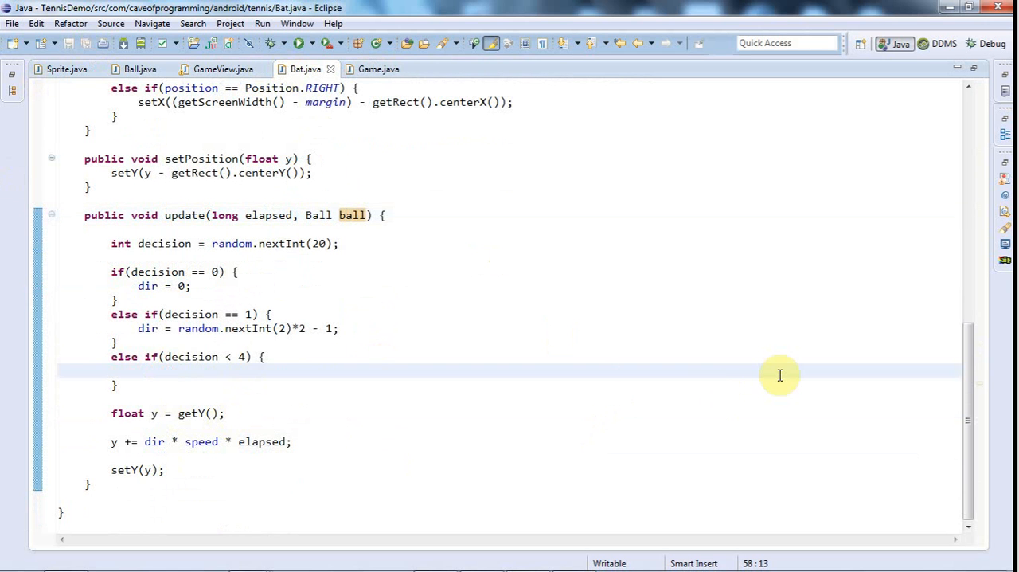
{"action": "type", "text": "if(ball)"}
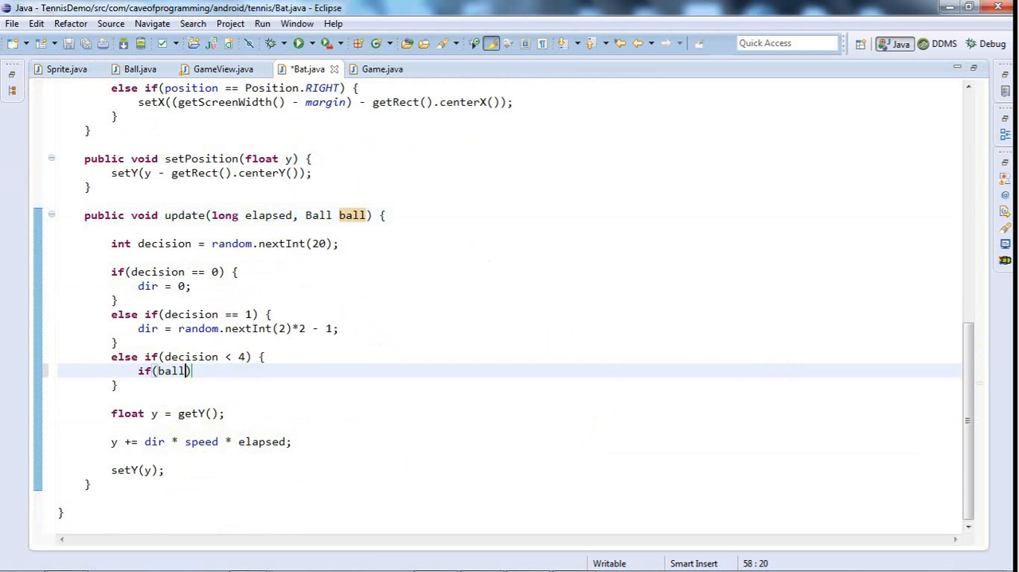
{"action": "type", "text": ".getScreenRect("}
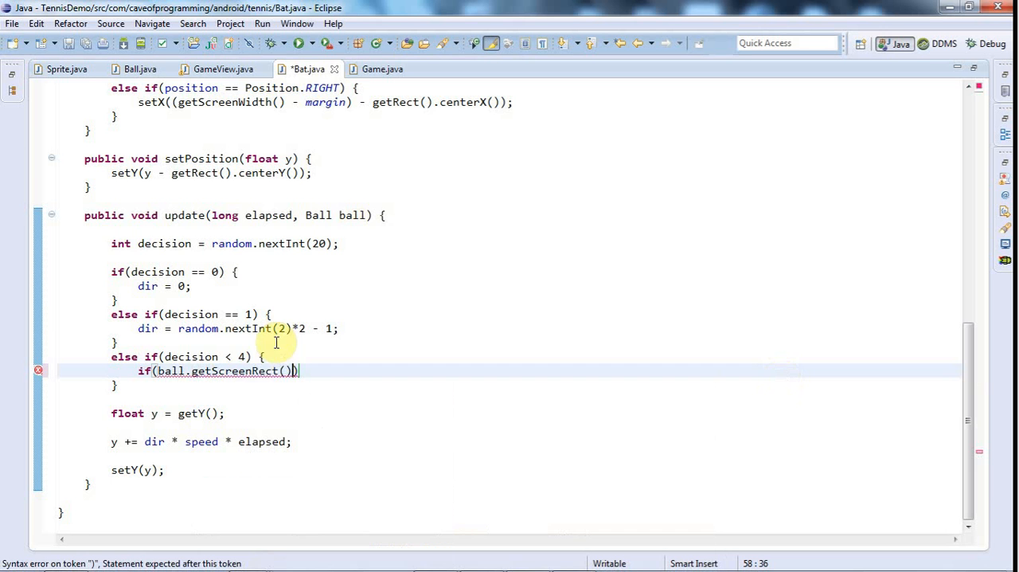
{"action": "left_click", "coordinate": [66, 69]}
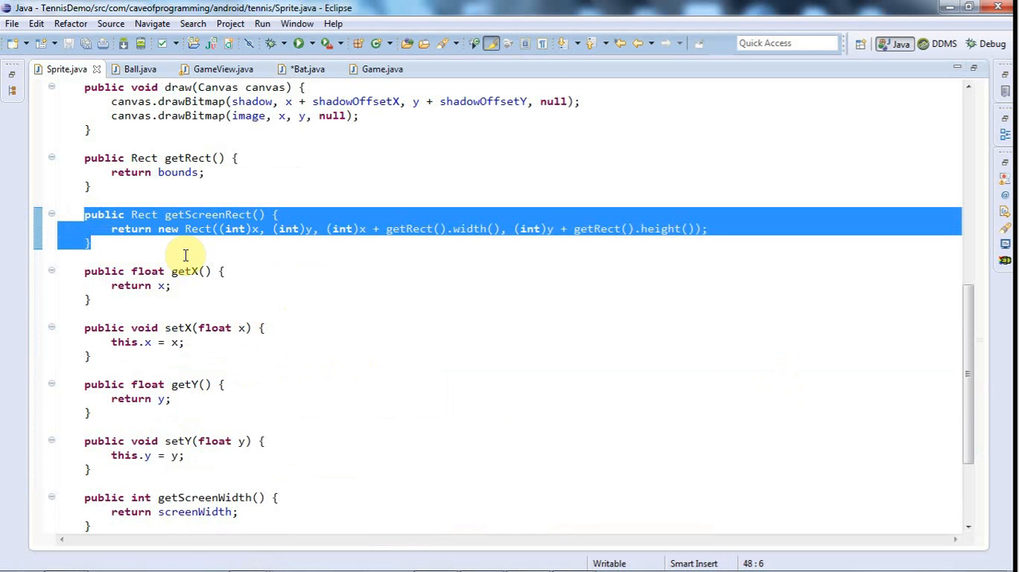
{"action": "mouse_move", "coordinate": [308, 68]}
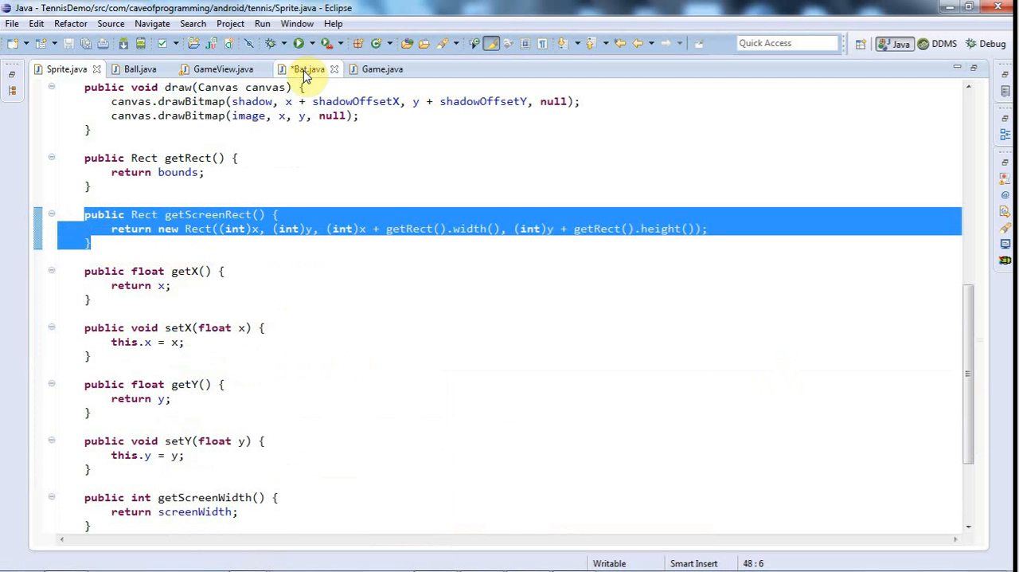
{"action": "left_click", "coordinate": [308, 70]}
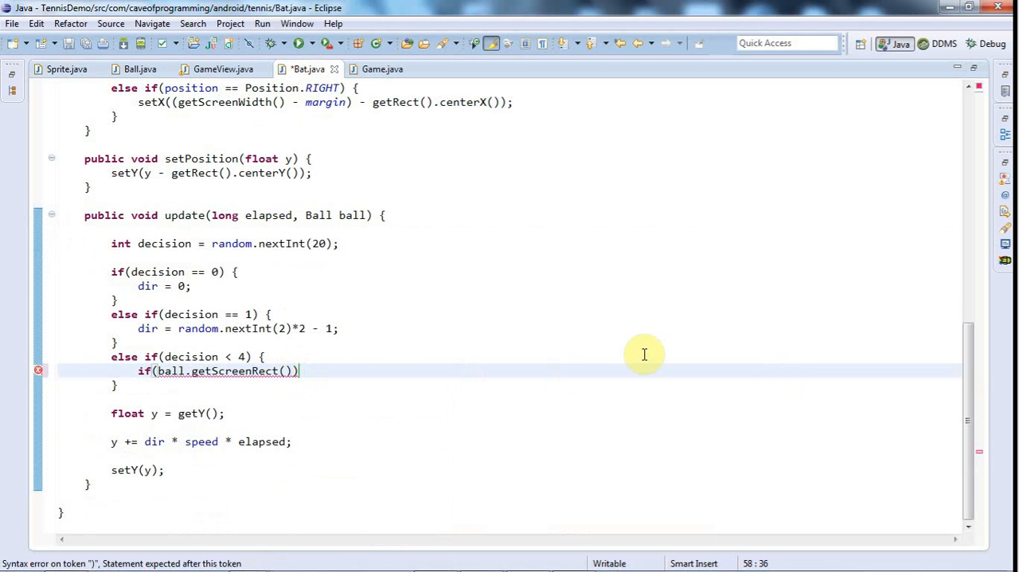
{"action": "type", "text": ".centerY("}
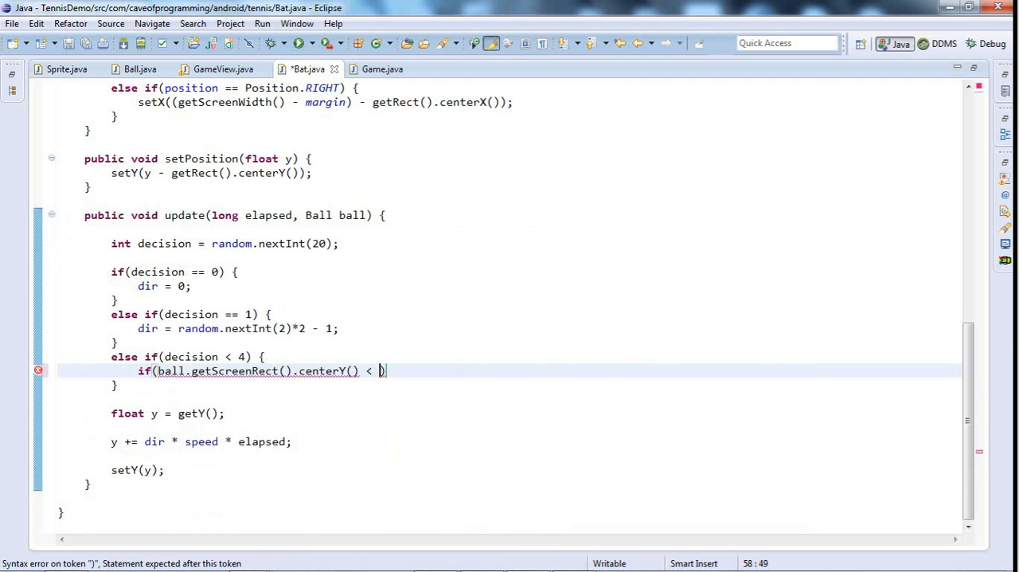
{"action": "type", "text": "getScreenRect("}
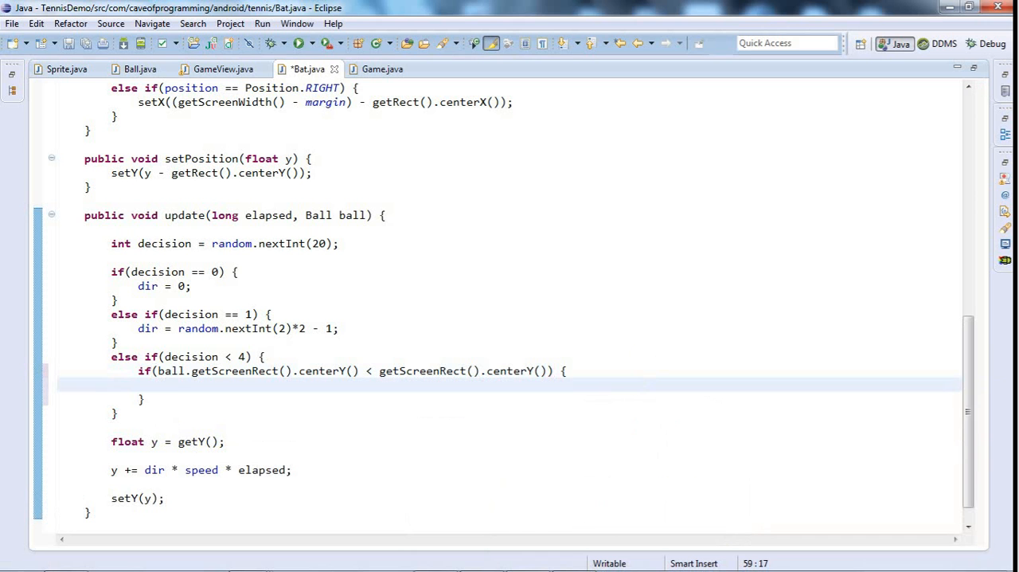
{"action": "type", "text": "dir = -1"}
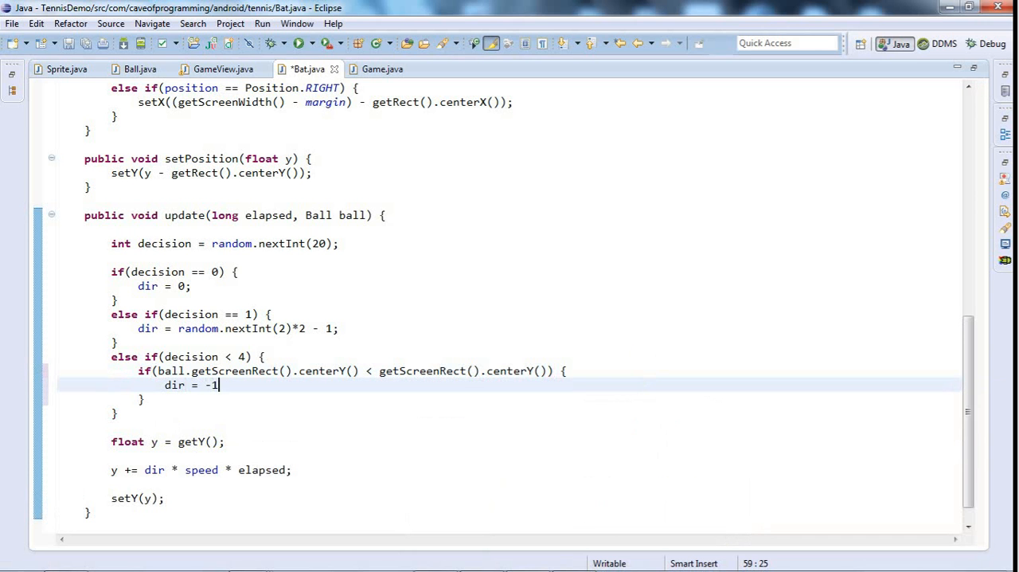
{"action": "type", "text": ";"}
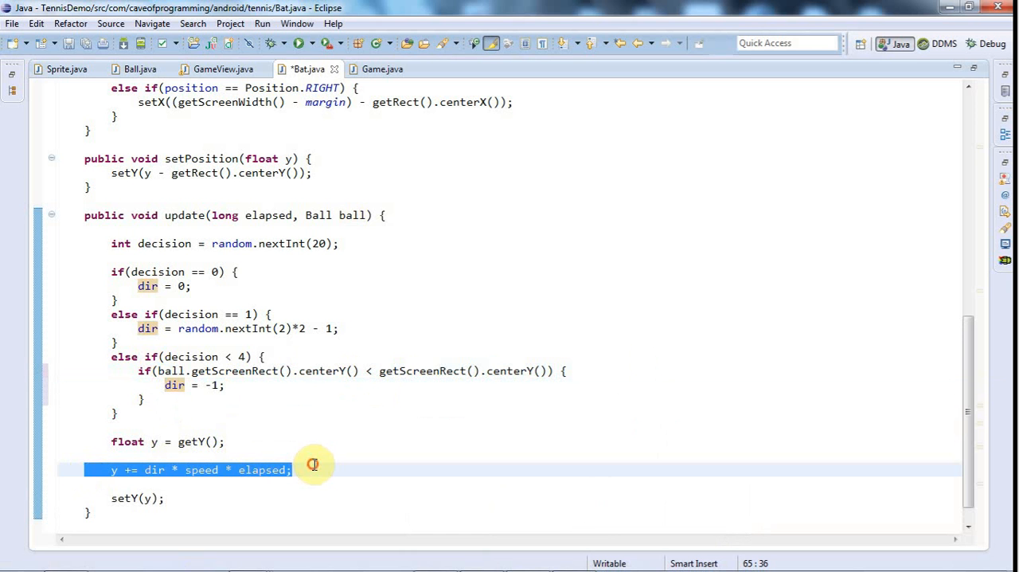
Add the else branch setting dir = 1, then launch the game on the device.
{"action": "left_click", "coordinate": [675, 413]}
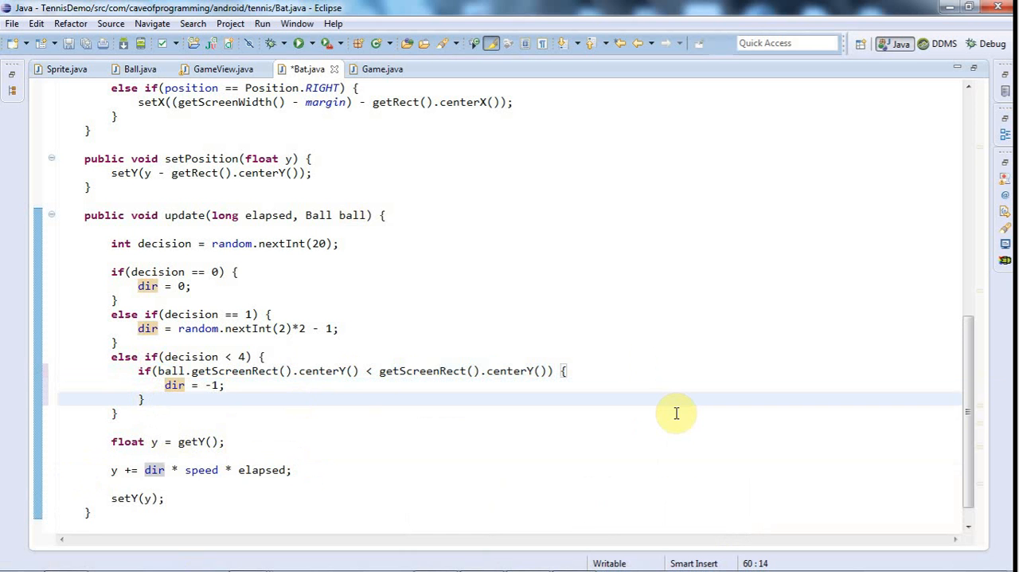
{"action": "type", "text": "els"}
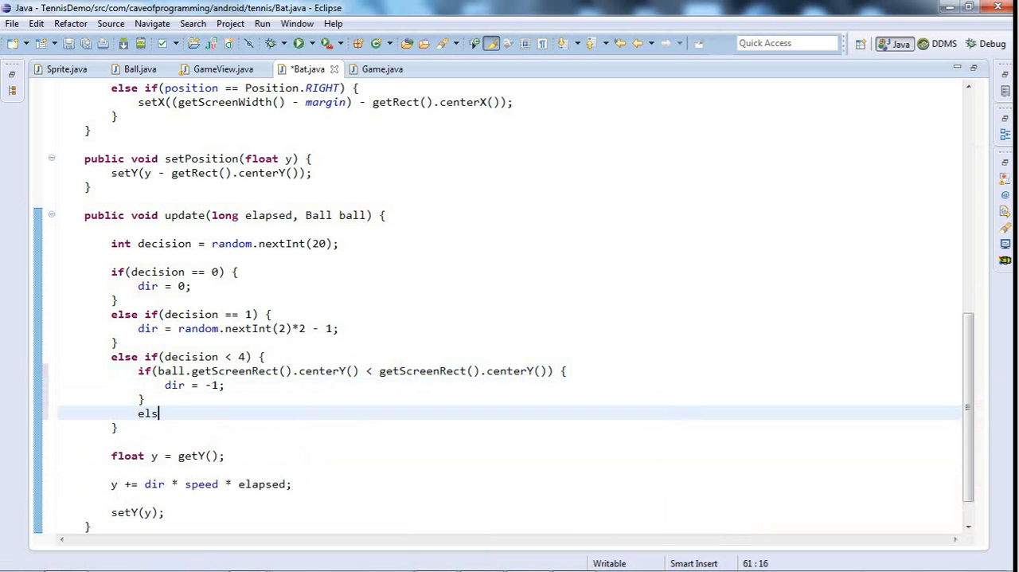
{"action": "type", "text": "e {"}
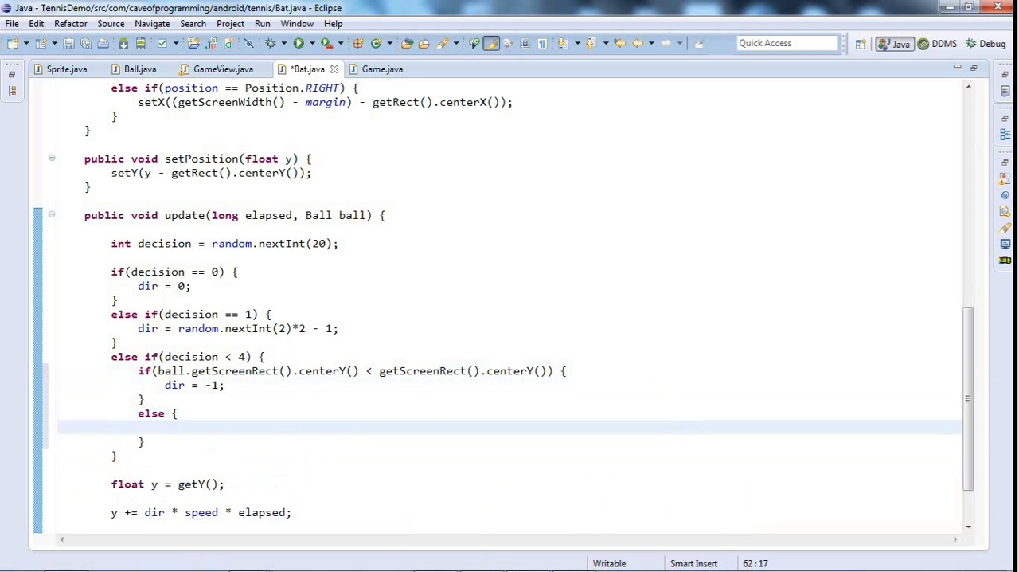
{"action": "type", "text": "dir"}
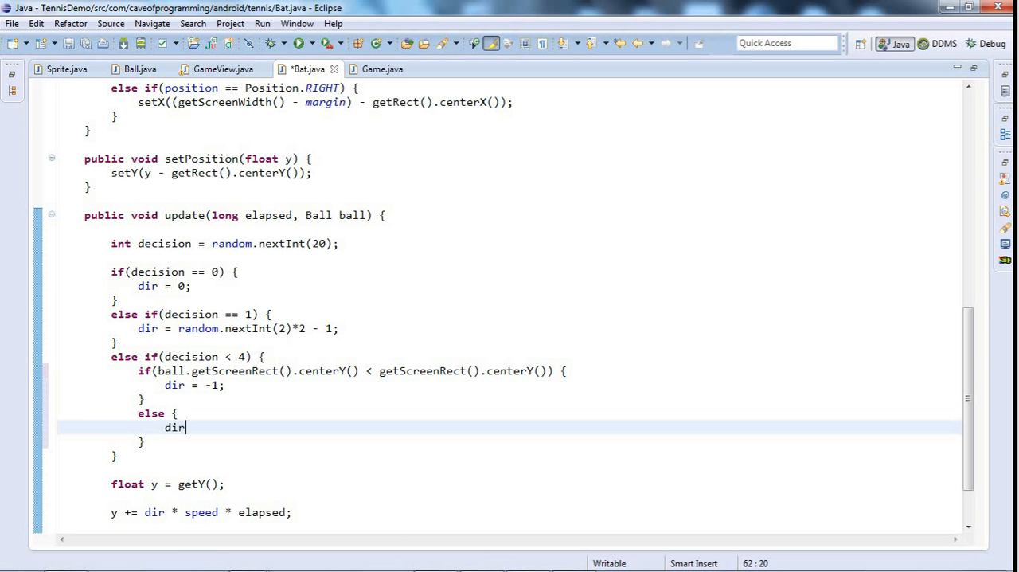
{"action": "type", "text": "= 1;"}
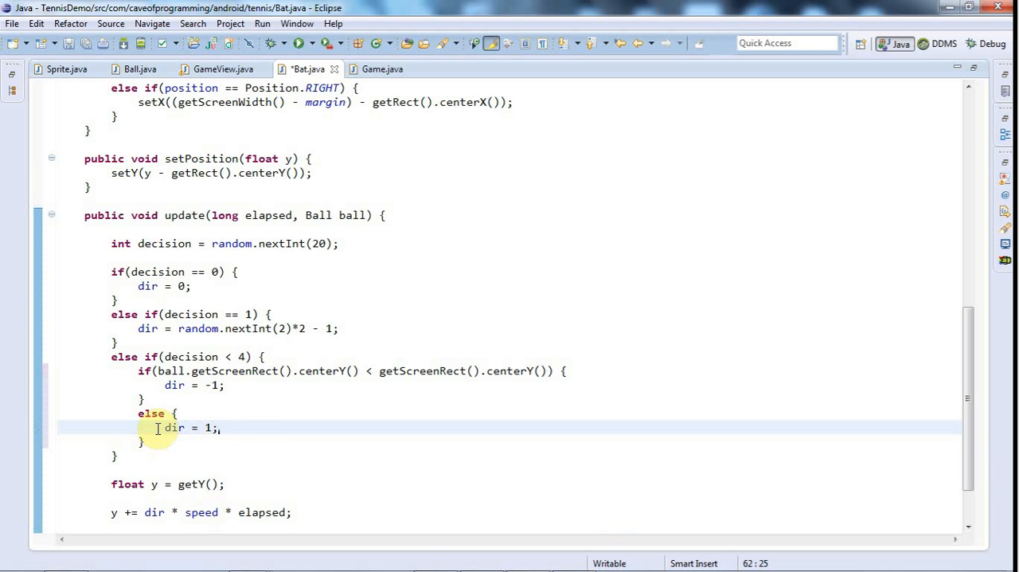
{"action": "double_click", "coordinate": [173, 427]}
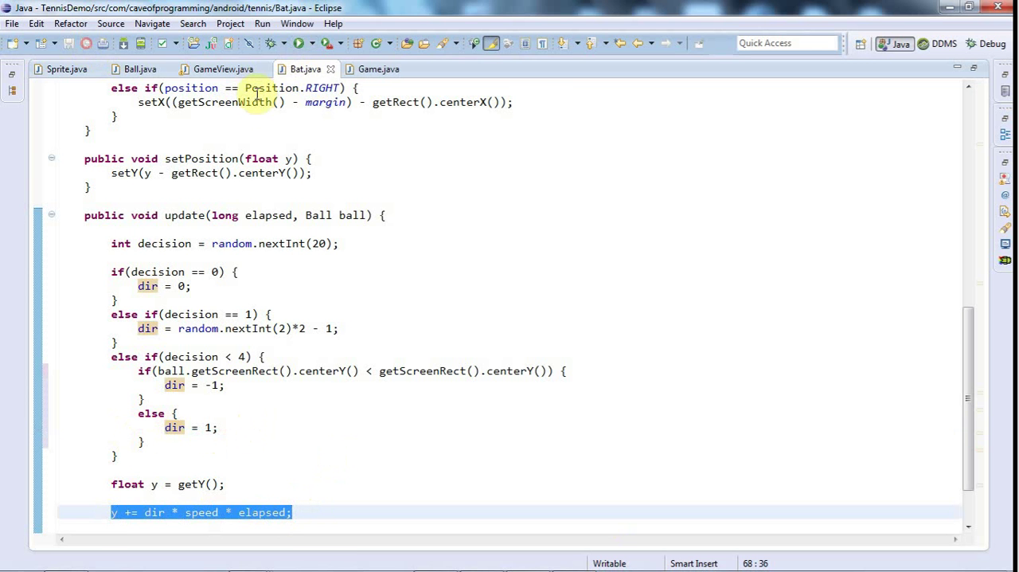
{"action": "left_click", "coordinate": [299, 43]}
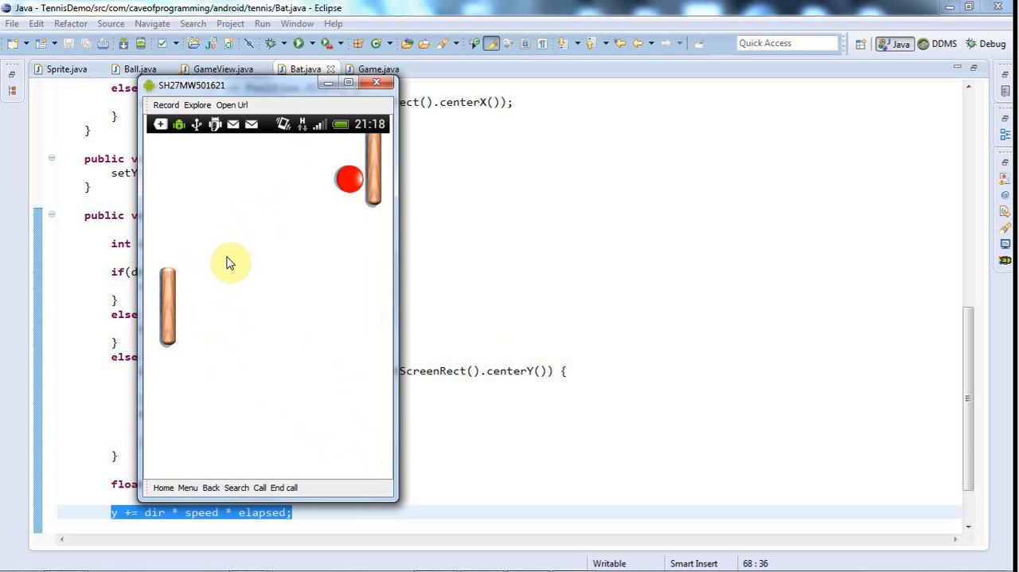
{"action": "mouse_move", "coordinate": [254, 318]}
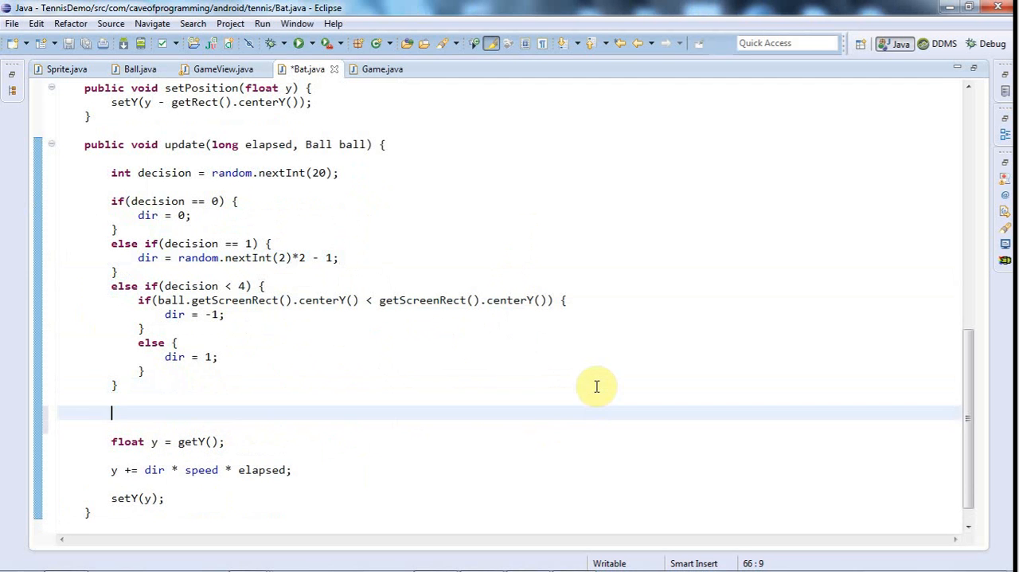
Add if(getScreenRect().top < 0) { dir = 1; } so the bat turns down at the top edge.
{"action": "type", "text": "if("}
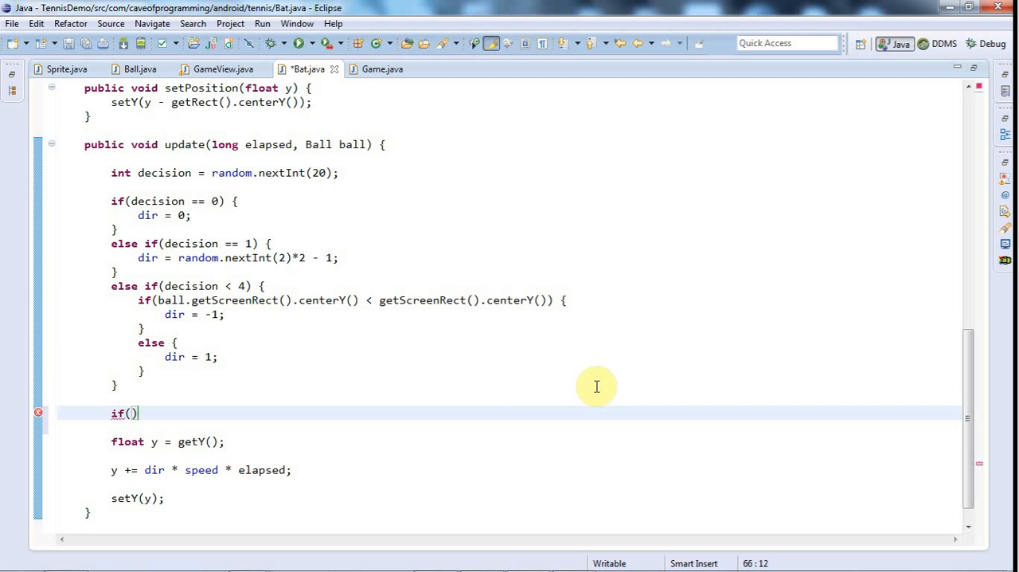
{"action": "mouse_move", "coordinate": [804, 344]}
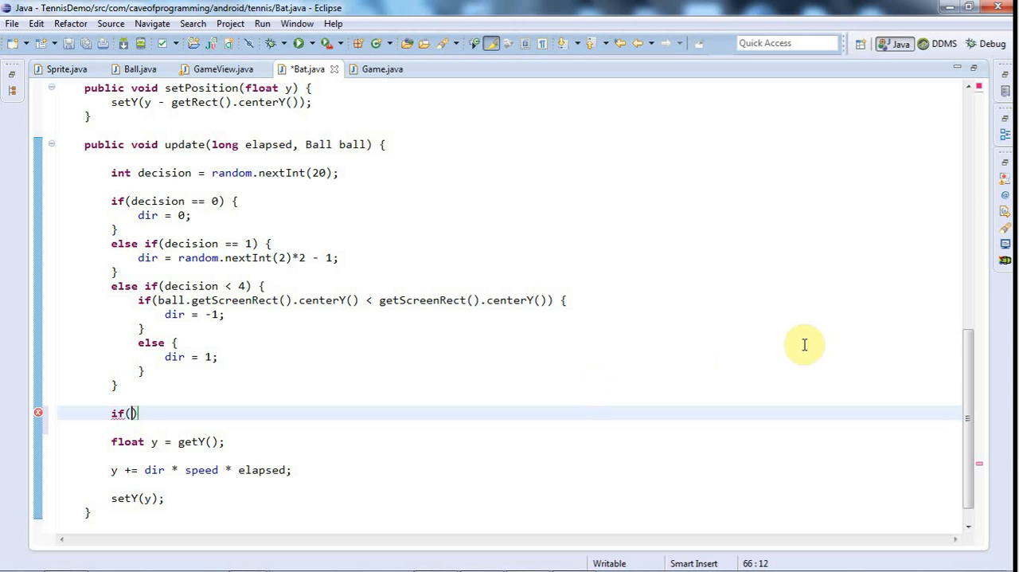
{"action": "type", "text": "gt"}
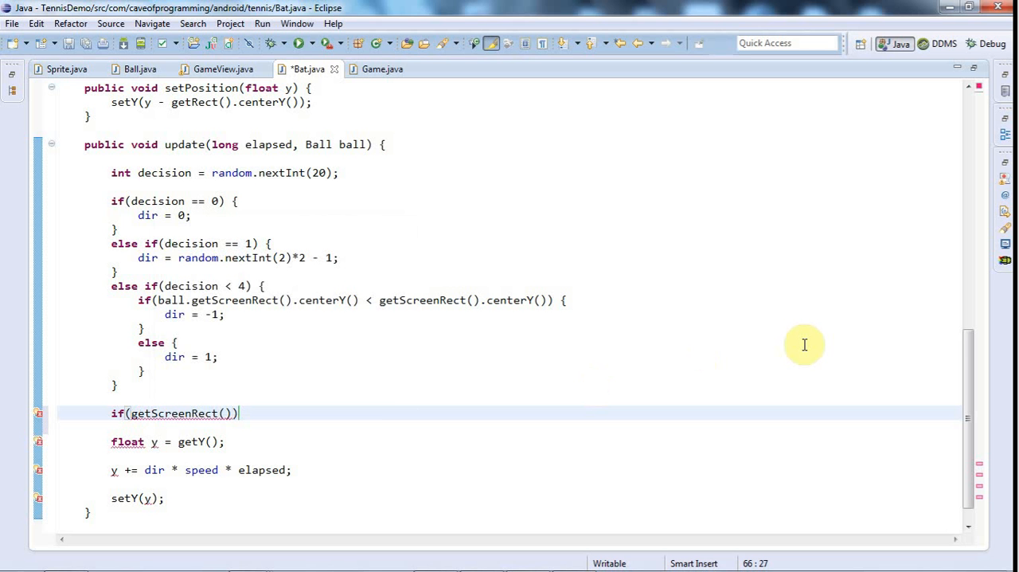
{"action": "type", "text": "."}
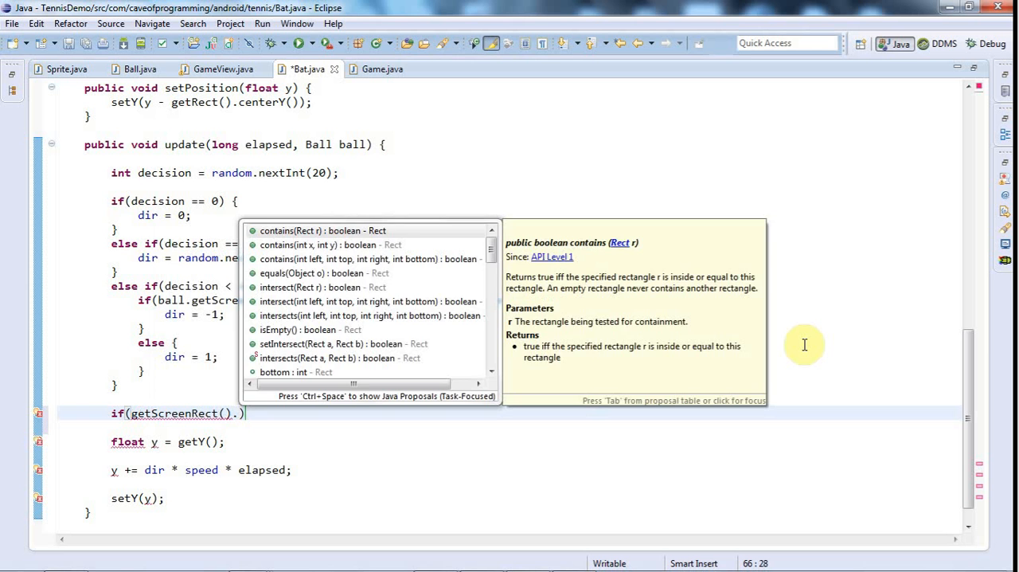
{"action": "type", "text": "top"}
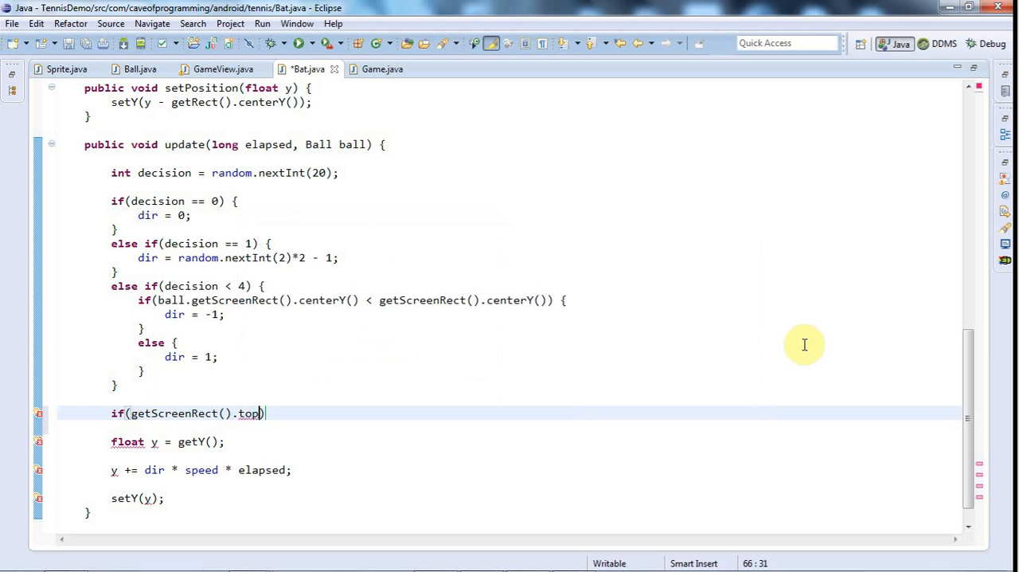
{"action": "type", "text": "< 0"}
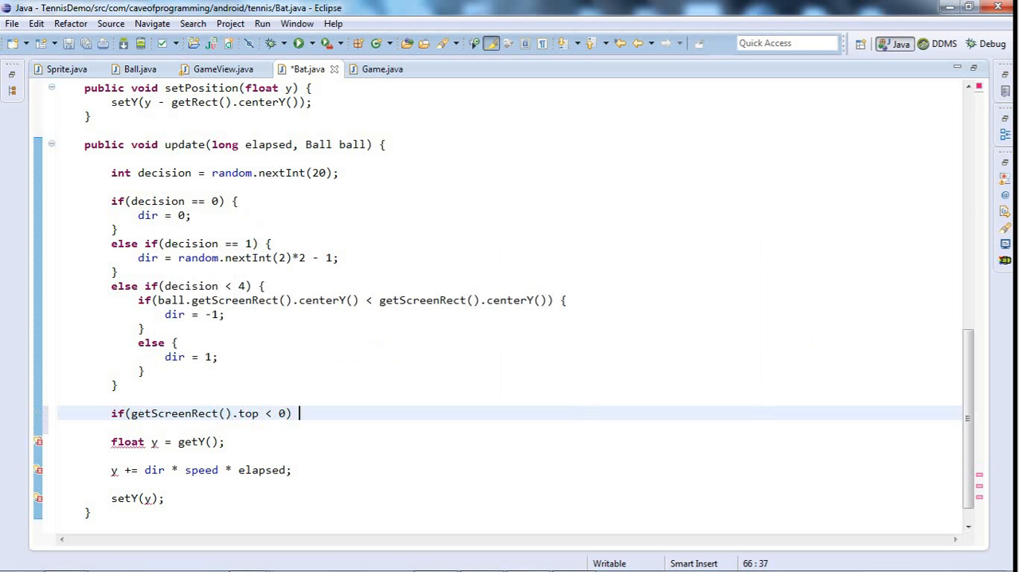
{"action": "type", "text": "{"}
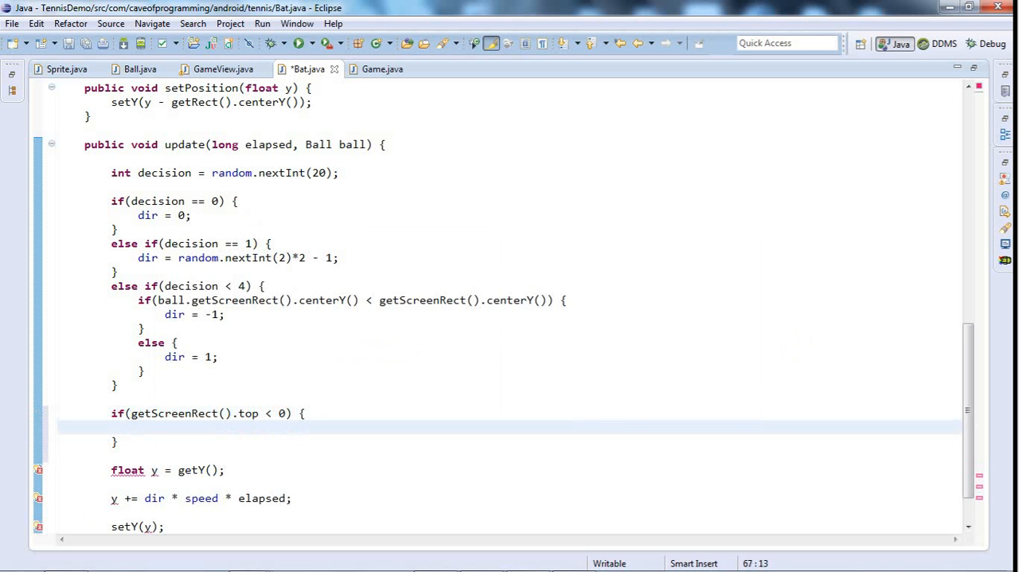
{"action": "type", "text": "dir ="}
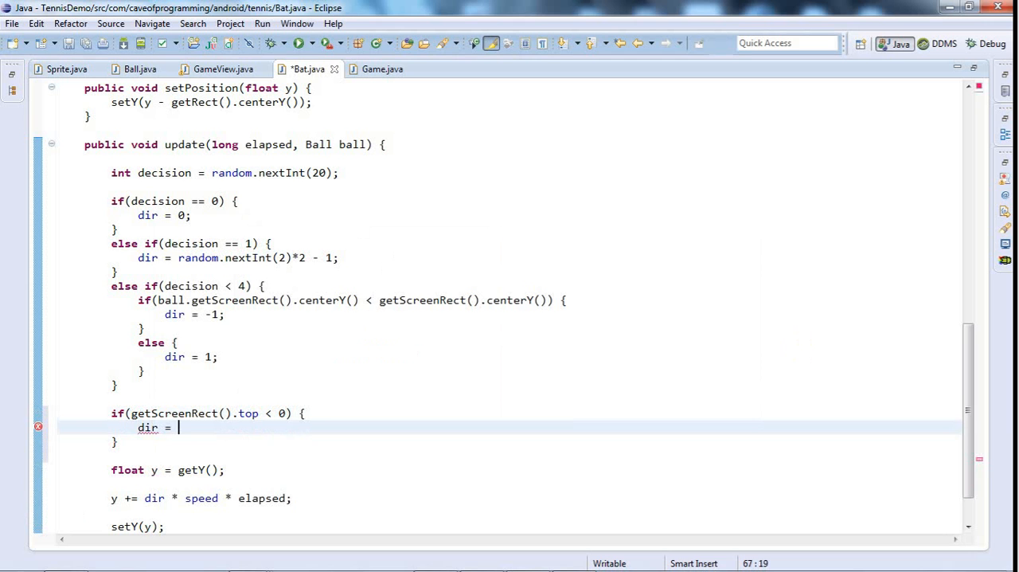
{"action": "type", "text": "1;"}
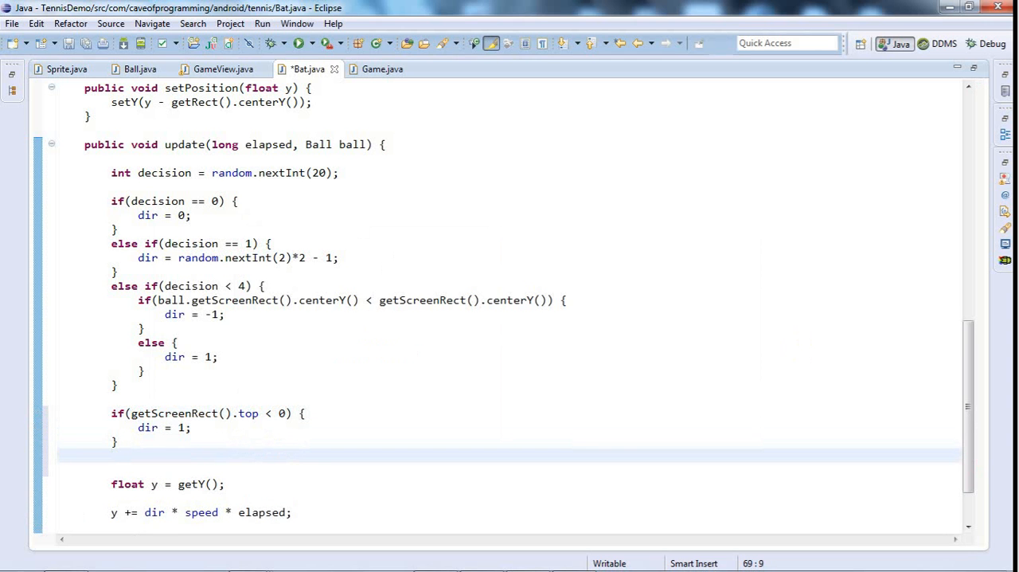
Make the top check <= 0 and add else if bottom >= getScreenHeight() dir = -1, then run on the device.
{"action": "type", "text": "else if(getScreenRect().bottom"}
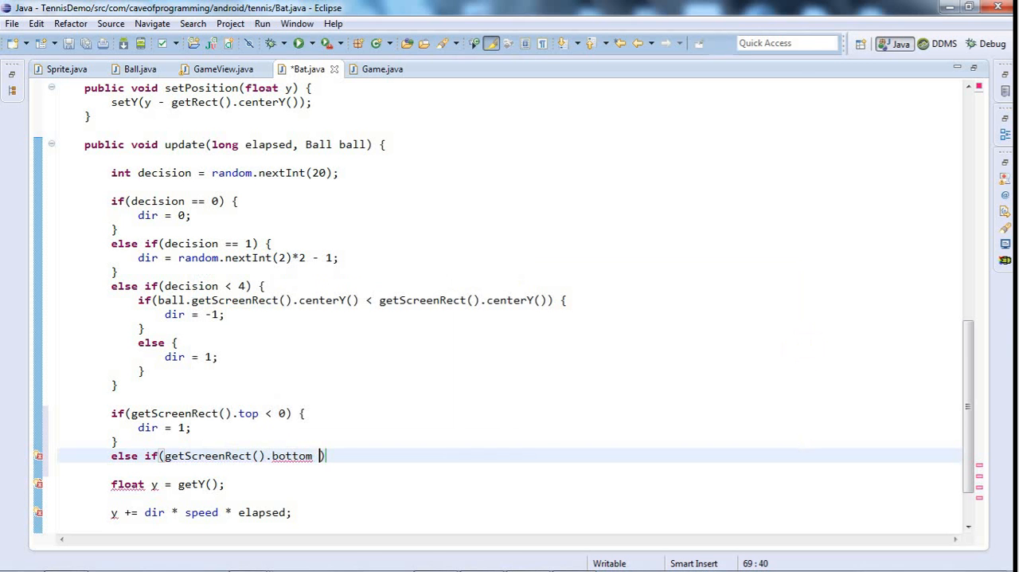
{"action": "type", "text": ">"}
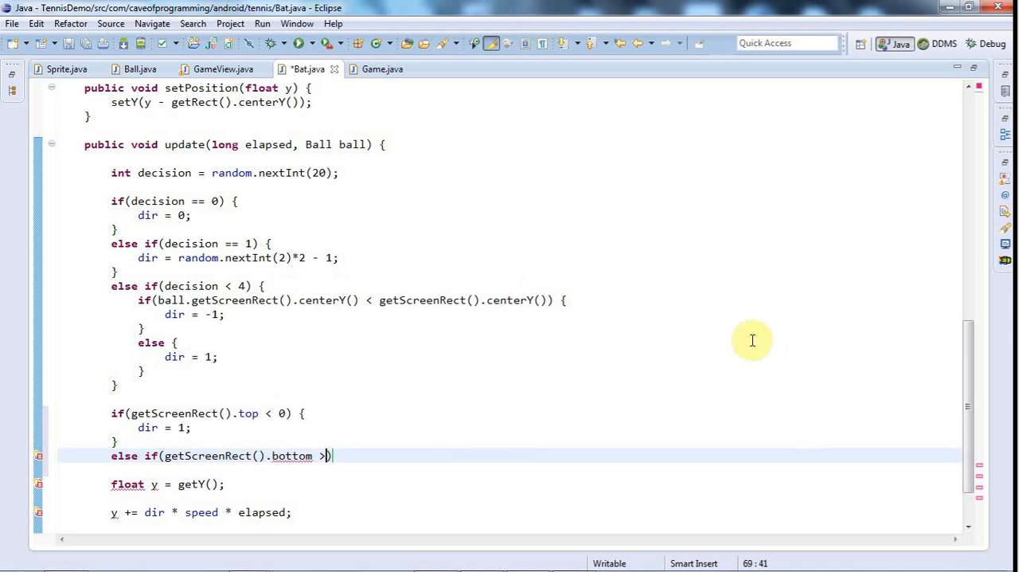
{"action": "left_click", "coordinate": [267, 412]}
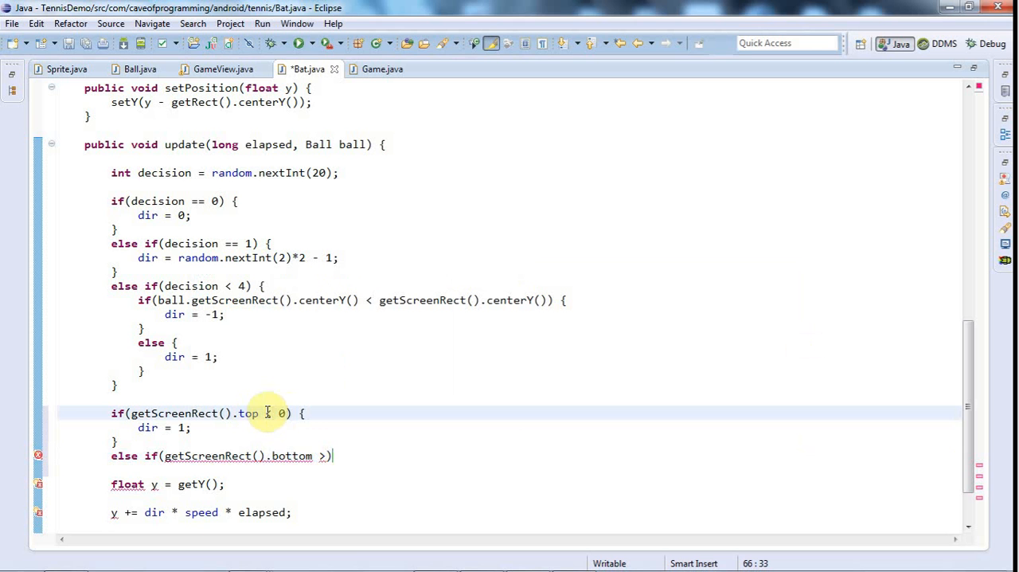
{"action": "type", "text": "<="}
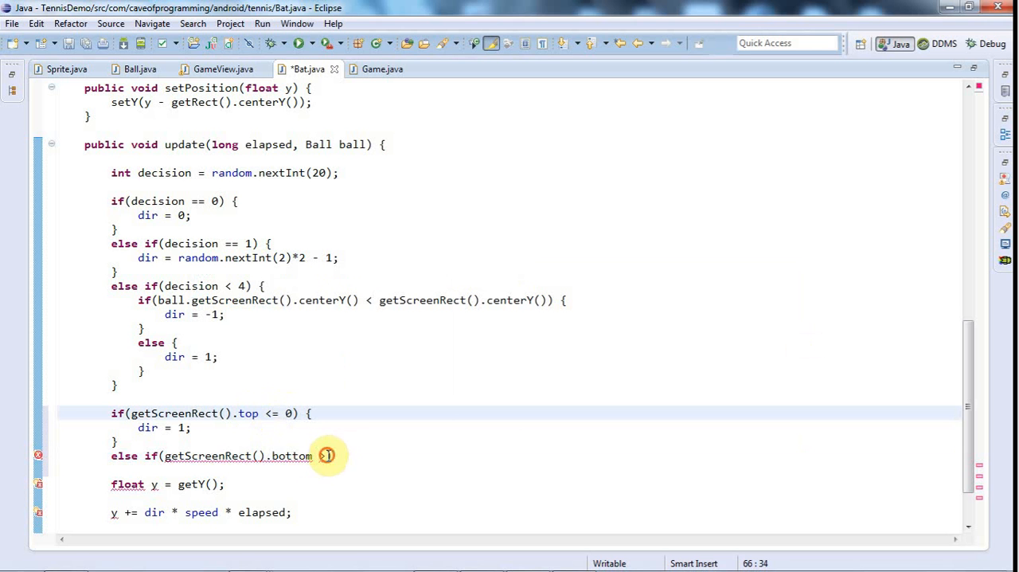
{"action": "type", "text": ">=)"}
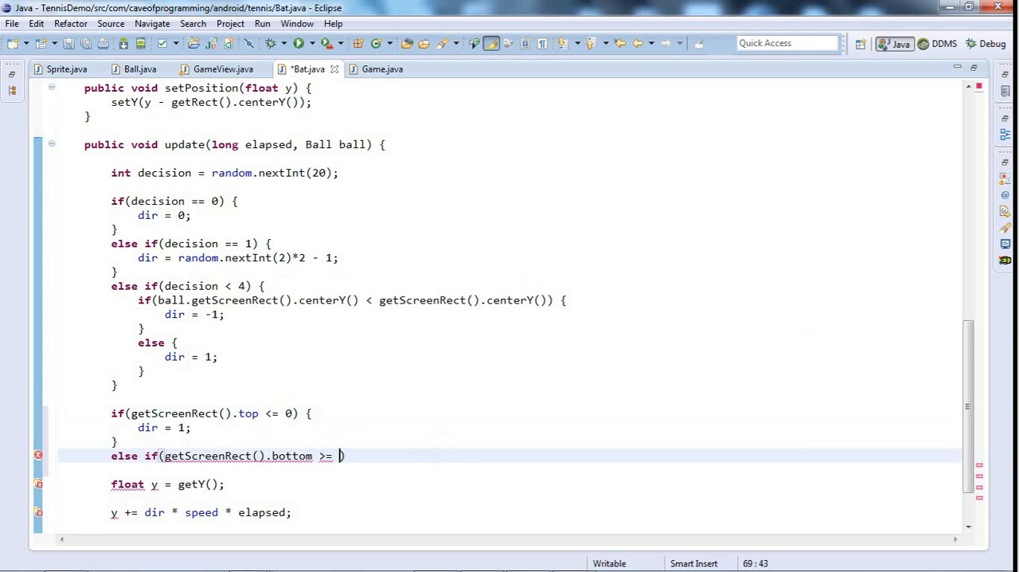
{"action": "type", "text": "getScreenHeight("}
{"action": "type", "text": "dir"}
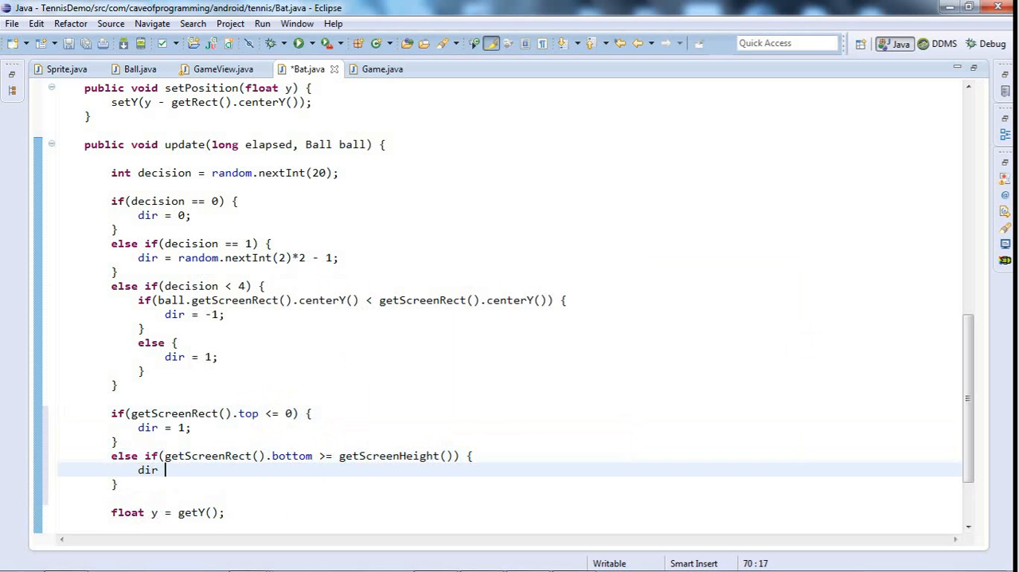
{"action": "type", "text": "= -1"}
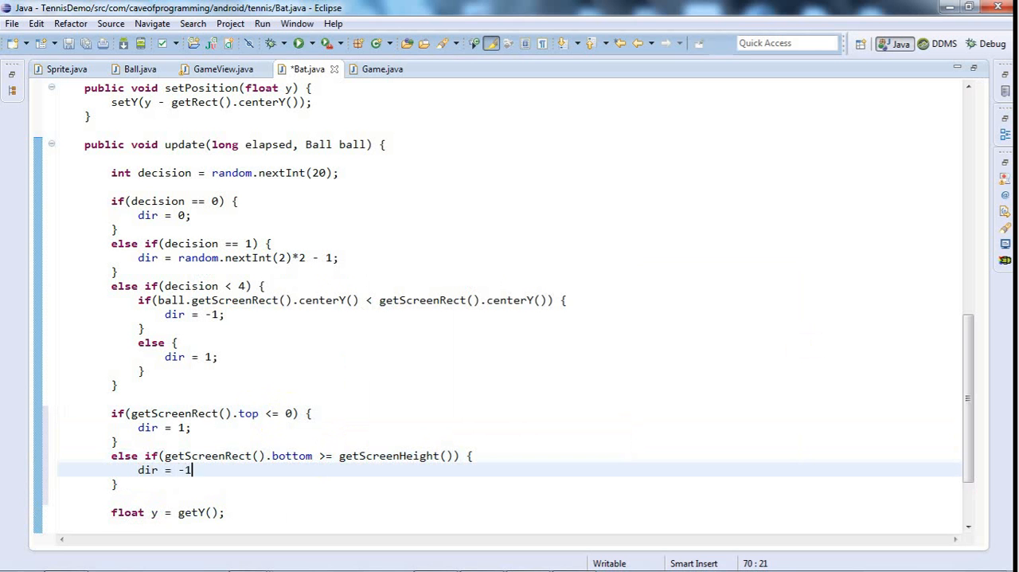
{"action": "type", "text": ";"}
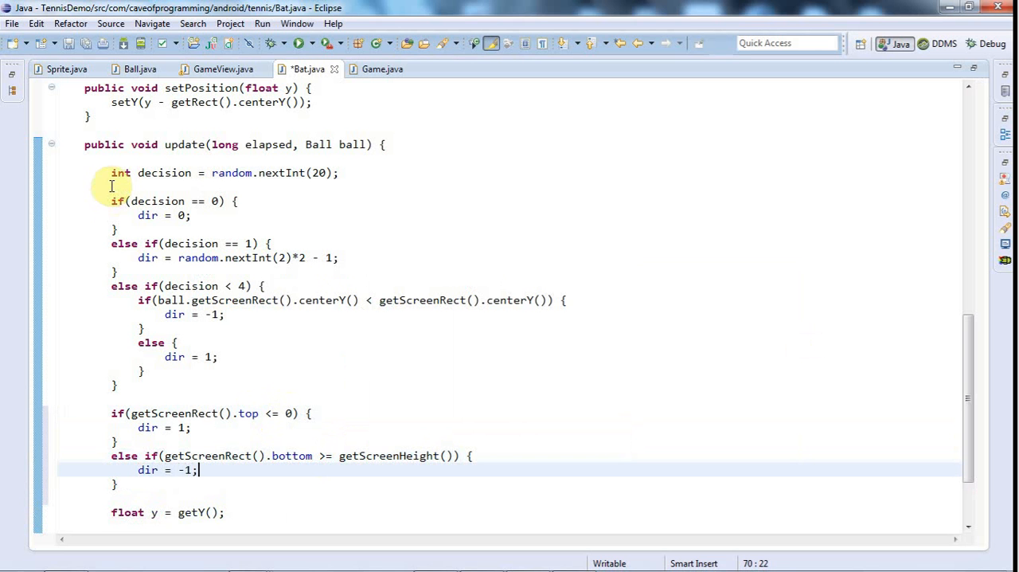
{"action": "left_click", "coordinate": [301, 43]}
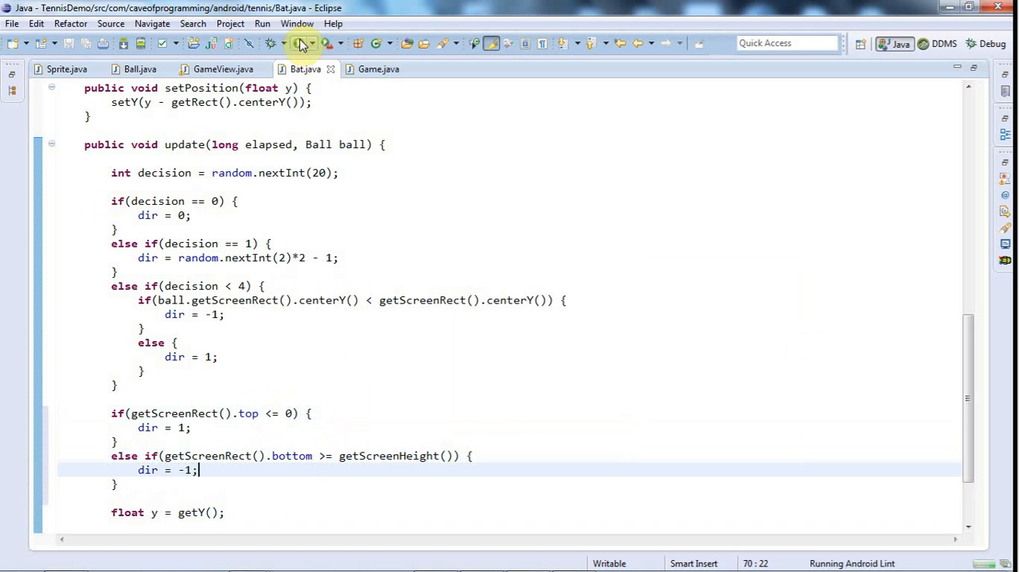
Launch TennisDemo again and cancel the duplicate launch in the progress dialog.
{"action": "left_click", "coordinate": [301, 43]}
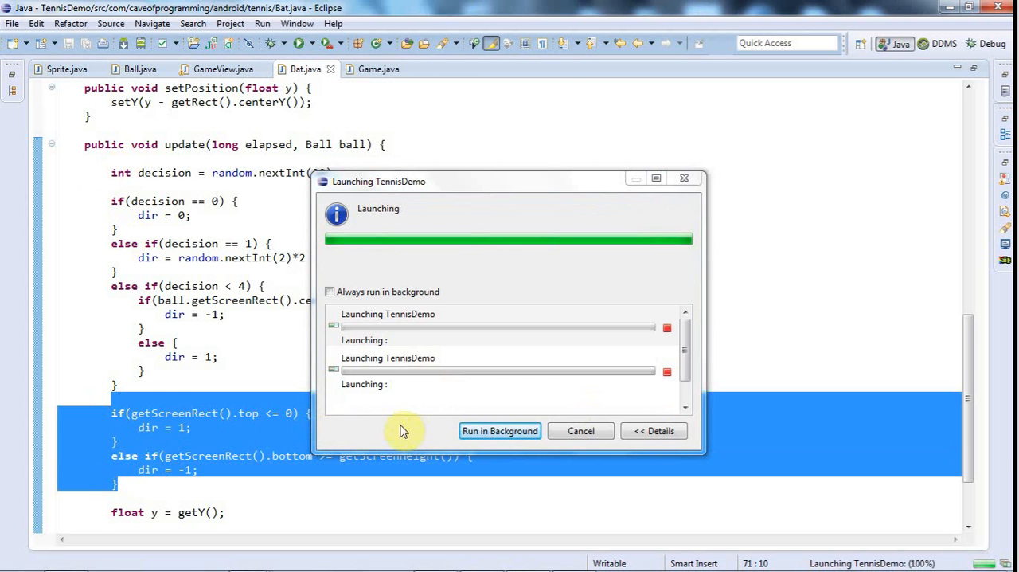
{"action": "mouse_move", "coordinate": [668, 333]}
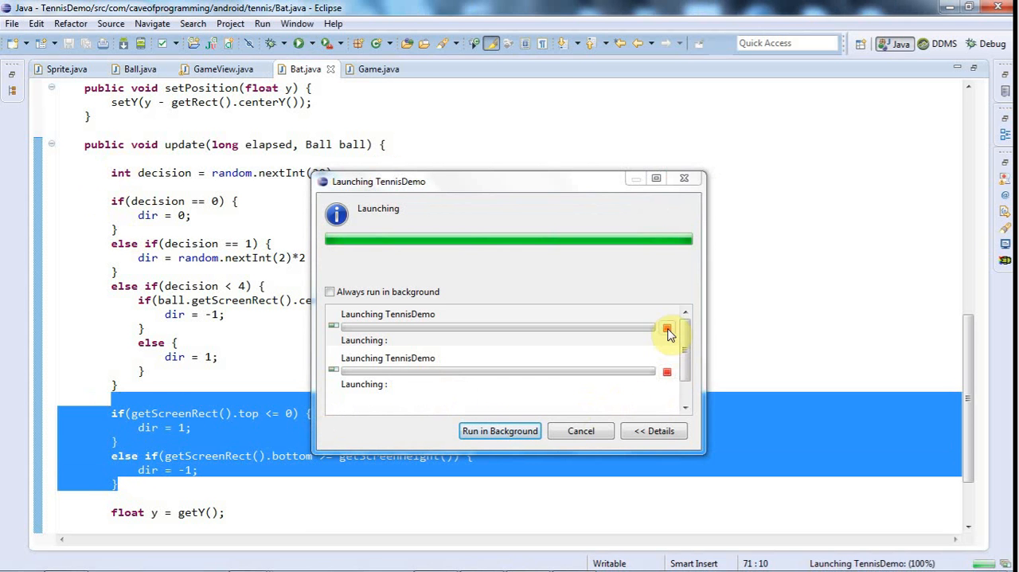
{"action": "left_click", "coordinate": [667, 328]}
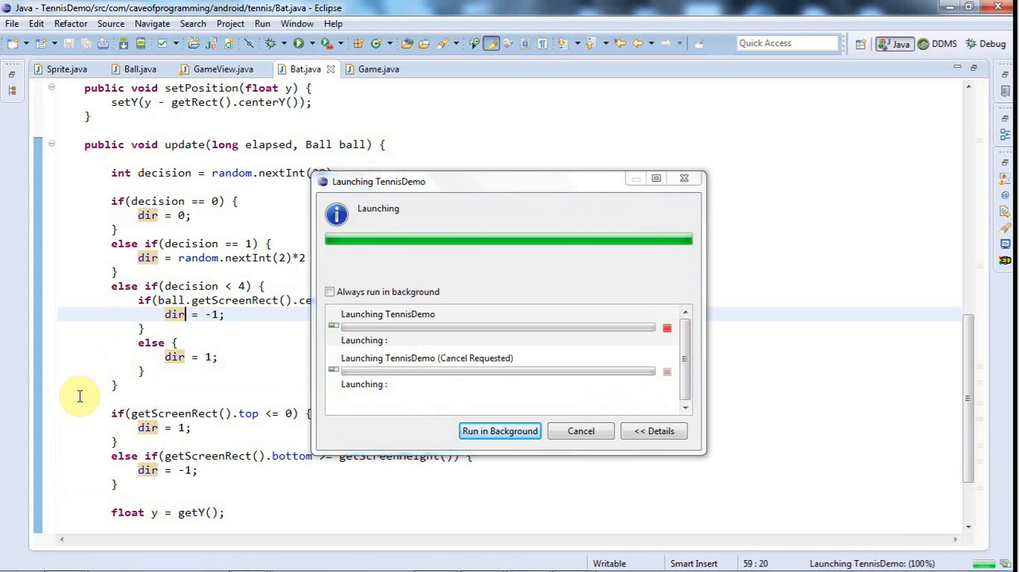
{"action": "mouse_move", "coordinate": [497, 115]}
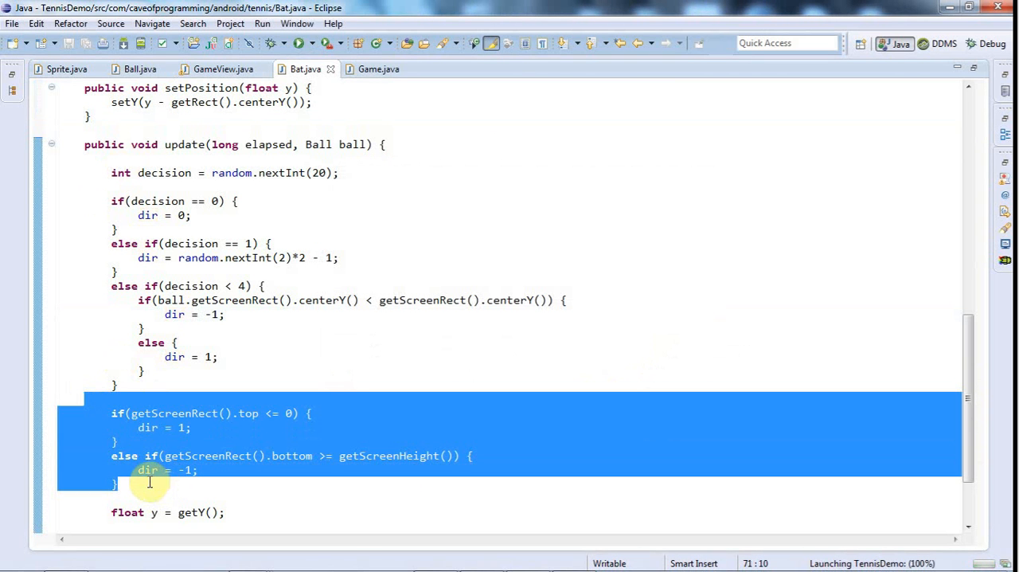
{"action": "mouse_move", "coordinate": [376, 370]}
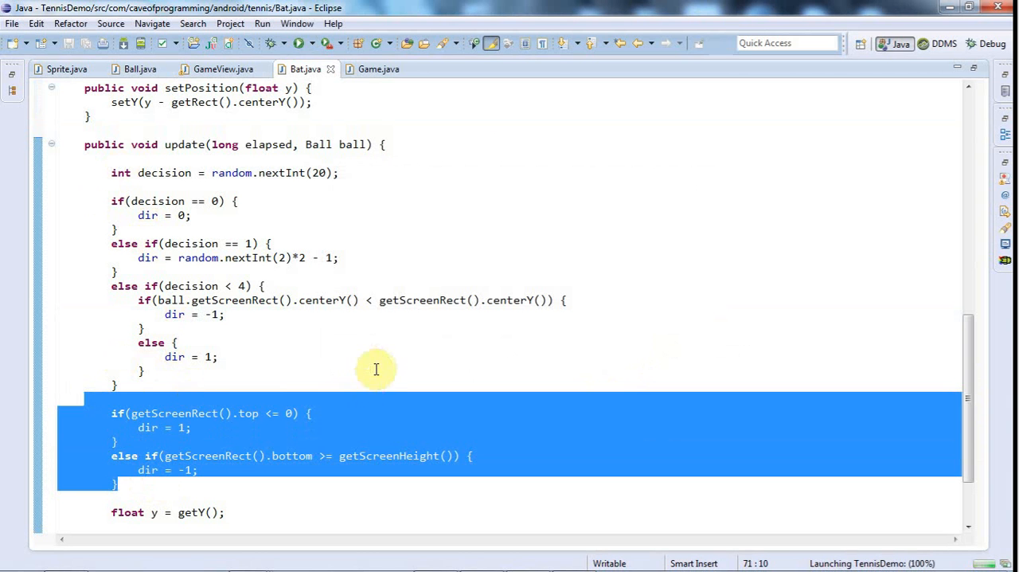
{"action": "scroll", "scroll_direction": "down", "scroll_amount": 3}
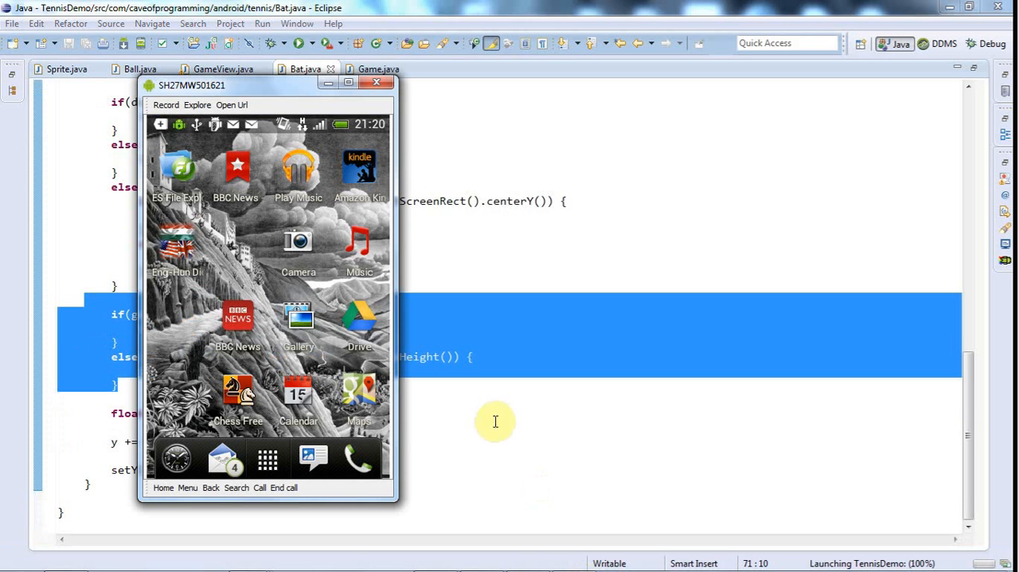
{"action": "mouse_move", "coordinate": [538, 253]}
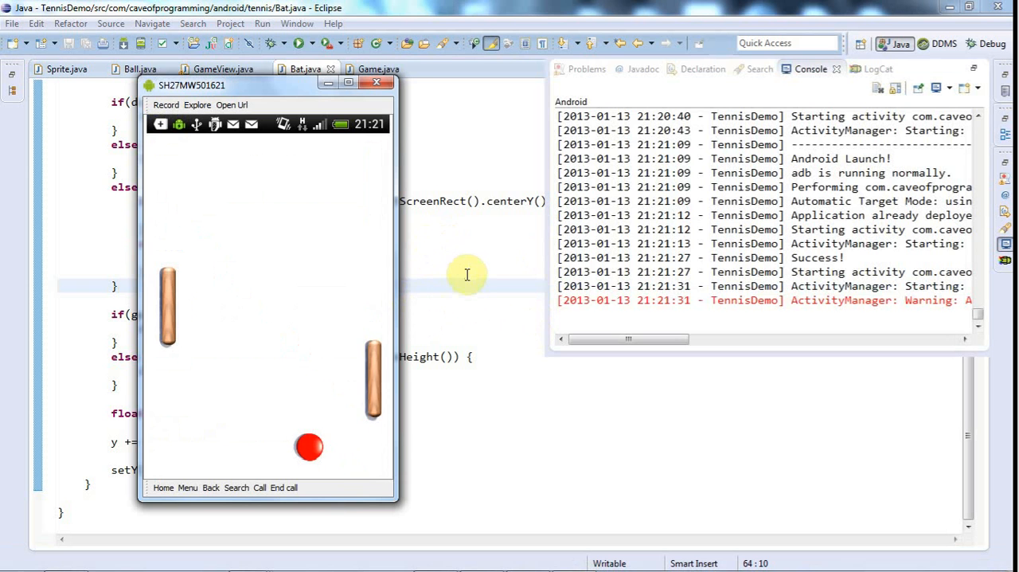
Return to the code view and move the phone screen mirror window to the left.
{"action": "left_click", "coordinate": [375, 83]}
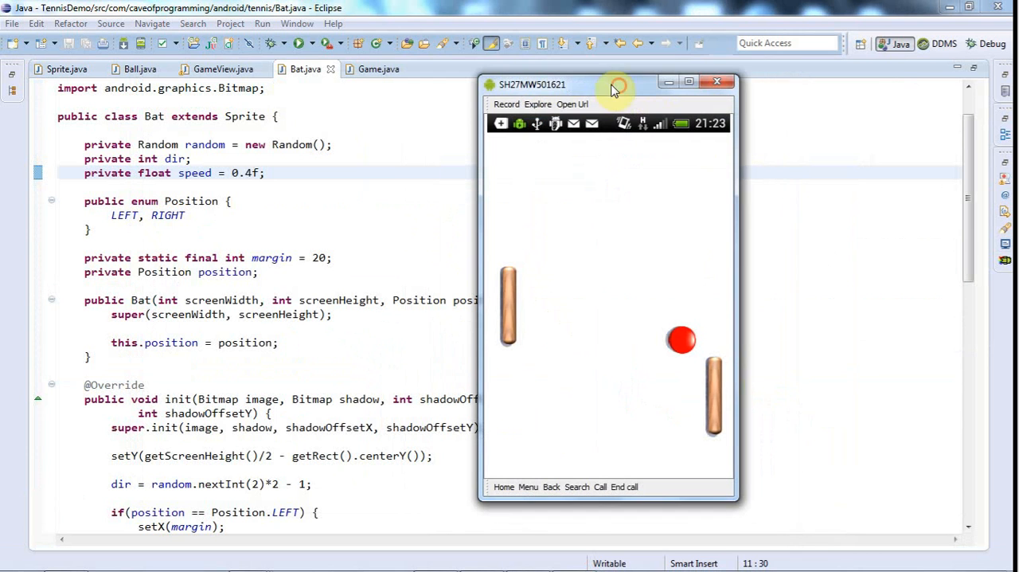
{"action": "mouse_move", "coordinate": [510, 252]}
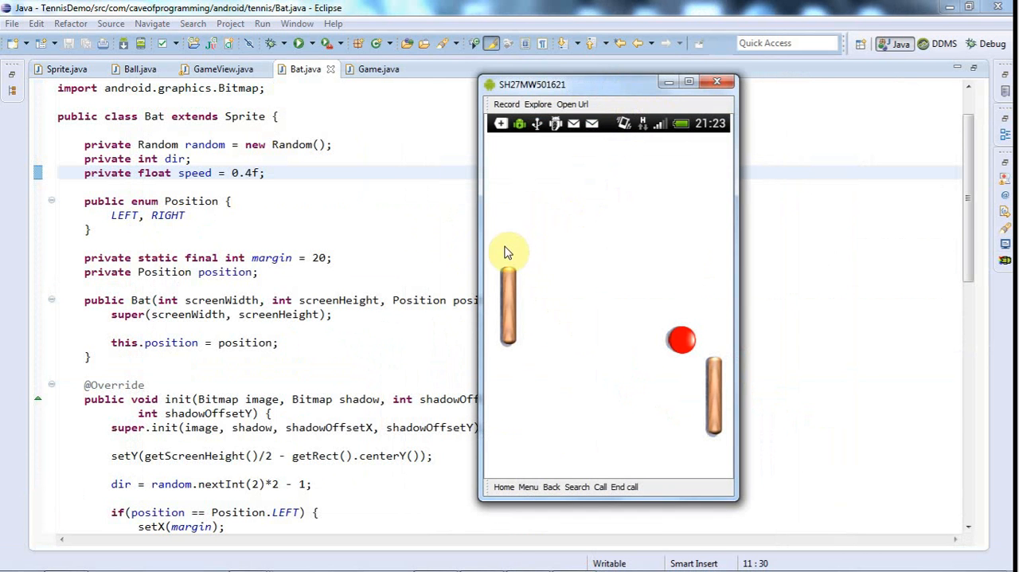
{"action": "mouse_move", "coordinate": [637, 363]}
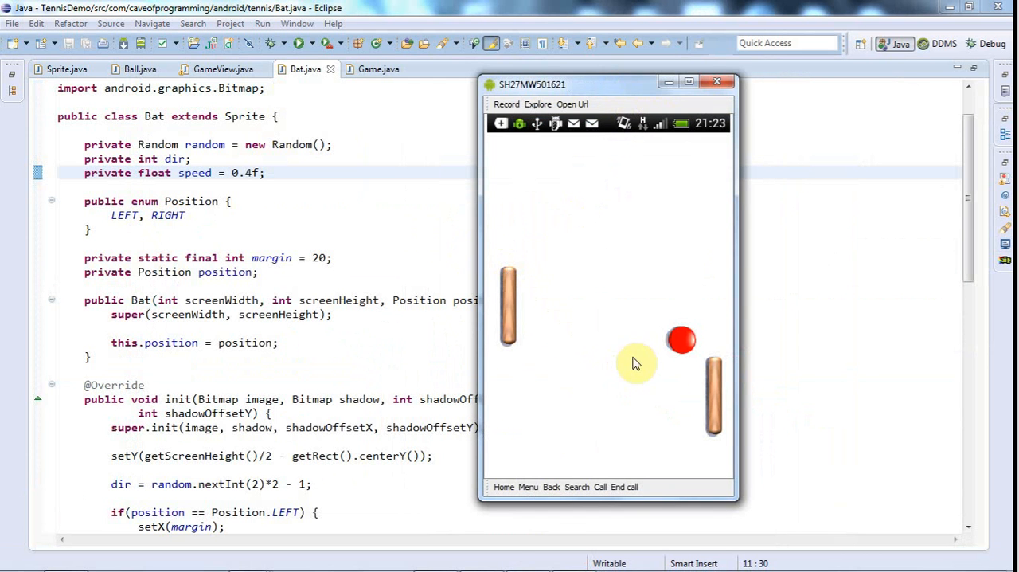
{"action": "mouse_move", "coordinate": [786, 325]}
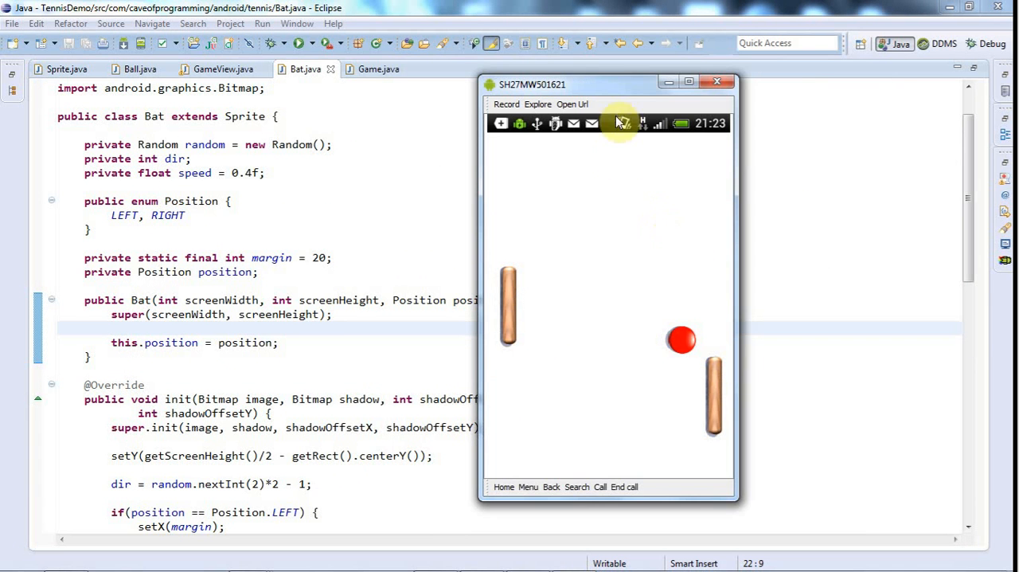
{"action": "left_click_drag", "start_coordinate": [608, 85], "coordinate": [444, 80]}
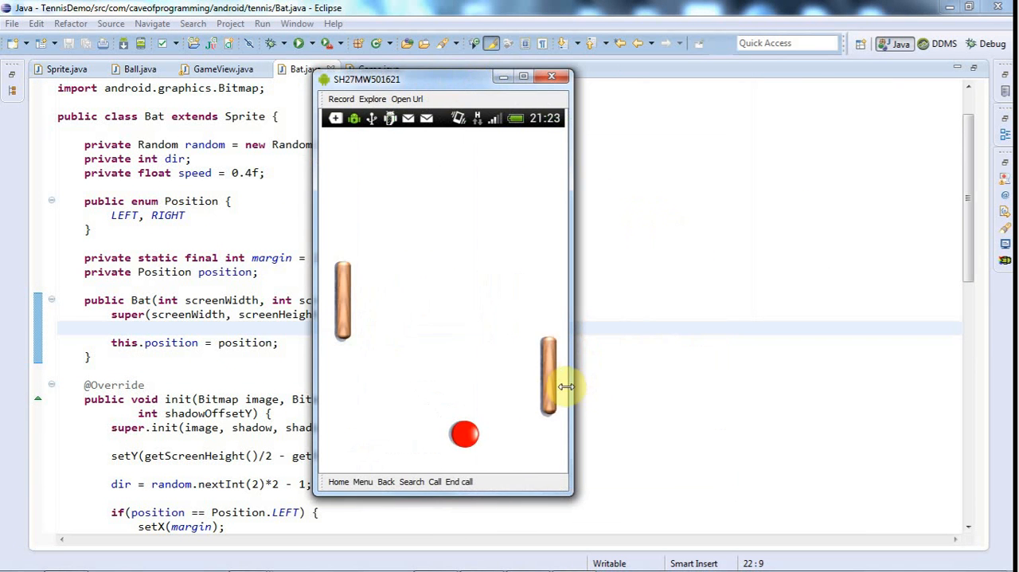